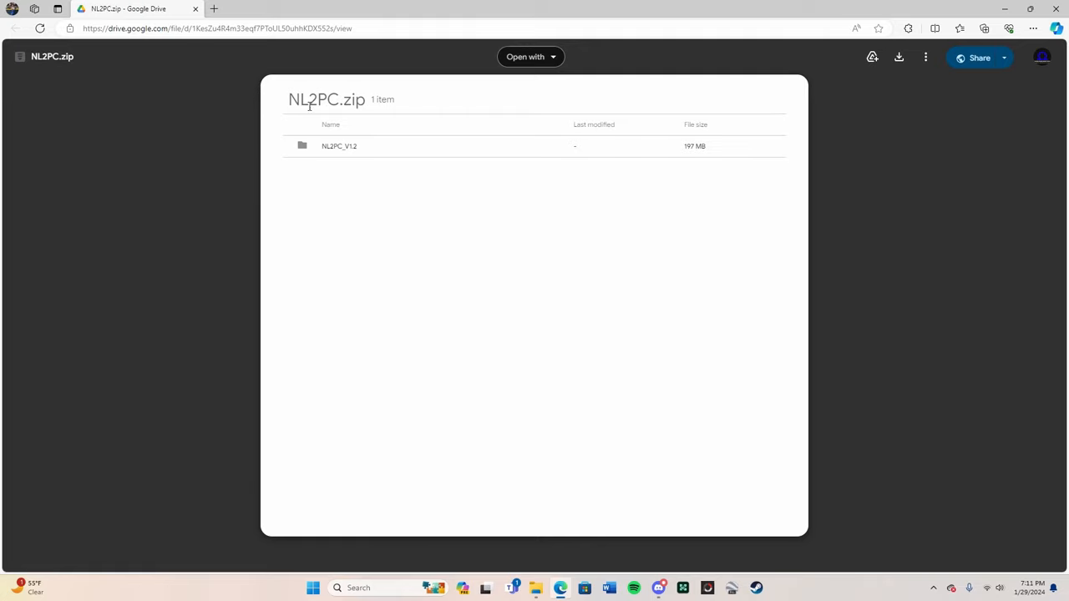
{"action": "mouse_move", "coordinate": [335, 194]}
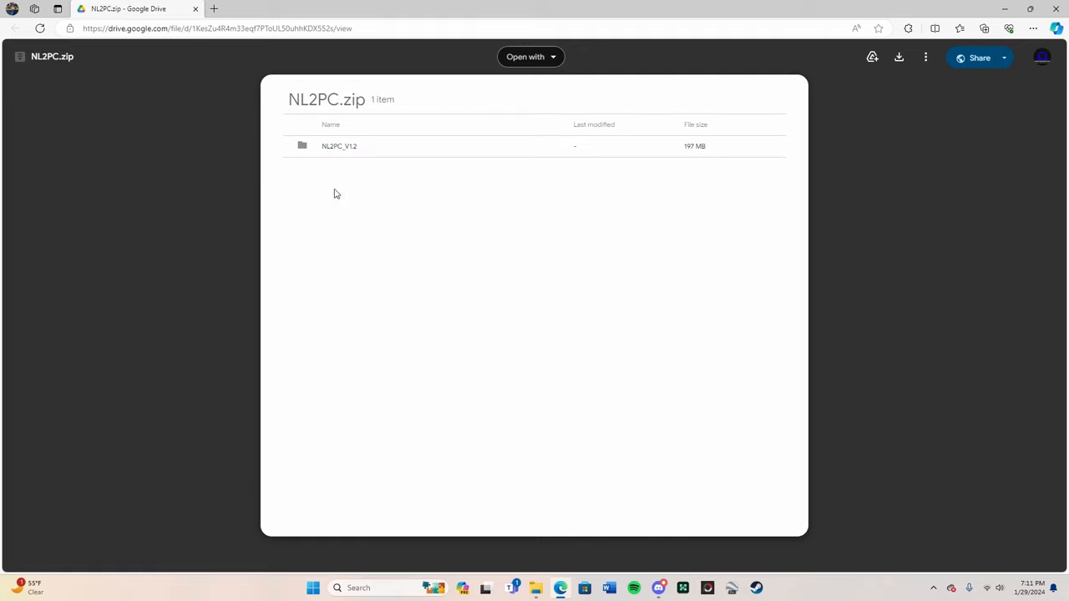
{"action": "mouse_move", "coordinate": [406, 373]}
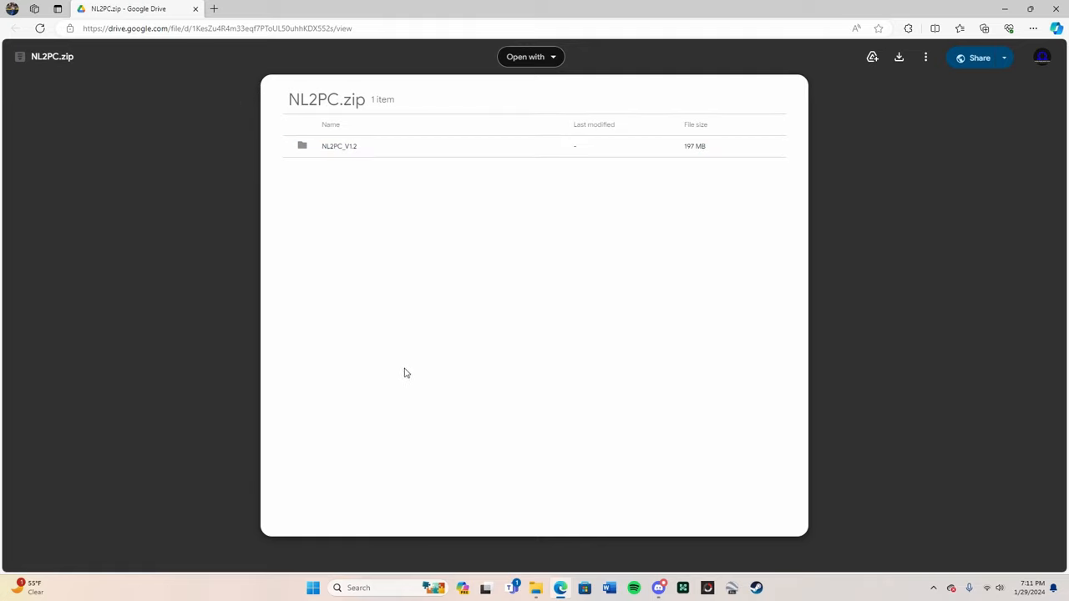
{"action": "mouse_move", "coordinate": [411, 355]}
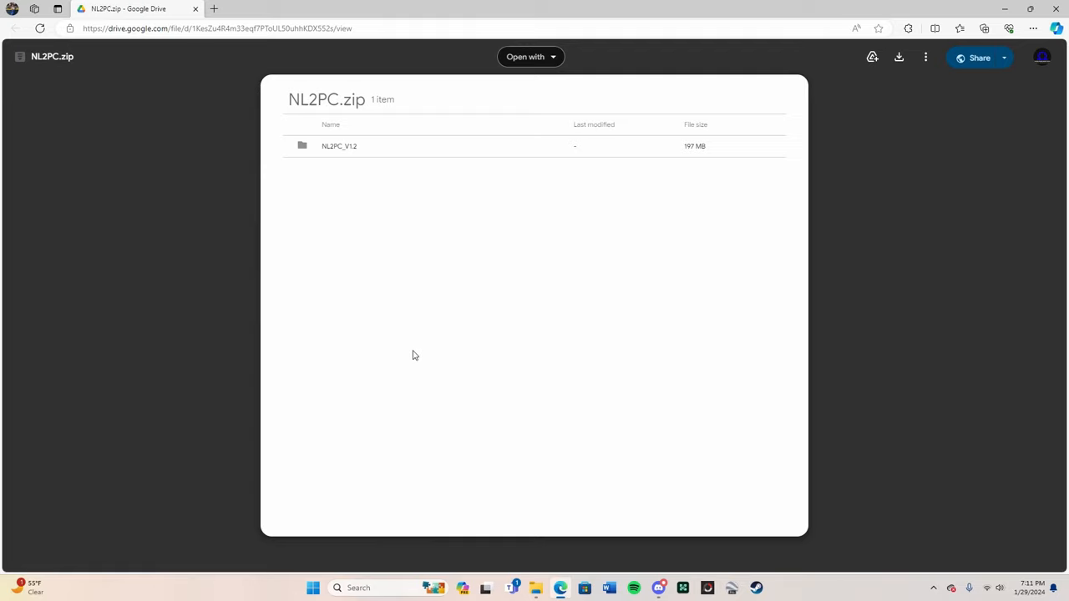
{"action": "mouse_move", "coordinate": [373, 327]}
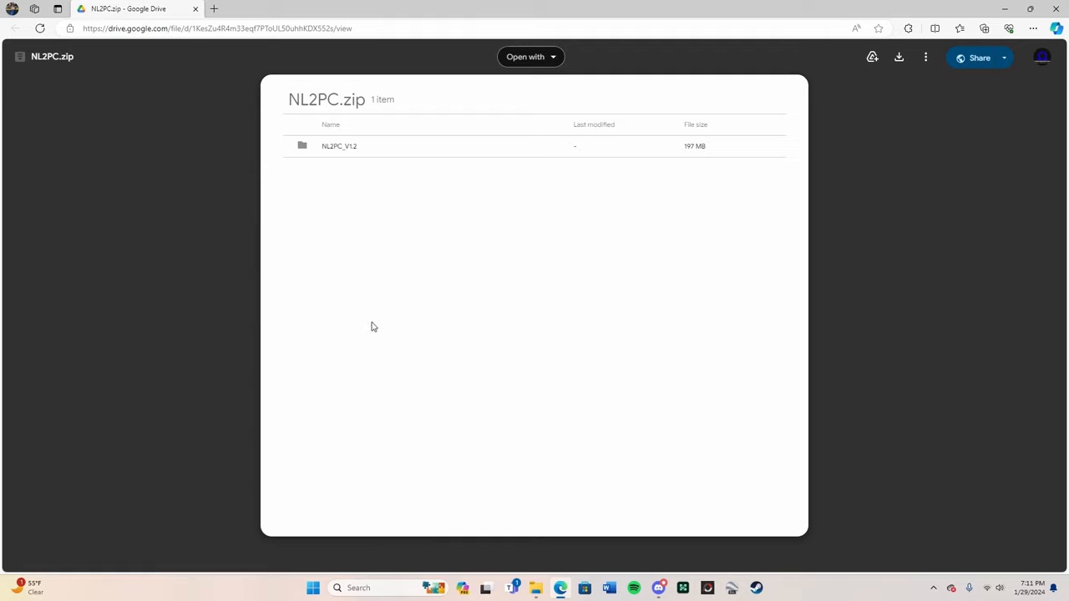
{"action": "mouse_move", "coordinate": [674, 592]}
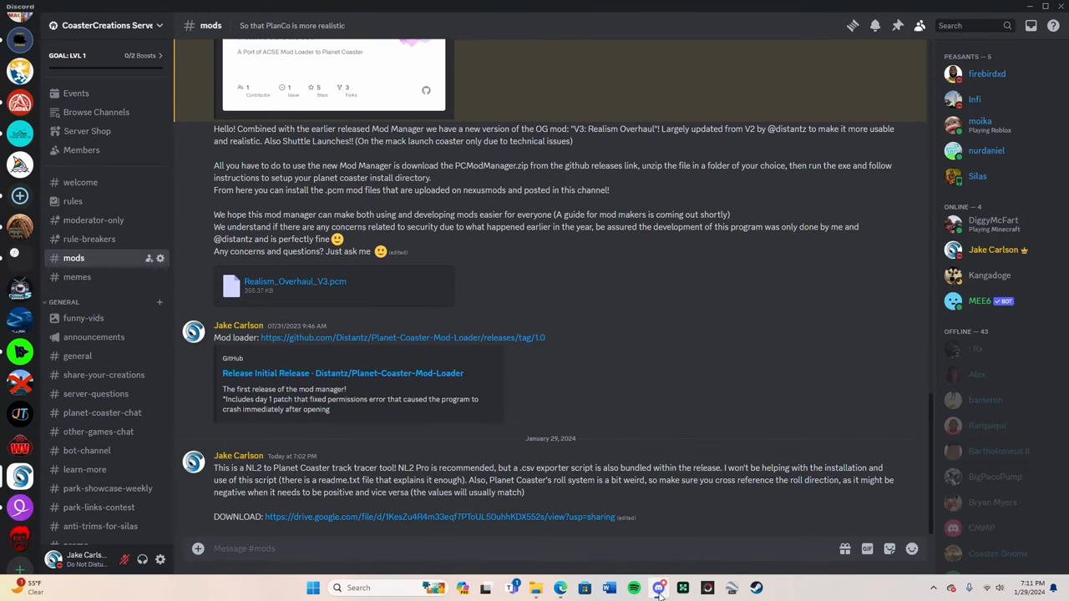
Review the NL2PC converter post in Discord's community-assets forum, then return to the NL2PC.zip preview.
{"action": "left_click", "coordinate": [440, 517]}
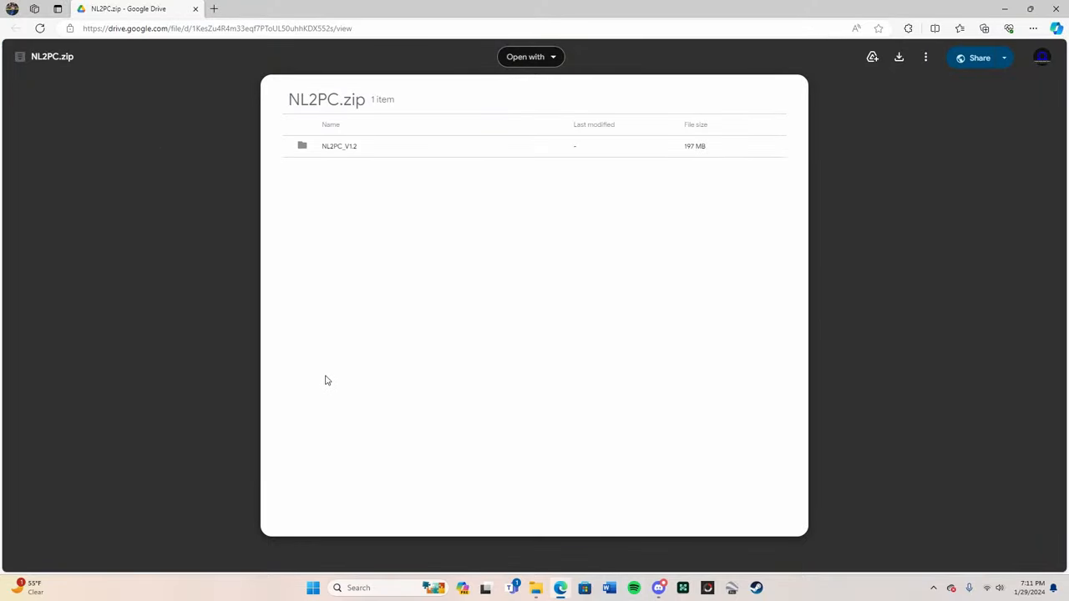
{"action": "double_click", "coordinate": [307, 100]}
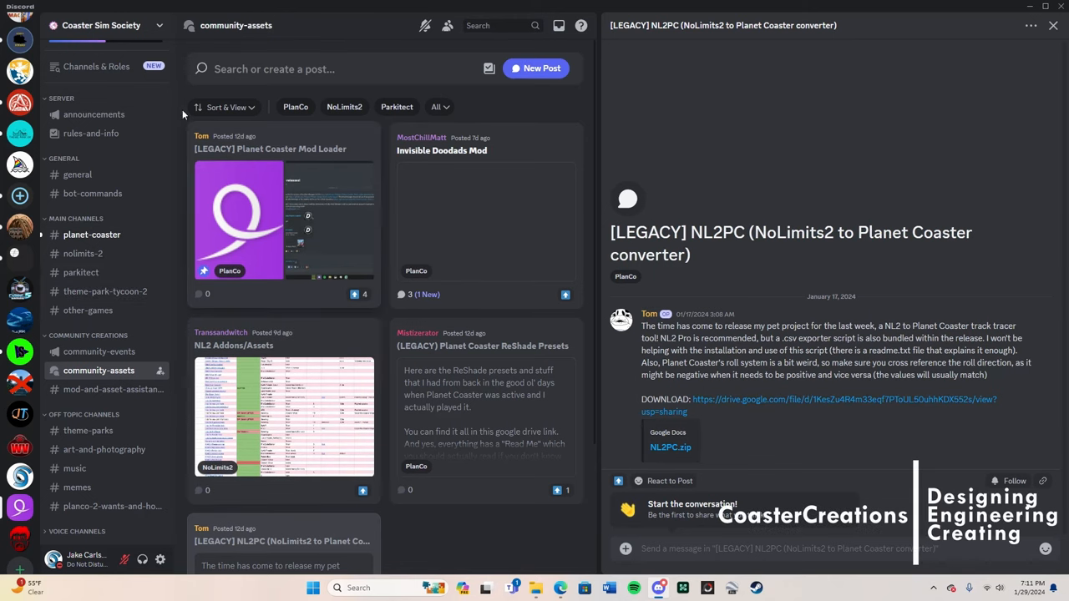
{"action": "scroll", "scroll_direction": "down", "scroll_amount": 3}
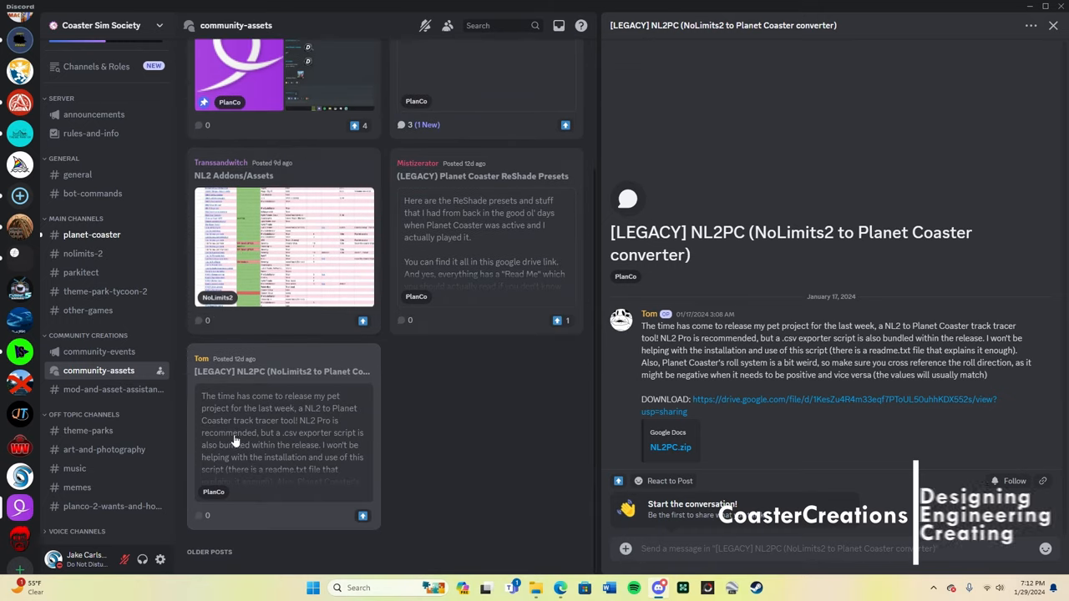
{"action": "scroll", "scroll_direction": "down", "scroll_amount": 3}
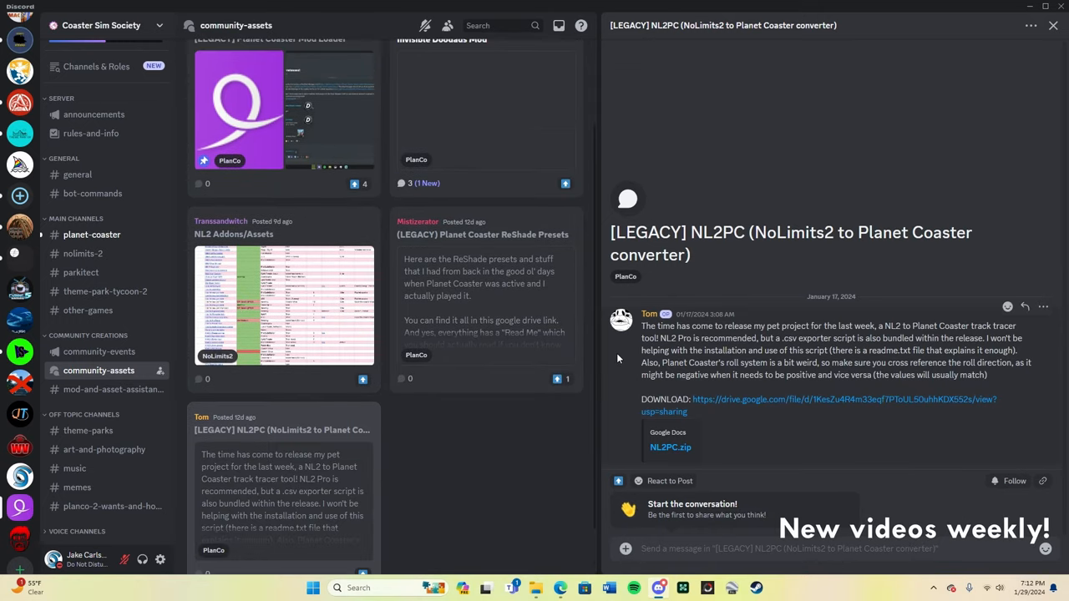
{"action": "mouse_move", "coordinate": [598, 330]}
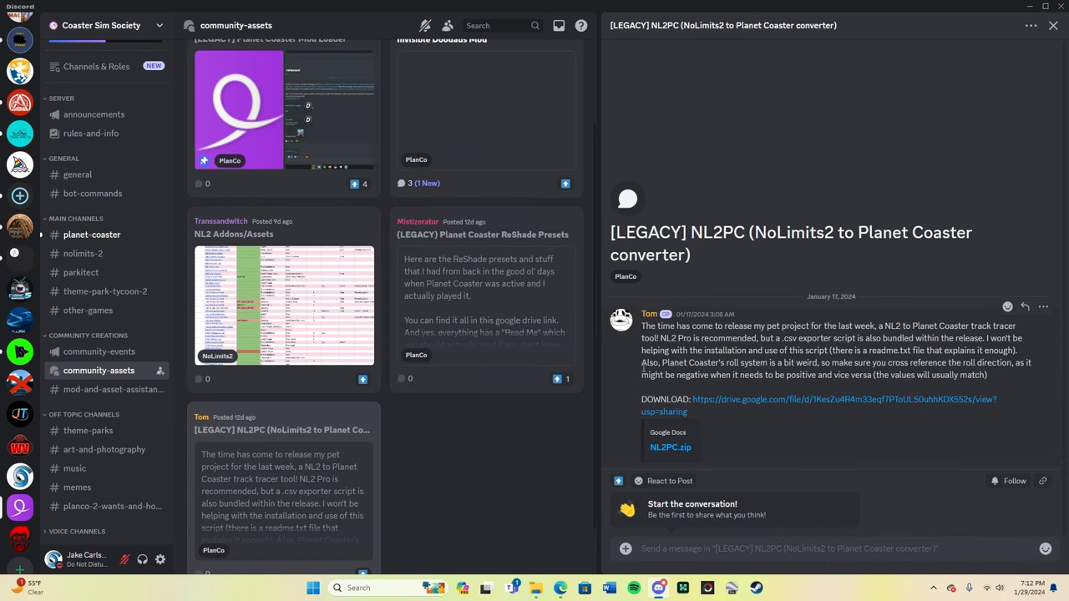
{"action": "left_click_drag", "start_coordinate": [643, 325], "coordinate": [725, 350]}
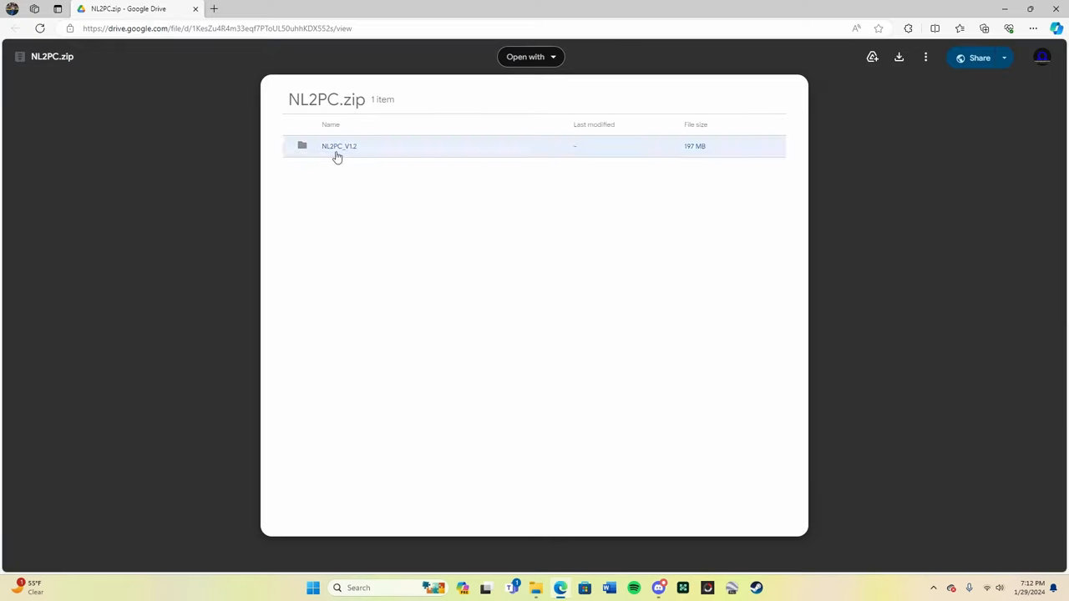
Open NL2PC_V1.2 and inspect MacRelease.app and its Contents folder.
{"action": "double_click", "coordinate": [339, 147]}
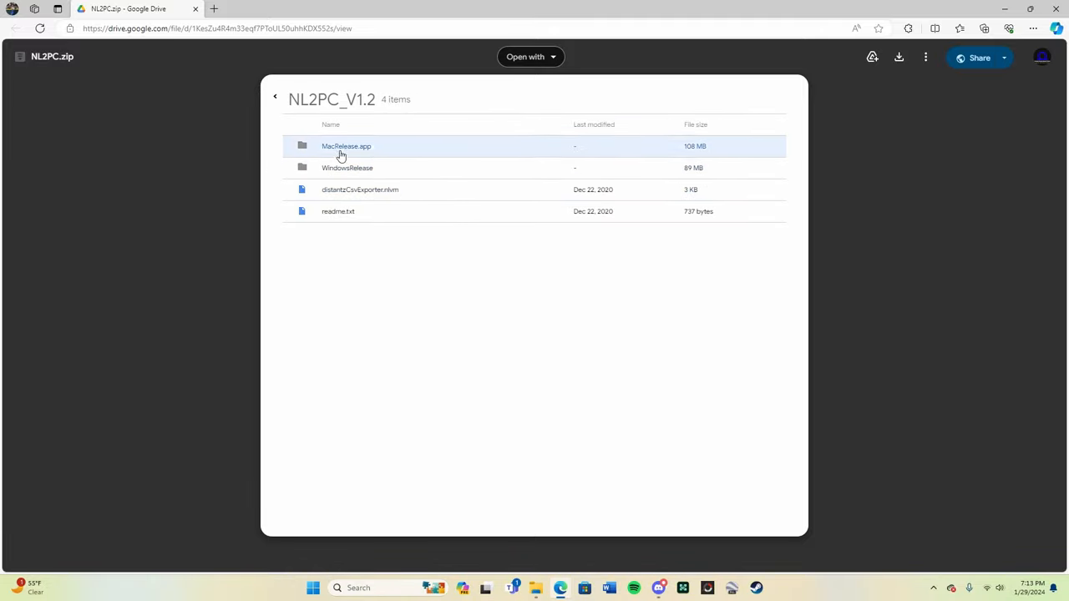
{"action": "mouse_move", "coordinate": [310, 159]}
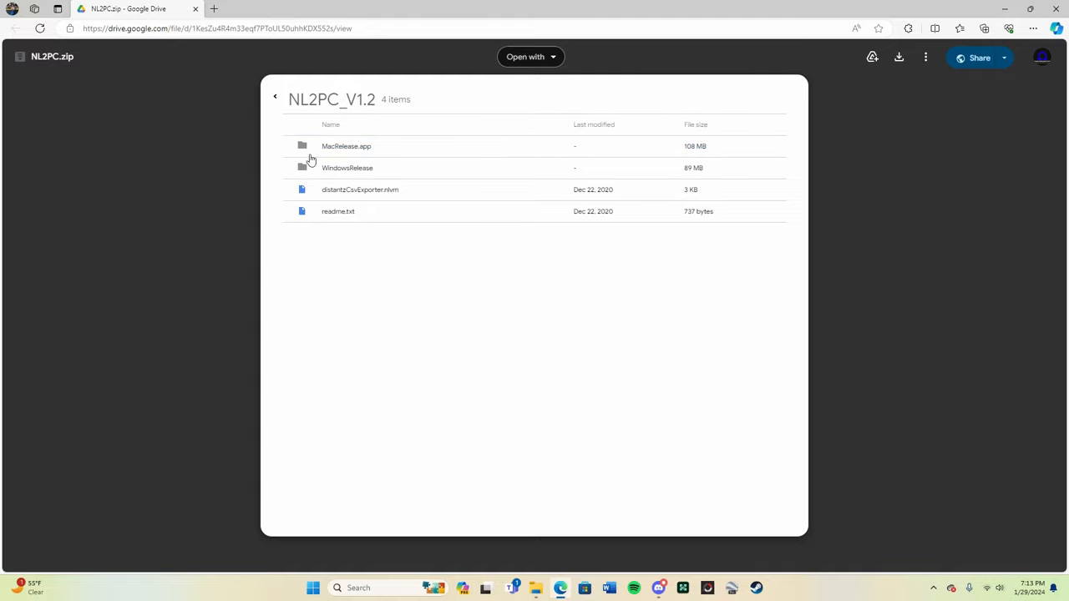
{"action": "double_click", "coordinate": [347, 146]}
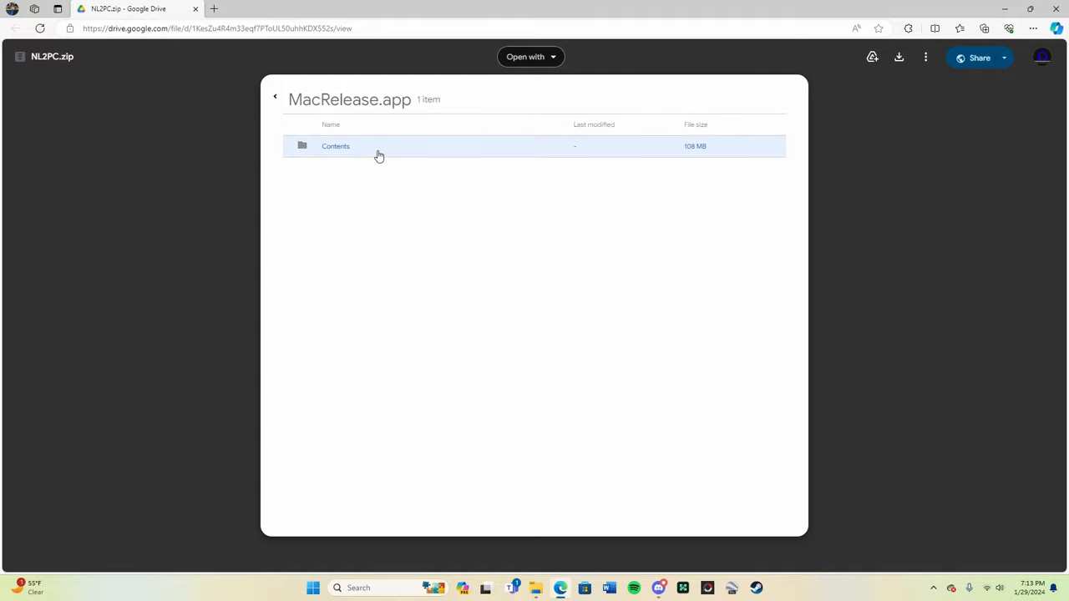
{"action": "left_click", "coordinate": [274, 97]}
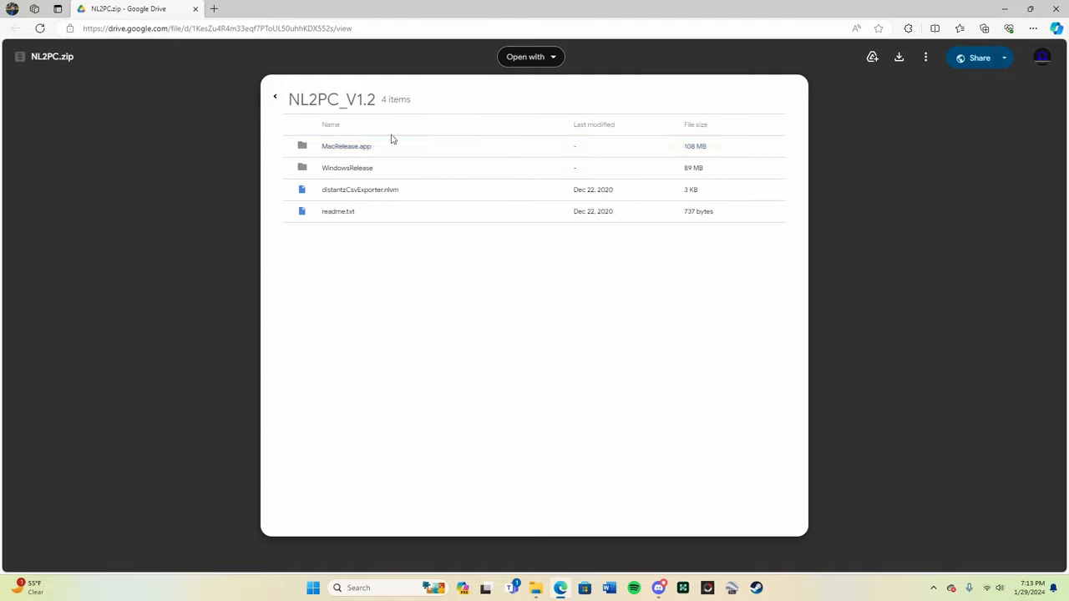
{"action": "double_click", "coordinate": [346, 146]}
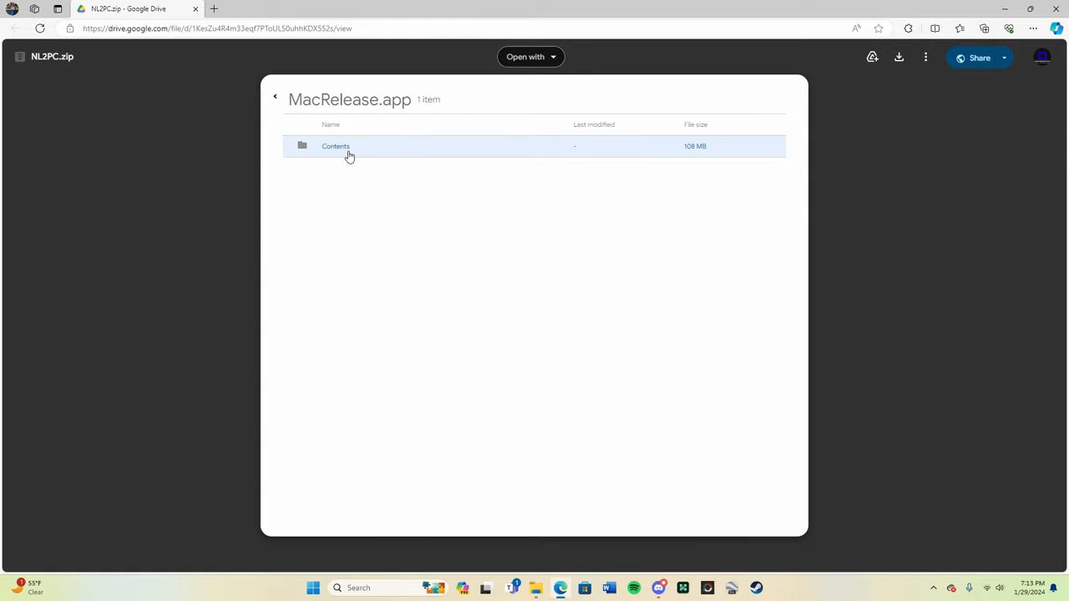
{"action": "double_click", "coordinate": [336, 146]}
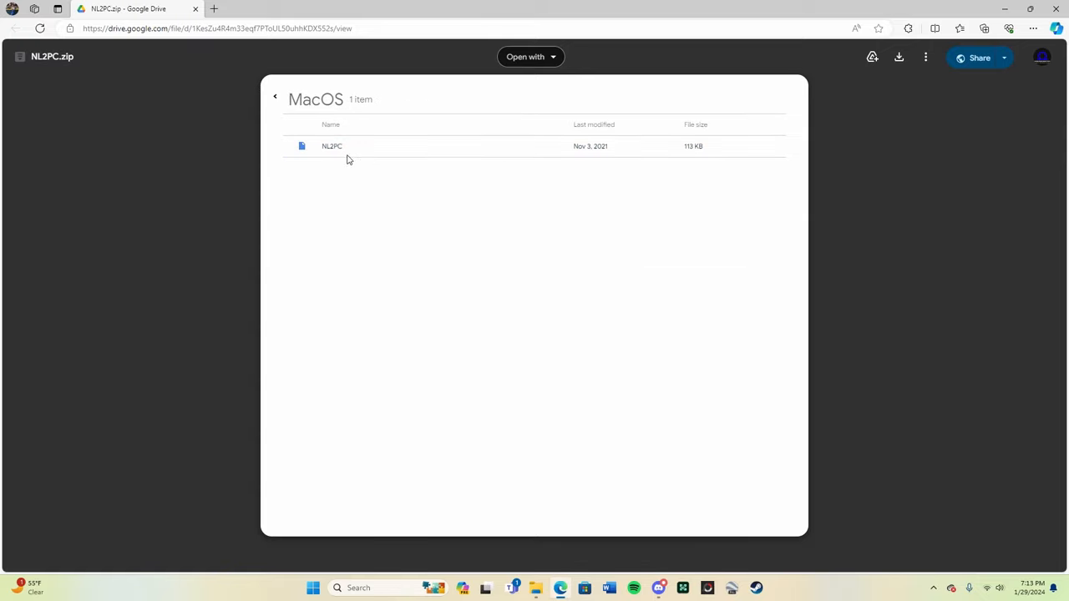
{"action": "left_click", "coordinate": [275, 96]}
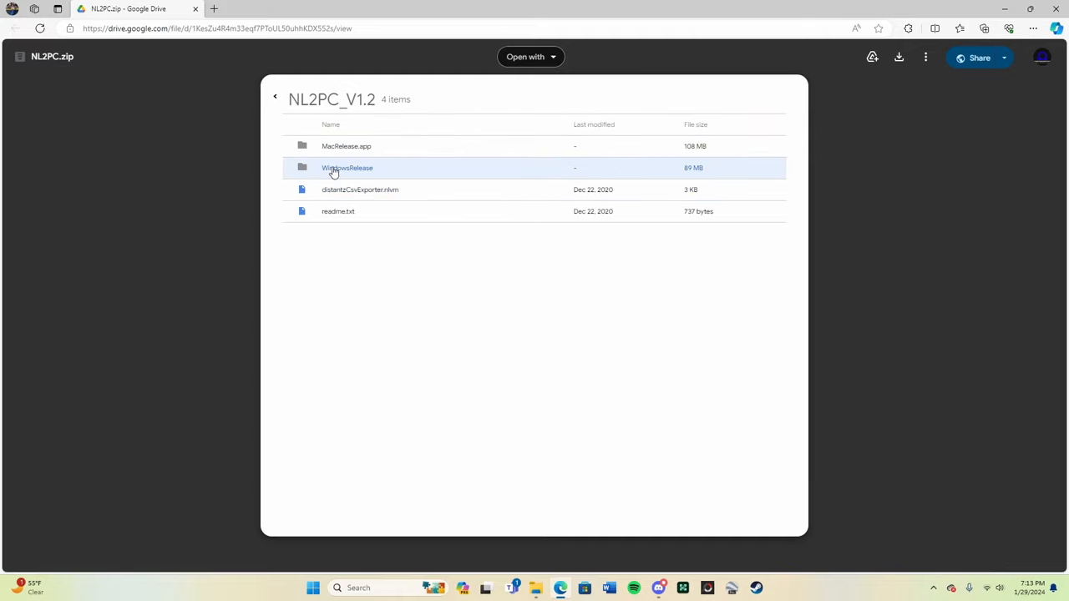
Inspect the WindowsRelease folder and return to the NL2PC_V1.2 listing.
{"action": "double_click", "coordinate": [346, 167]}
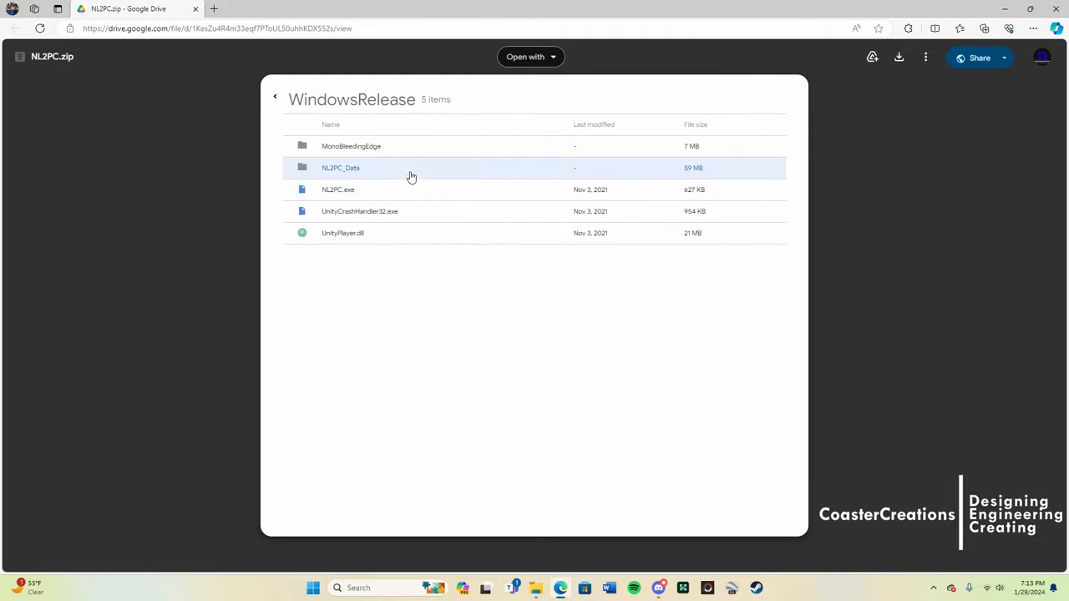
{"action": "mouse_move", "coordinate": [289, 137]}
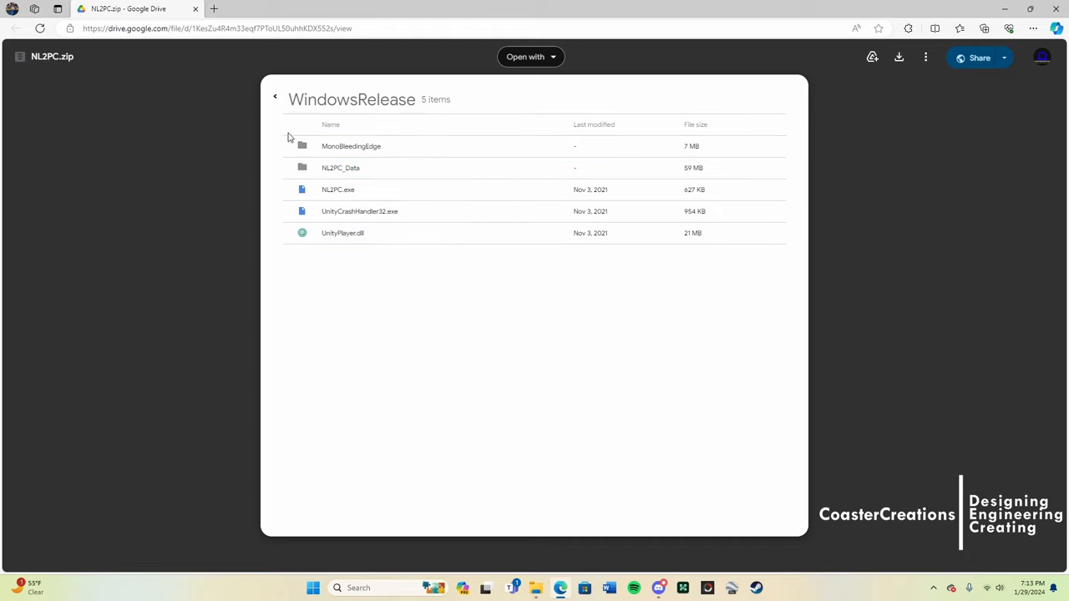
{"action": "left_click", "coordinate": [275, 97]}
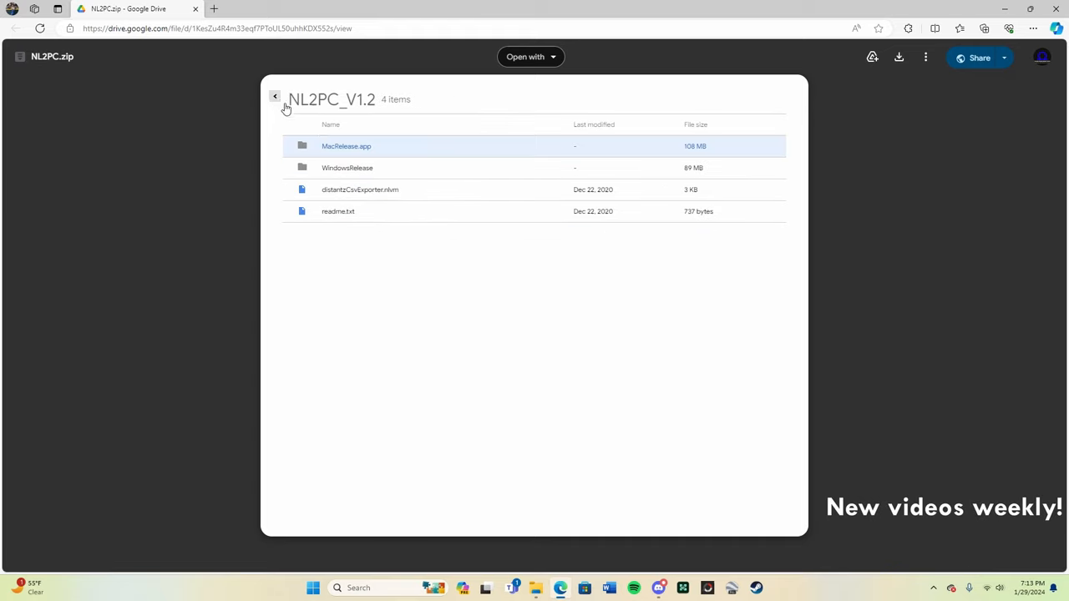
{"action": "left_click", "coordinate": [339, 211]}
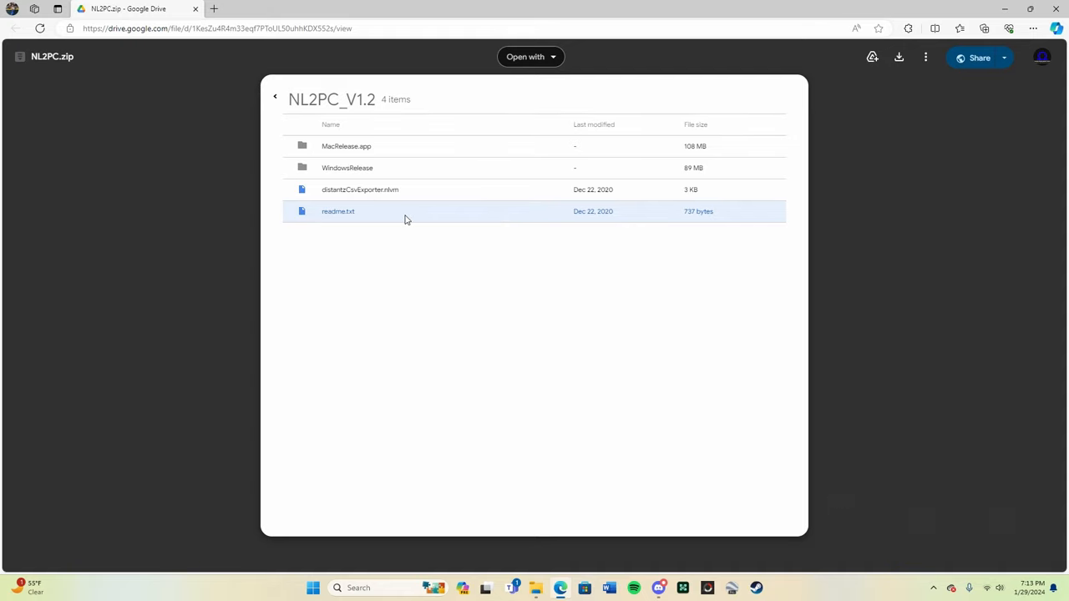
{"action": "double_click", "coordinate": [331, 99]}
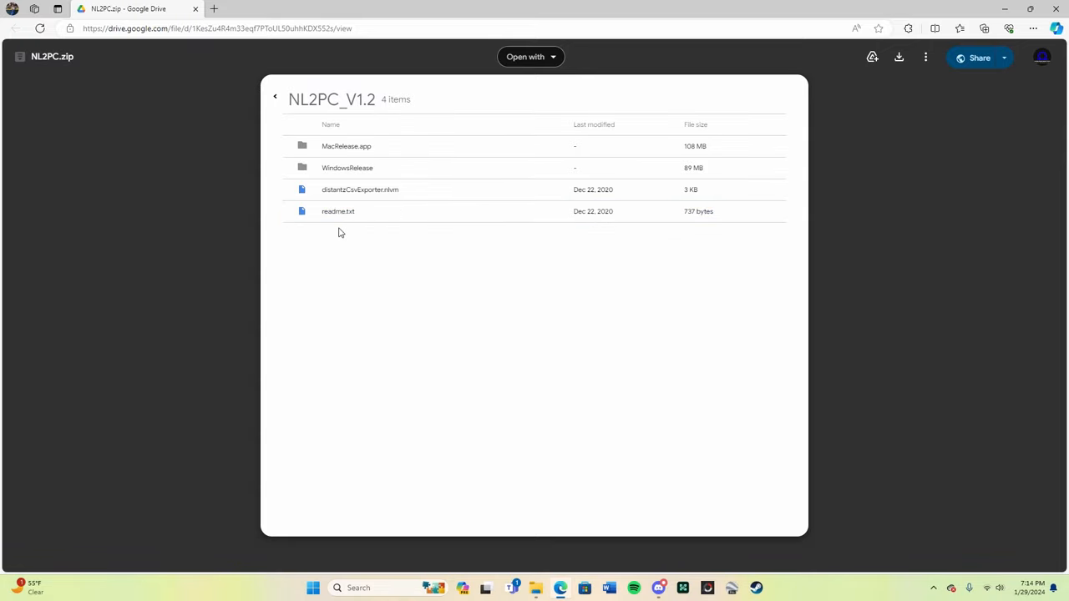
Download NL2PC.zip from Drive, choosing 'Download anyway' past the virus-scan warning.
{"action": "left_click", "coordinate": [359, 190]}
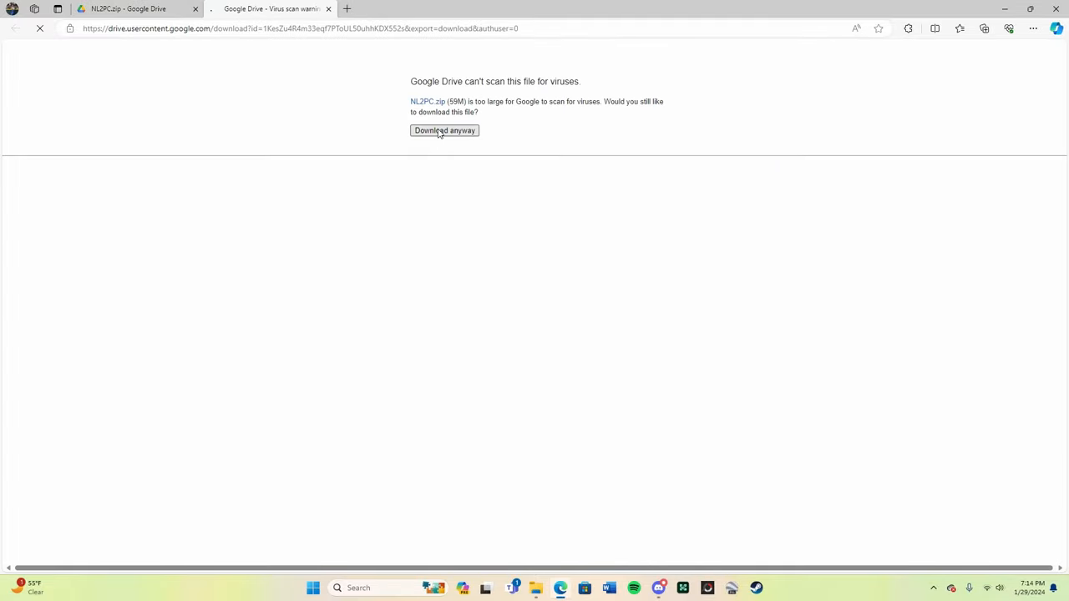
{"action": "left_click", "coordinate": [445, 130]}
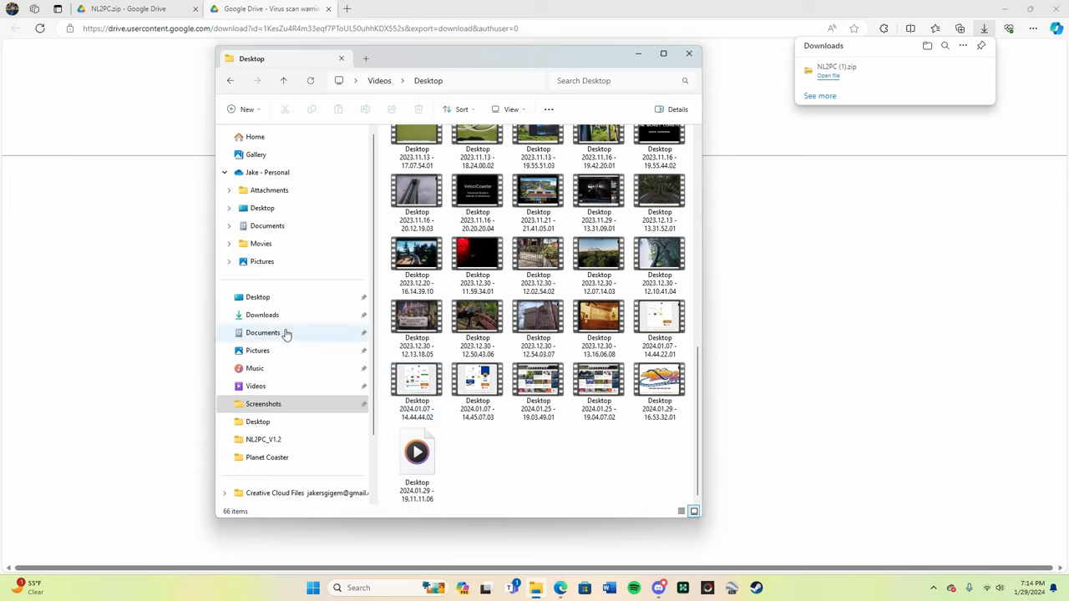
{"action": "left_click", "coordinate": [262, 315]}
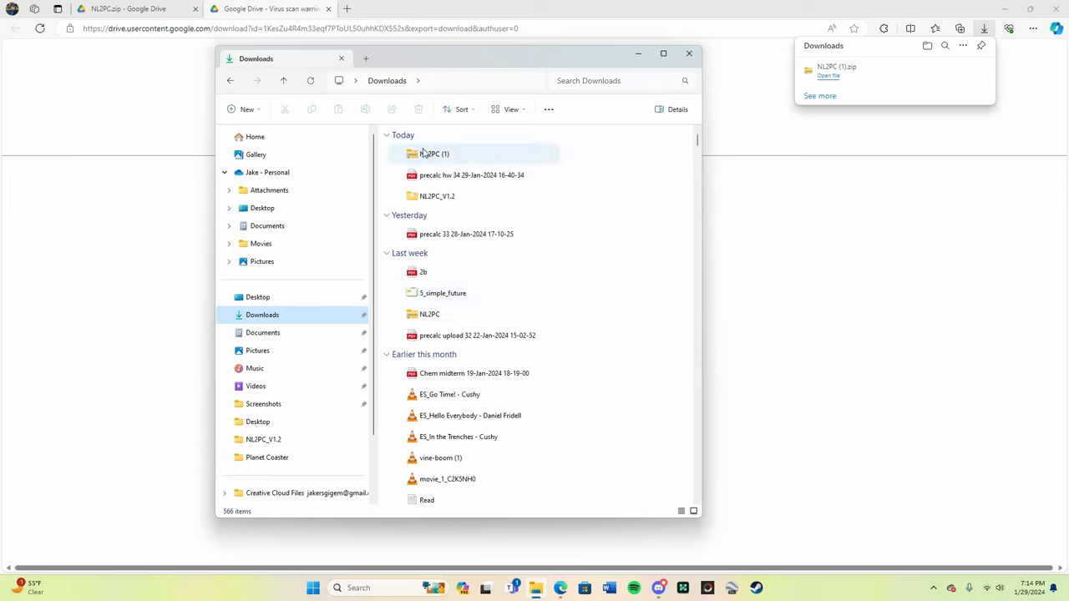
{"action": "mouse_move", "coordinate": [513, 162]}
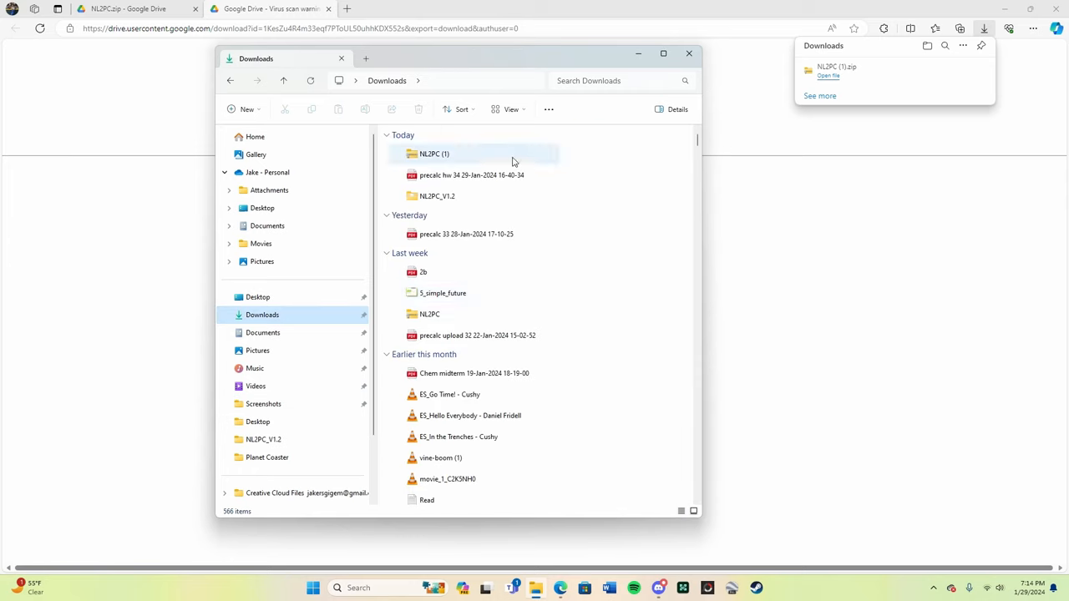
{"action": "left_click", "coordinate": [434, 154]}
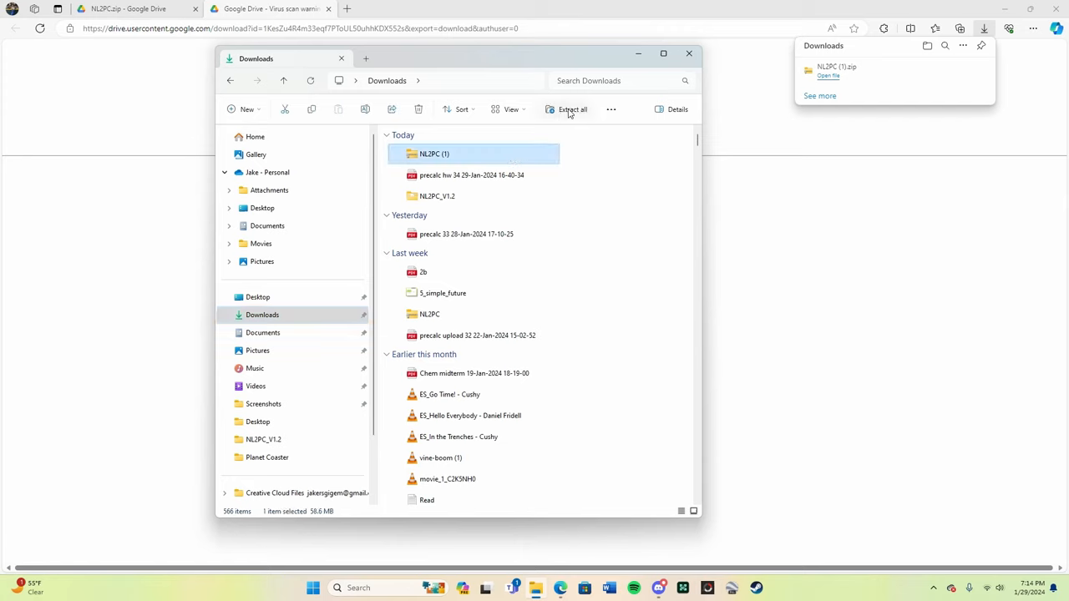
{"action": "mouse_move", "coordinate": [573, 109]}
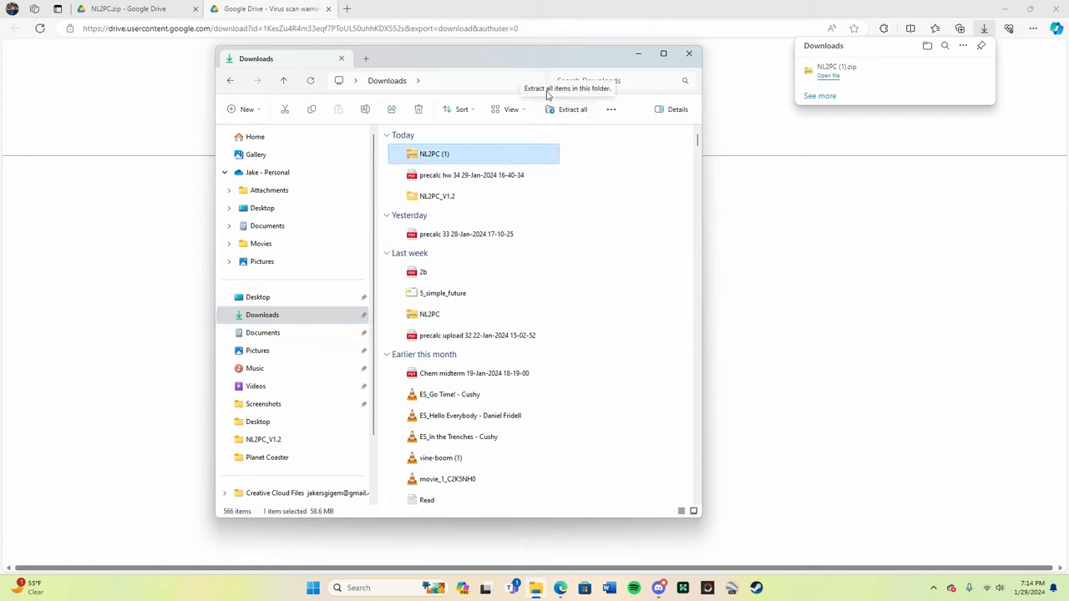
{"action": "mouse_move", "coordinate": [574, 122]}
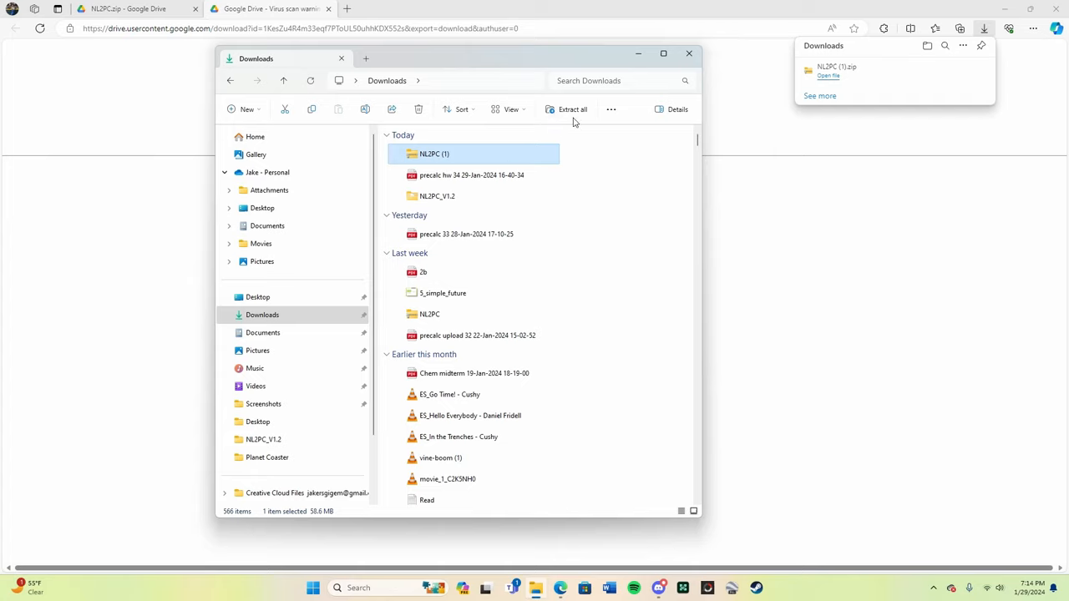
{"action": "double_click", "coordinate": [434, 153]}
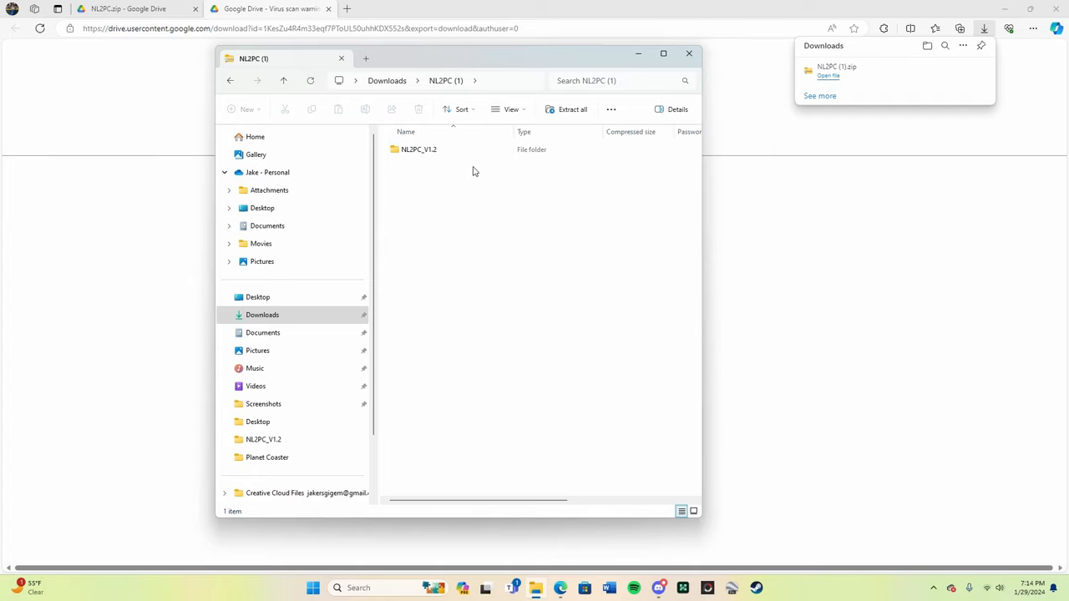
{"action": "mouse_move", "coordinate": [245, 103]}
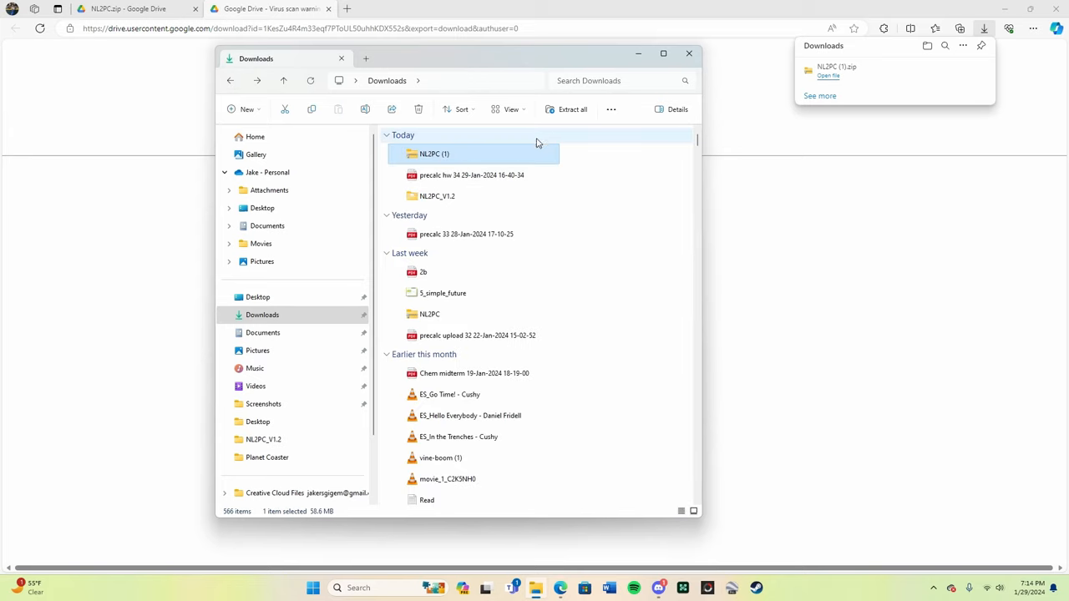
{"action": "left_click", "coordinate": [572, 109]}
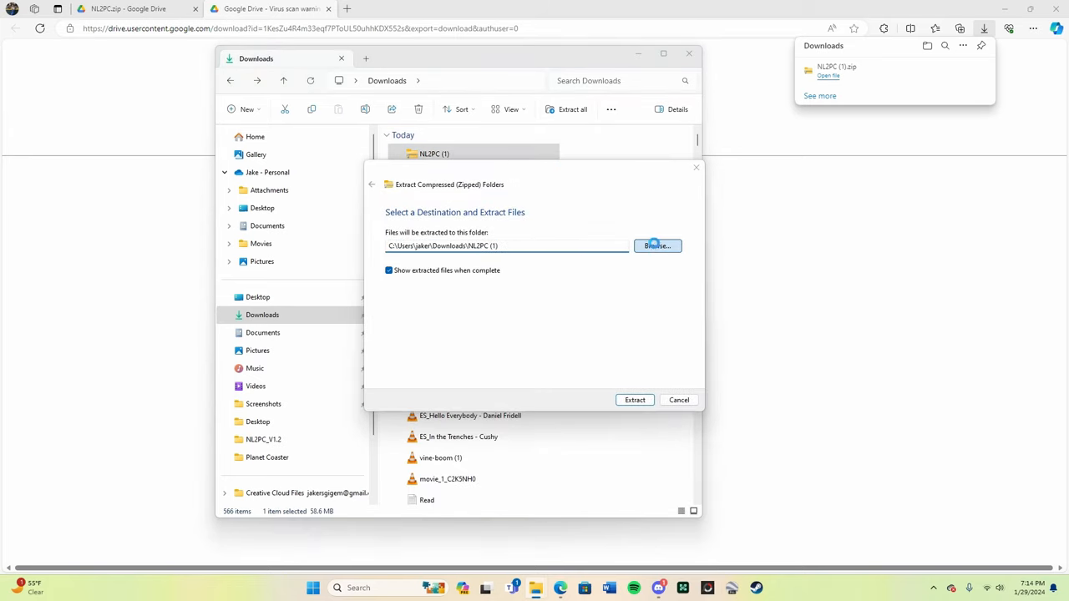
{"action": "left_click", "coordinate": [656, 244]}
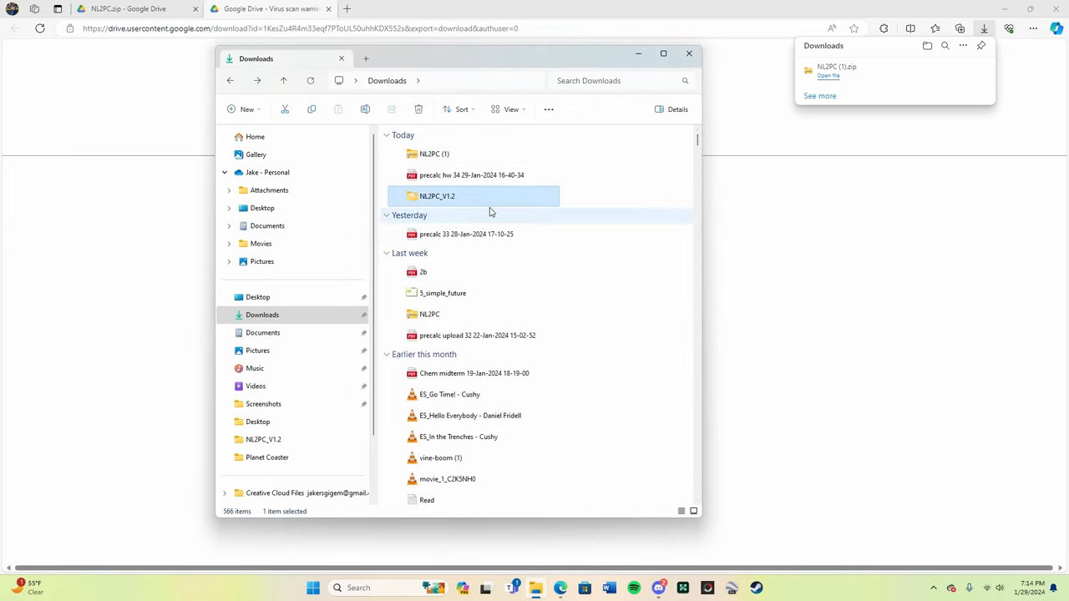
Open the extracted NL2PC_V1.2 folder in Downloads.
{"action": "double_click", "coordinate": [436, 196]}
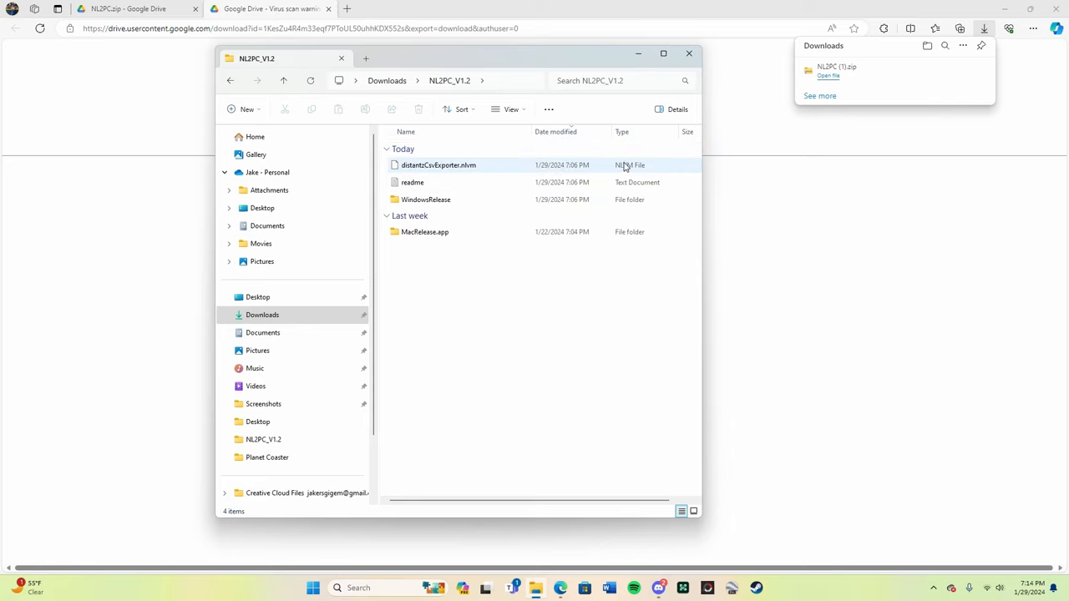
{"action": "mouse_move", "coordinate": [516, 182]}
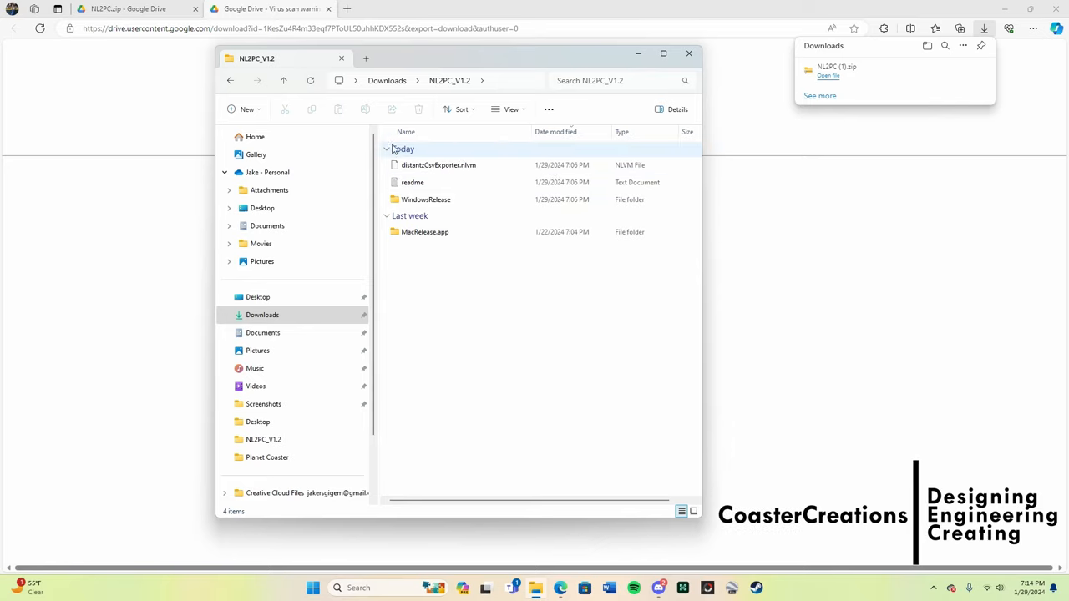
{"action": "left_click", "coordinate": [438, 164]}
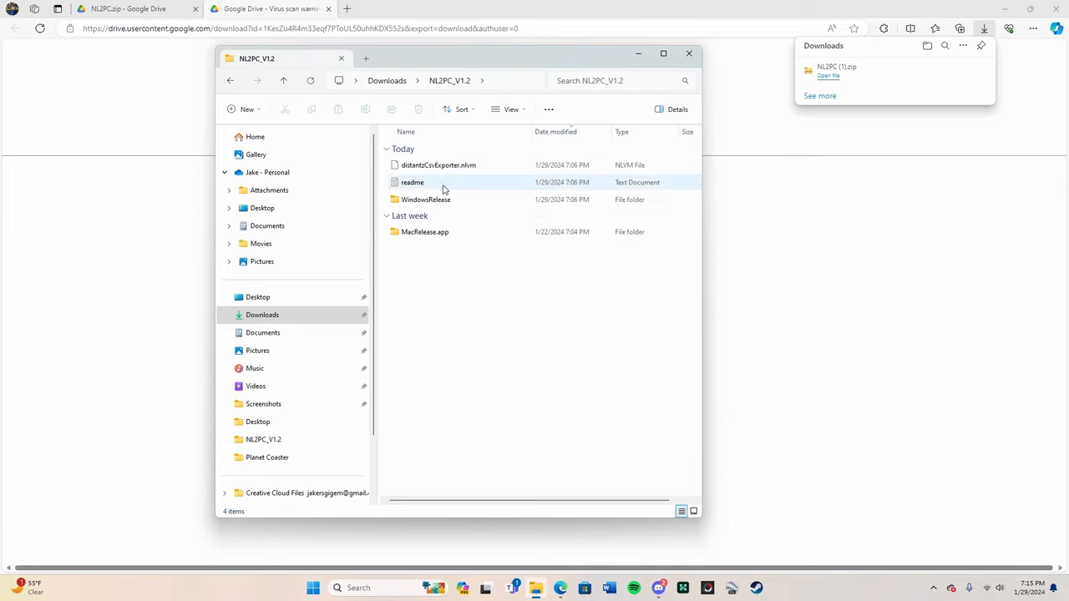
{"action": "left_click", "coordinate": [438, 165]}
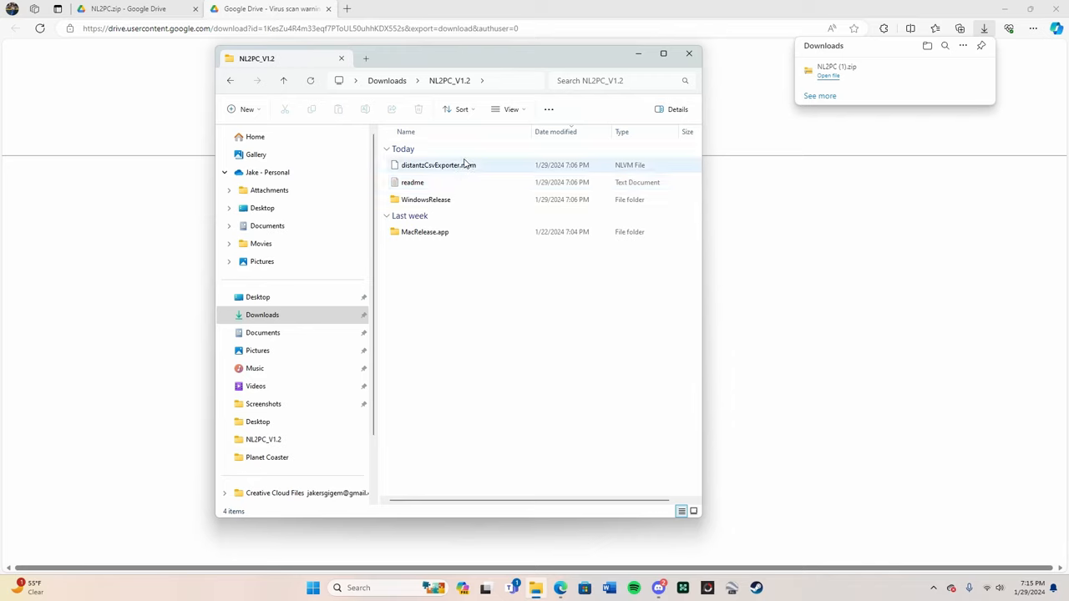
{"action": "left_click", "coordinate": [438, 165]}
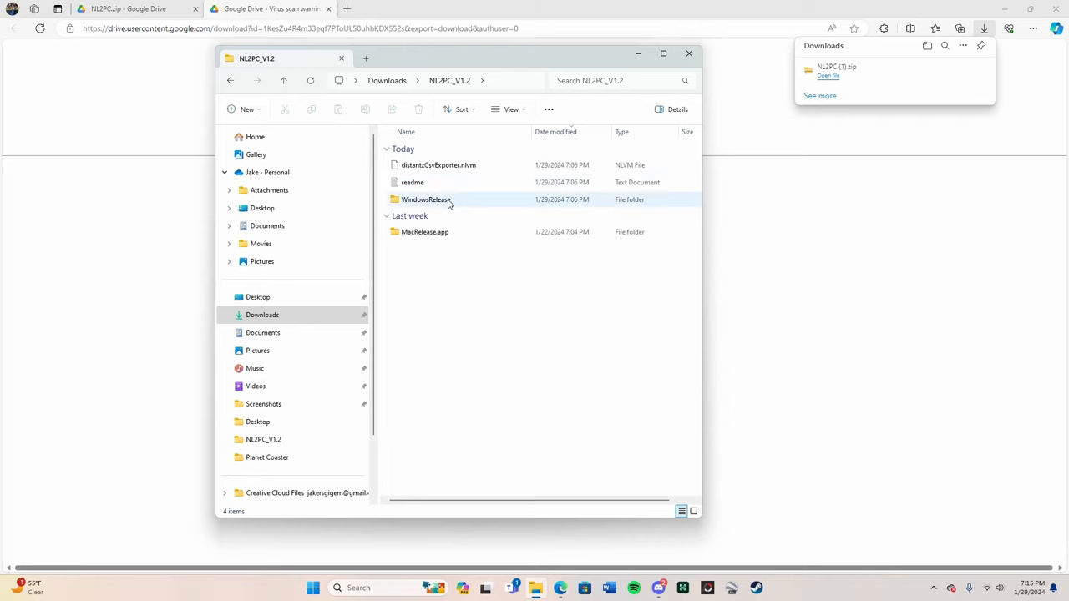
Inspect WindowsRelease, return to NL2PC_V1.2 and select the readme document.
{"action": "double_click", "coordinate": [426, 199]}
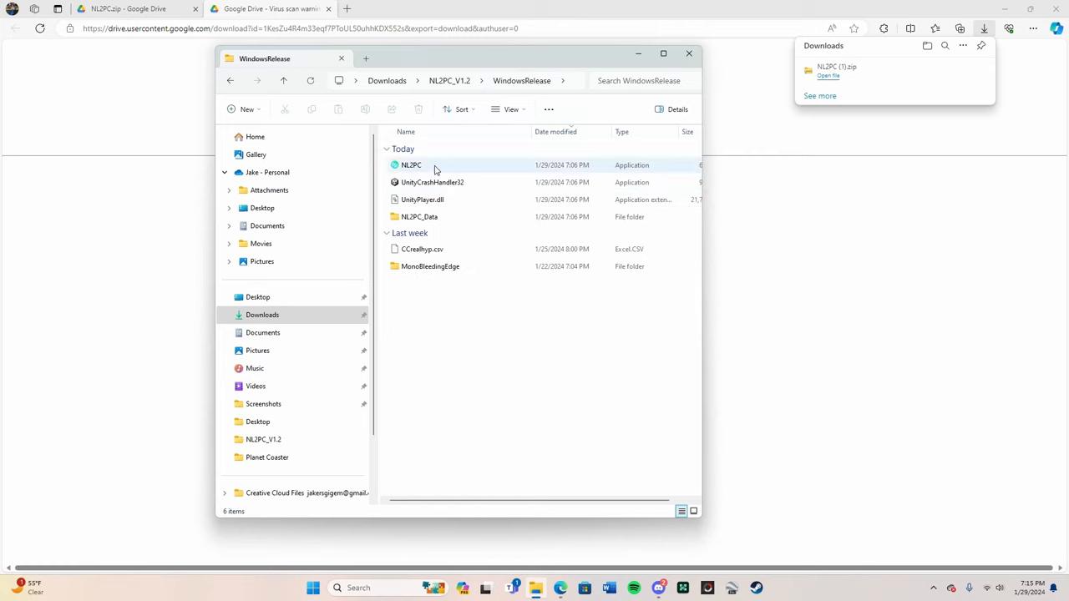
{"action": "mouse_move", "coordinate": [410, 164]}
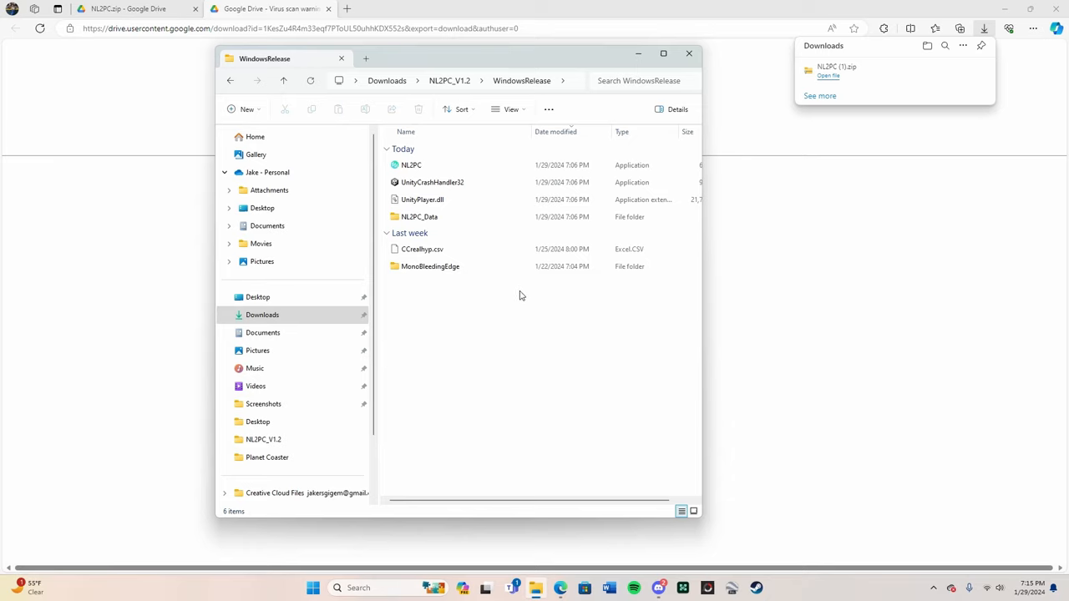
{"action": "mouse_move", "coordinate": [510, 283]}
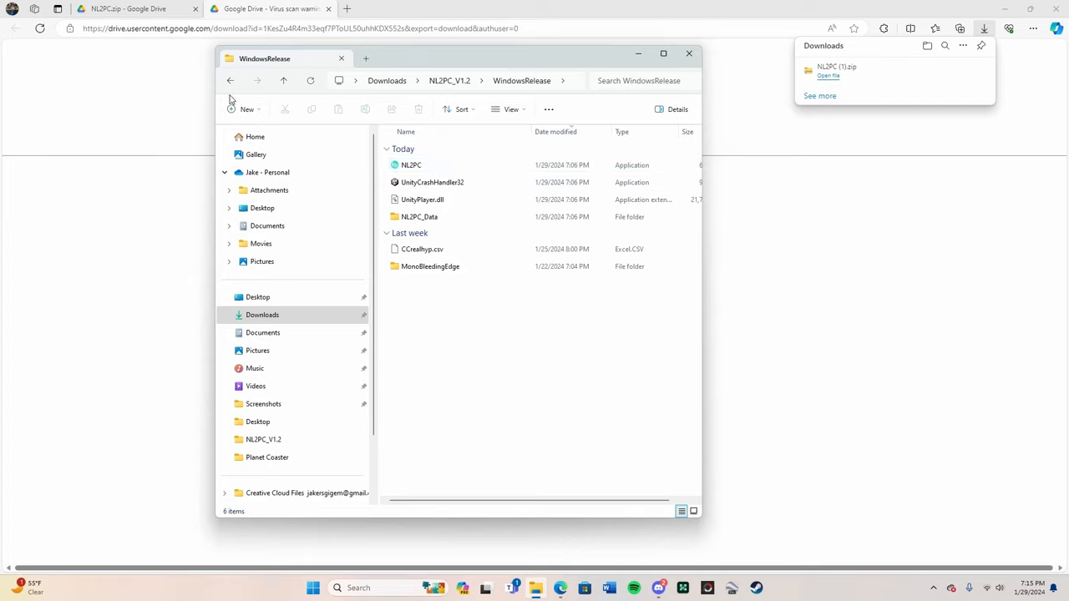
{"action": "left_click", "coordinate": [231, 81]}
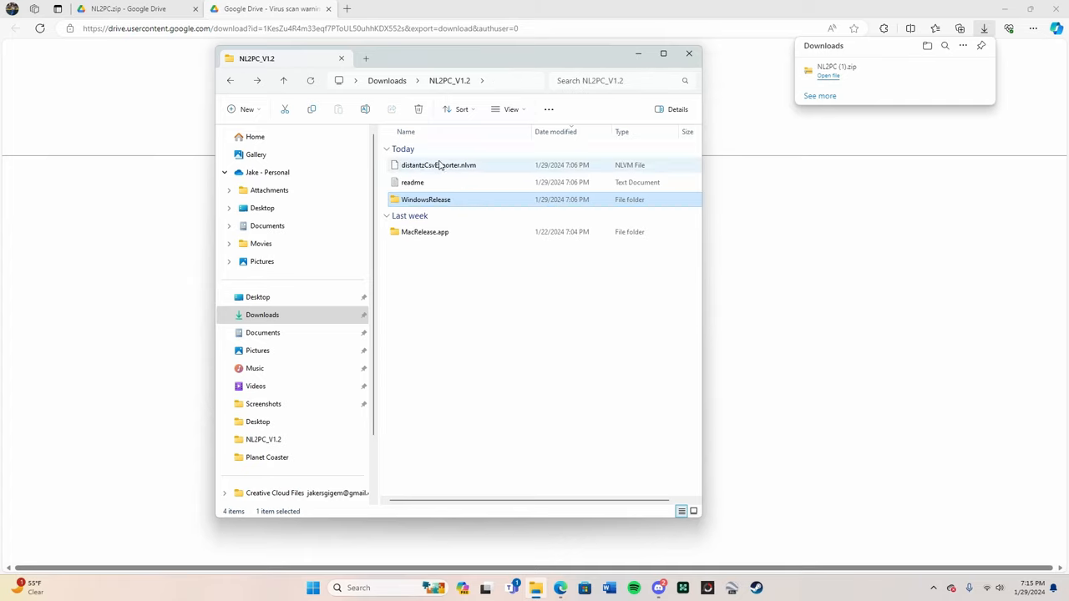
{"action": "mouse_move", "coordinate": [438, 165]}
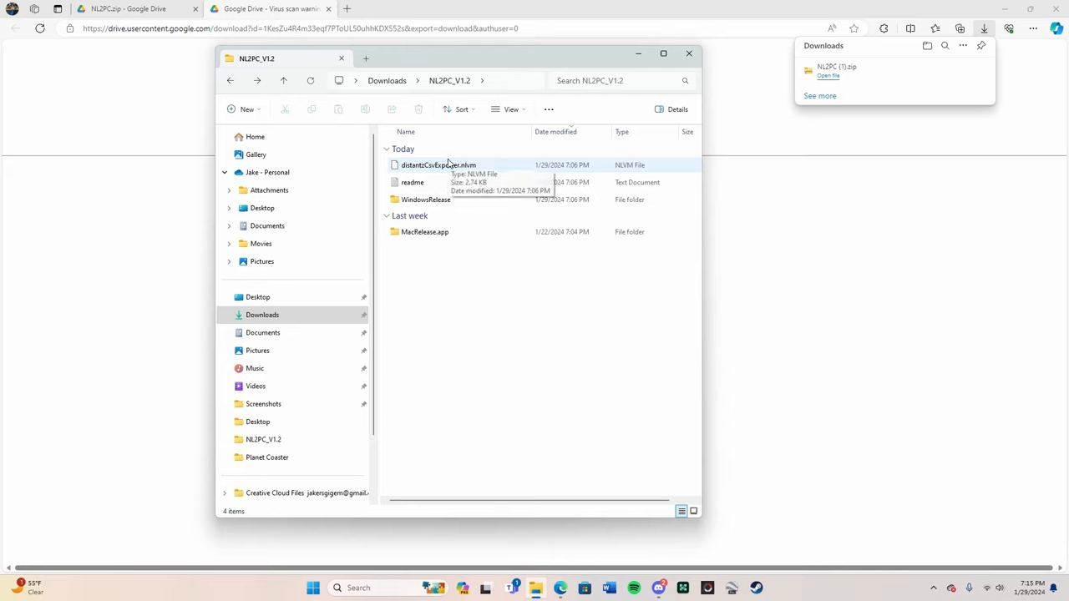
{"action": "mouse_move", "coordinate": [451, 164]}
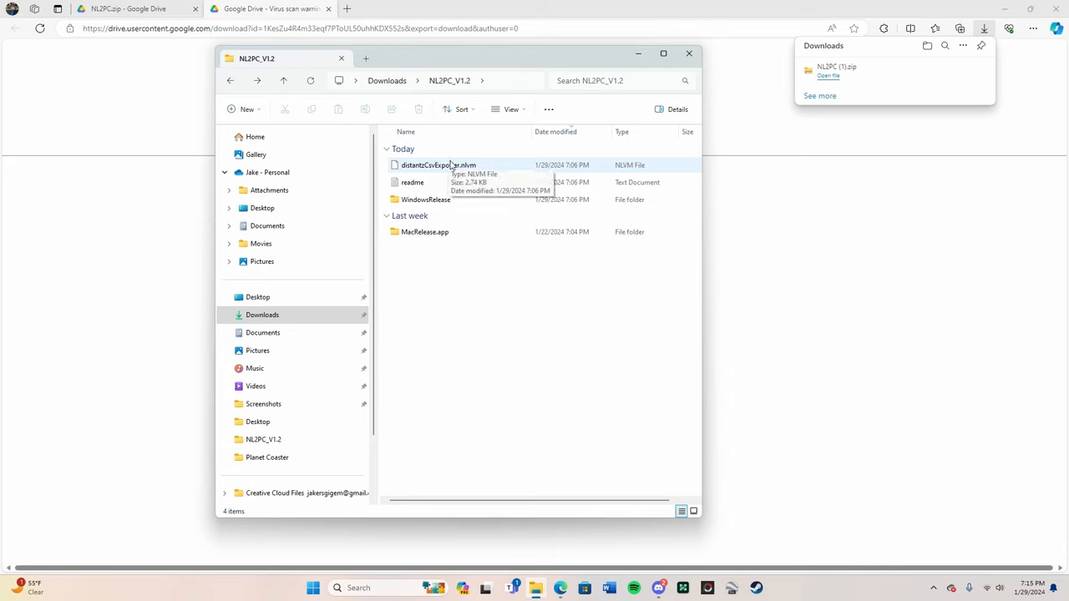
{"action": "mouse_move", "coordinate": [386, 168]}
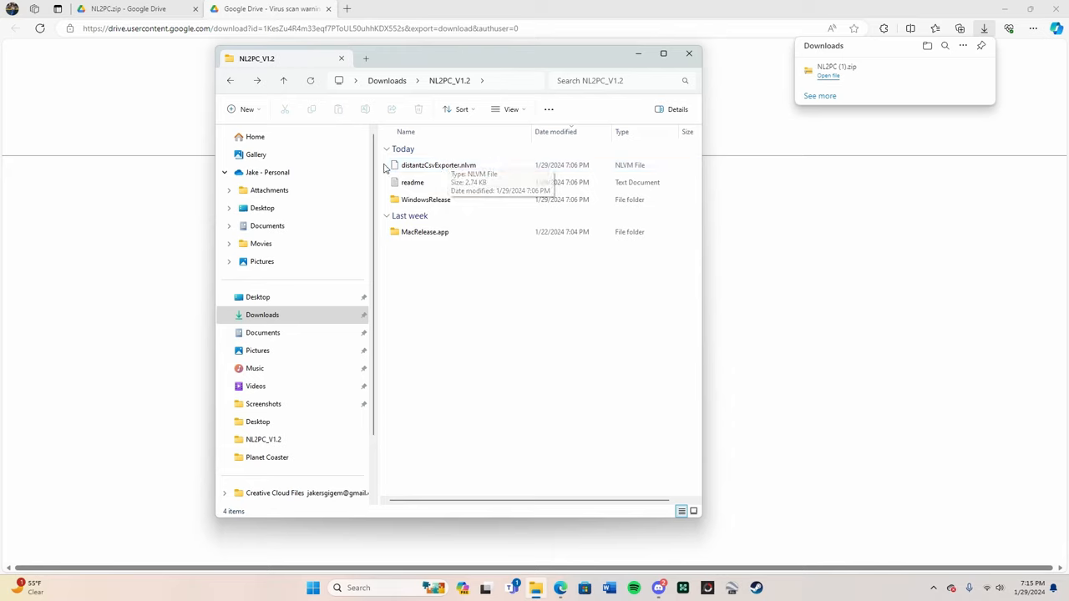
{"action": "left_click", "coordinate": [439, 165]}
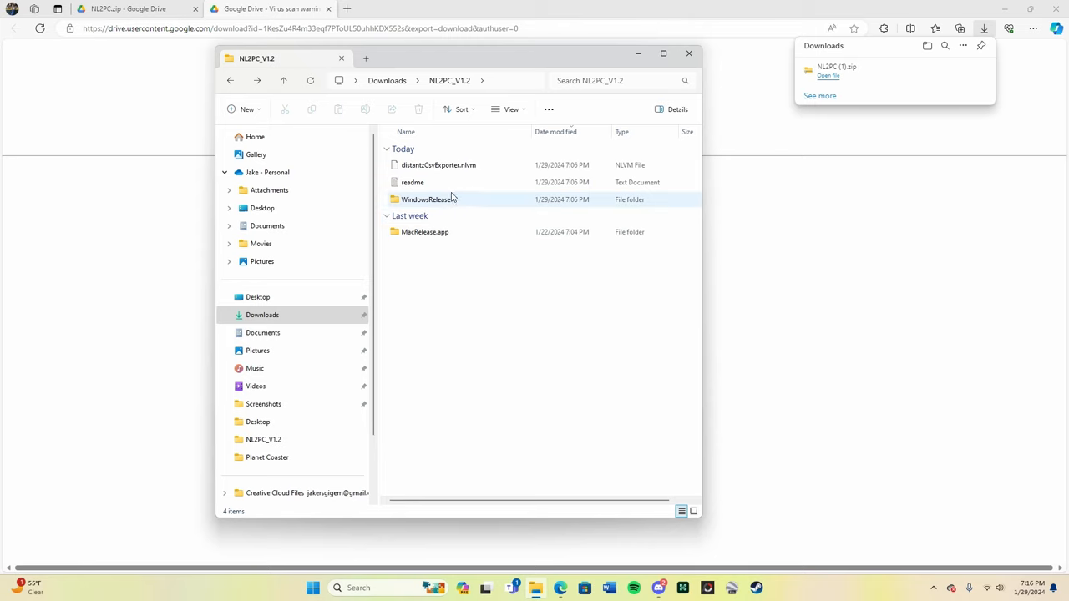
{"action": "left_click", "coordinate": [412, 182]}
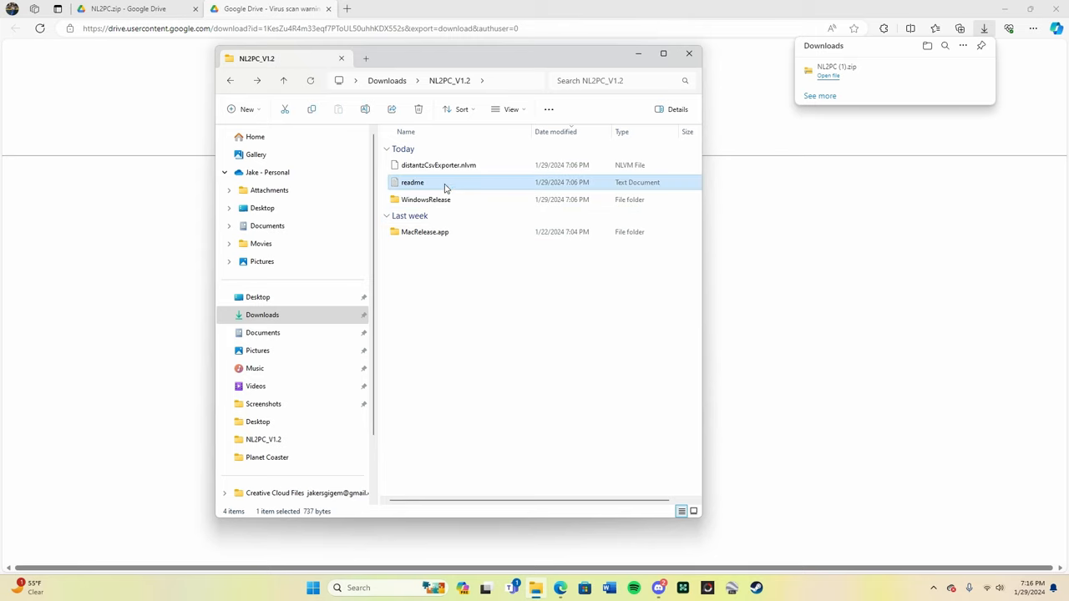
{"action": "double_click", "coordinate": [412, 182]}
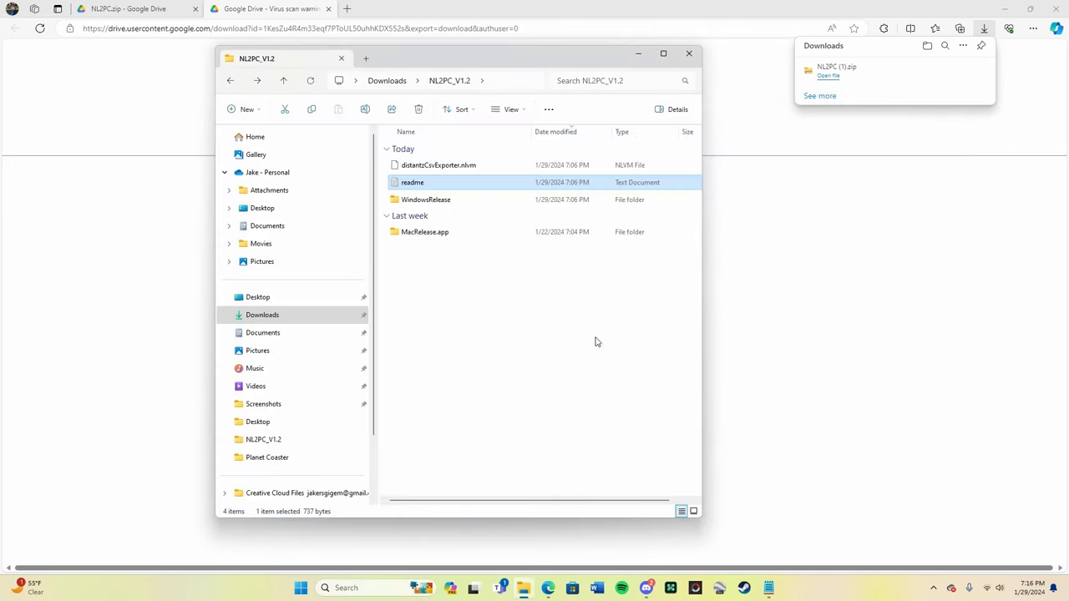
{"action": "double_click", "coordinate": [412, 182]}
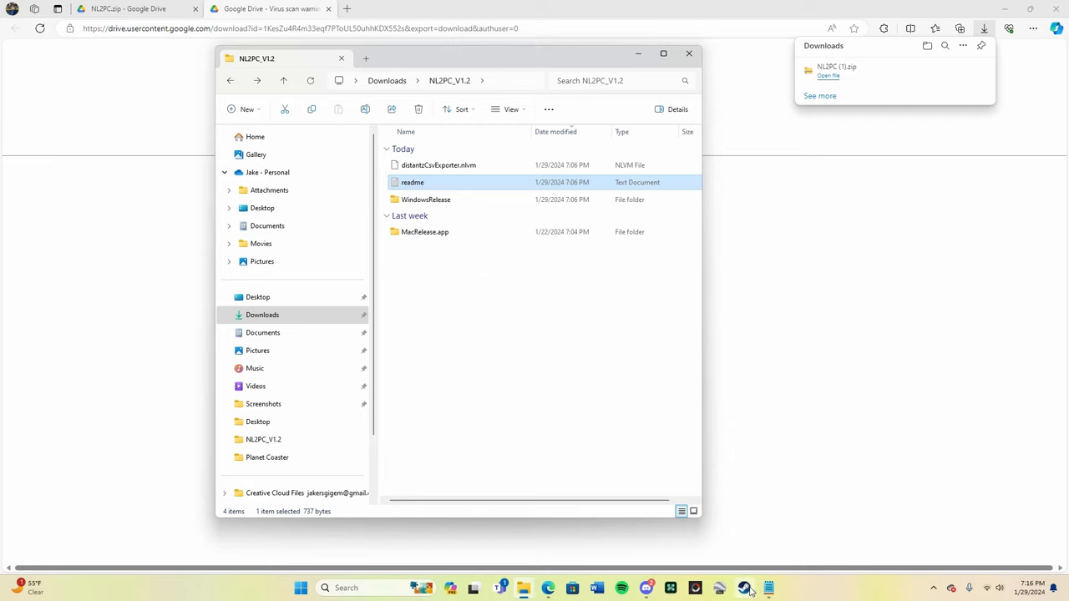
{"action": "mouse_move", "coordinate": [584, 376]}
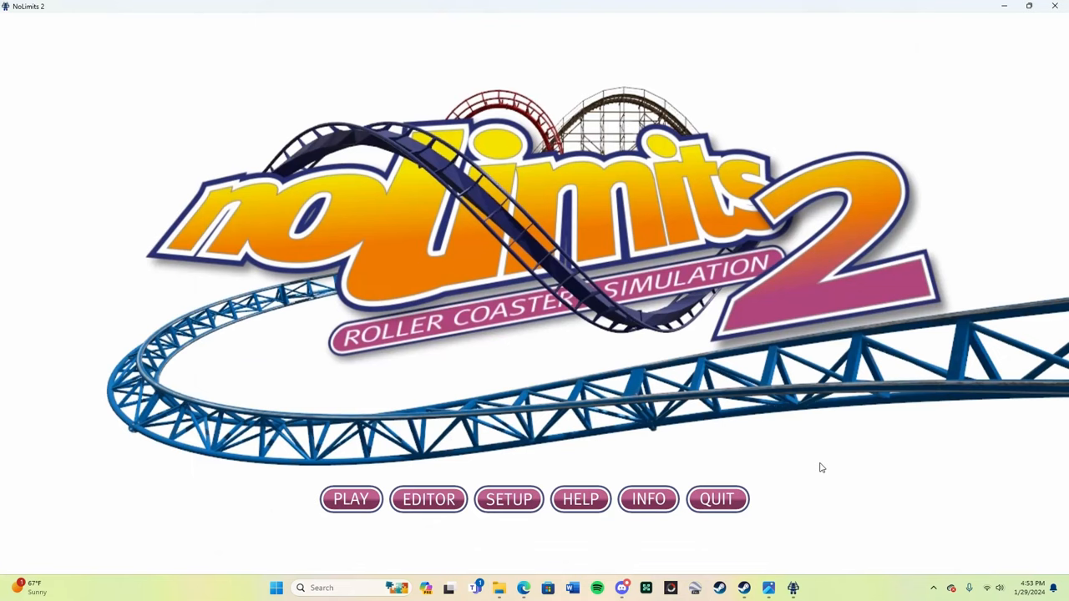
{"action": "mouse_move", "coordinate": [432, 74]}
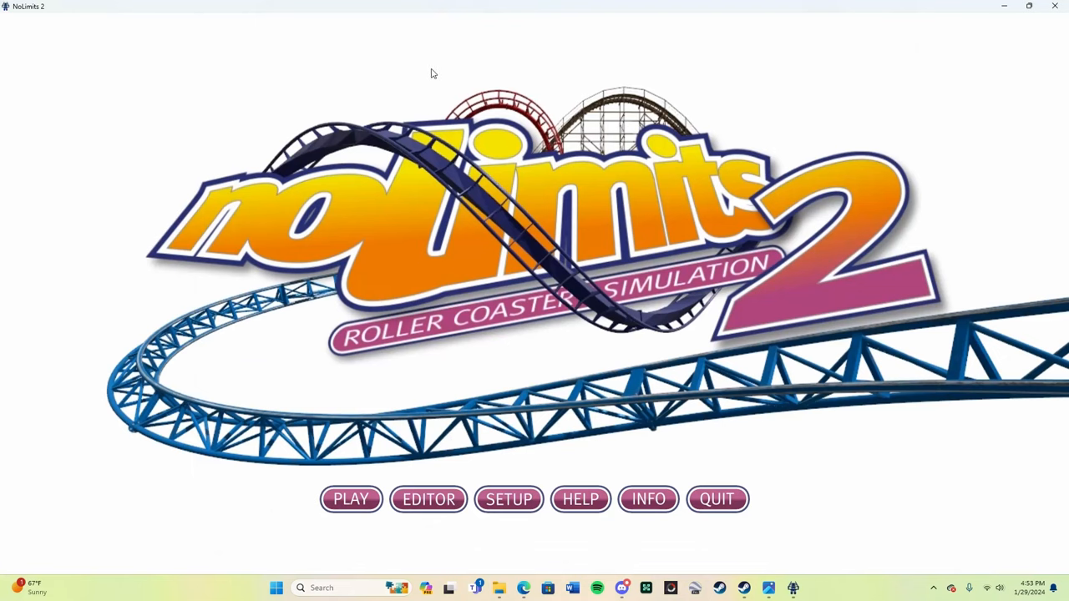
{"action": "mouse_move", "coordinate": [471, 237]}
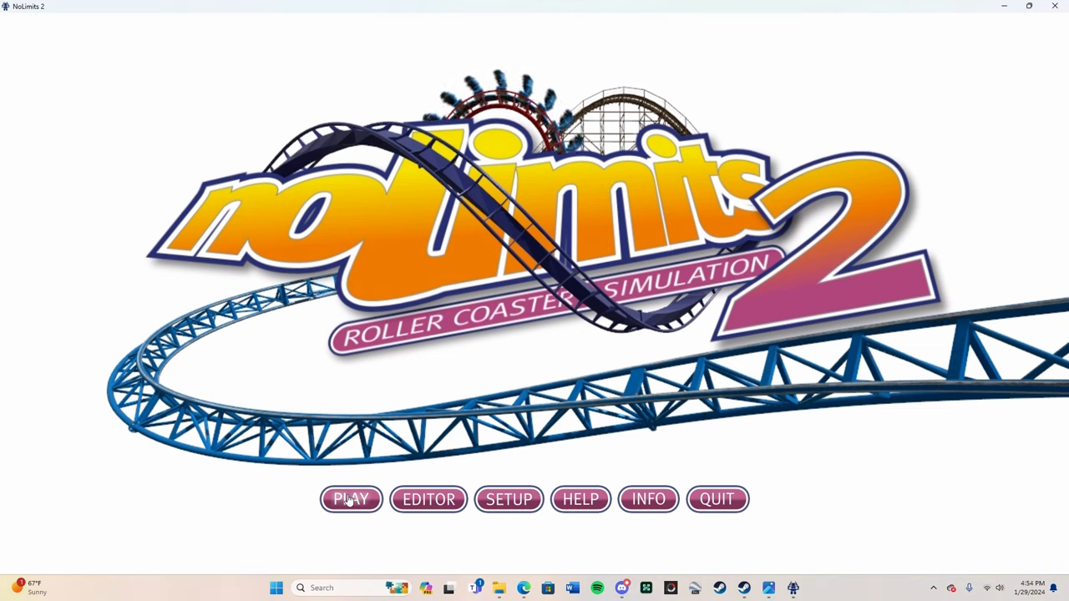
Open the Nl2tuturial park from the Recent list into the NoLimits 2 editor.
{"action": "left_click", "coordinate": [351, 499]}
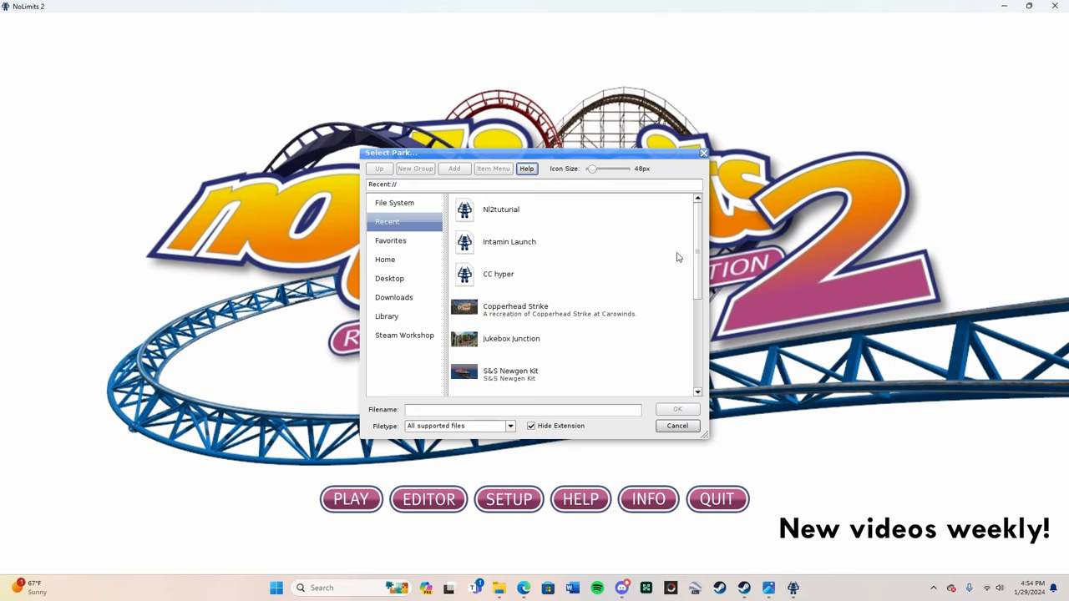
{"action": "left_click", "coordinate": [502, 210]}
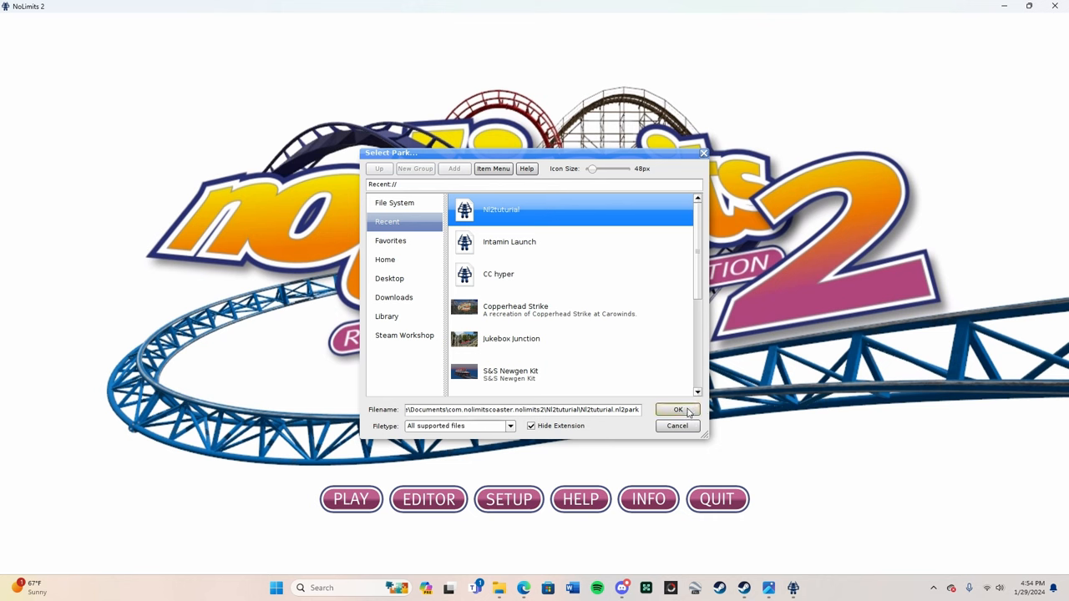
{"action": "left_click", "coordinate": [677, 410]}
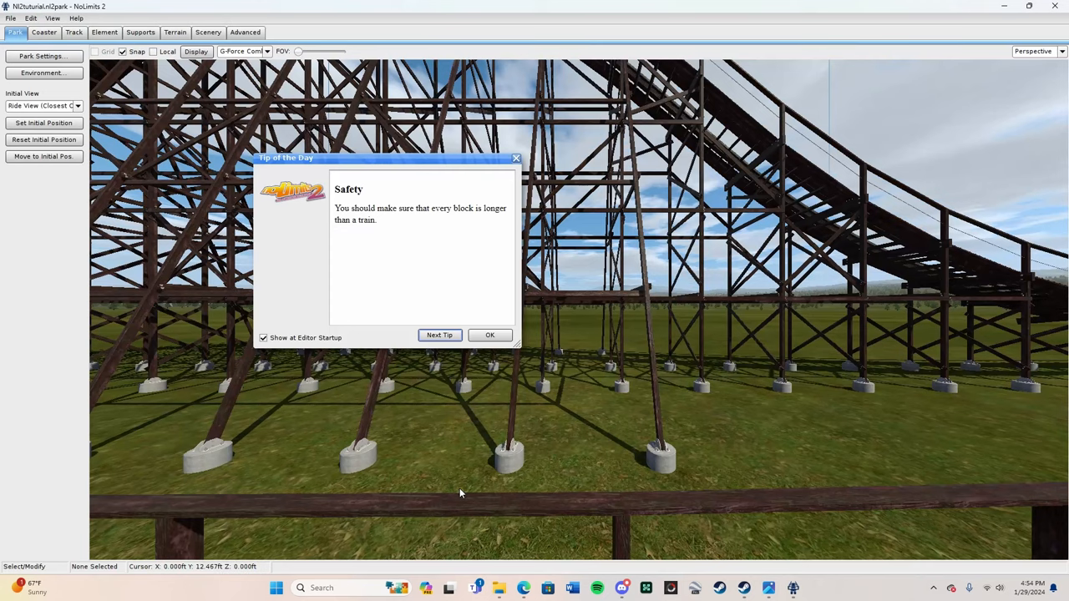
Dismiss the Tip of the Day and switch to the Coaster editing tab.
{"action": "left_click", "coordinate": [491, 335]}
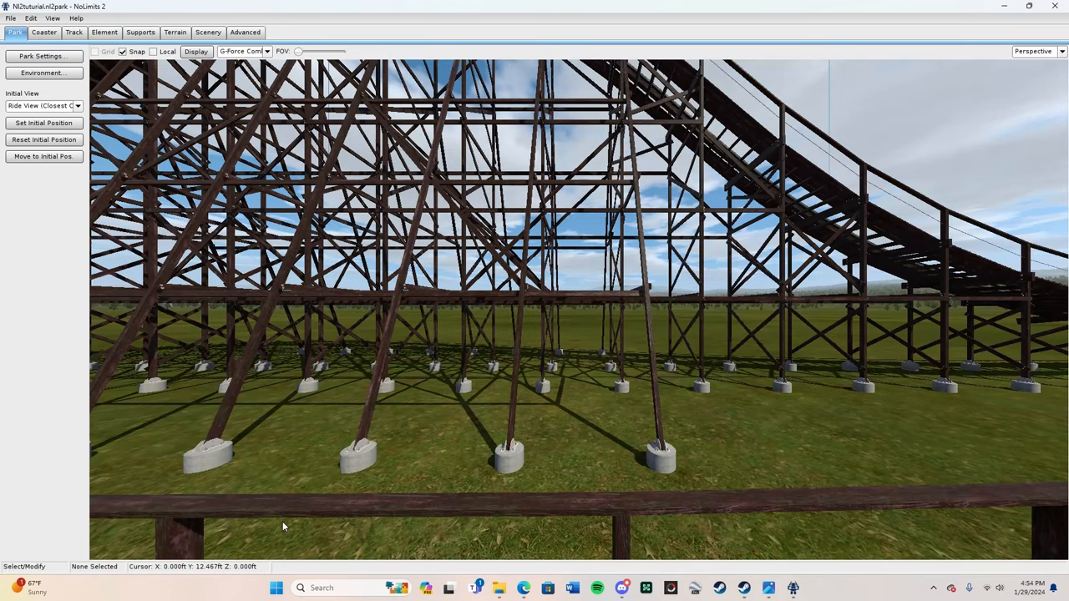
{"action": "left_click", "coordinate": [43, 32]}
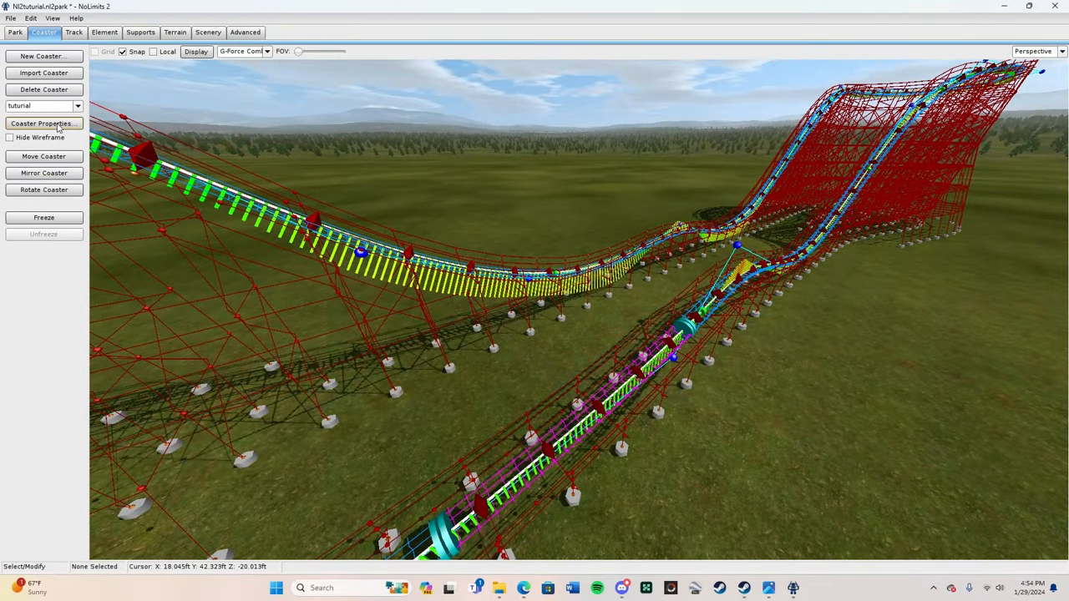
Remove the old distantzCsvExporter script and add a new one with class path Desktop\NL2PC_V1.2.
{"action": "left_click", "coordinate": [42, 123]}
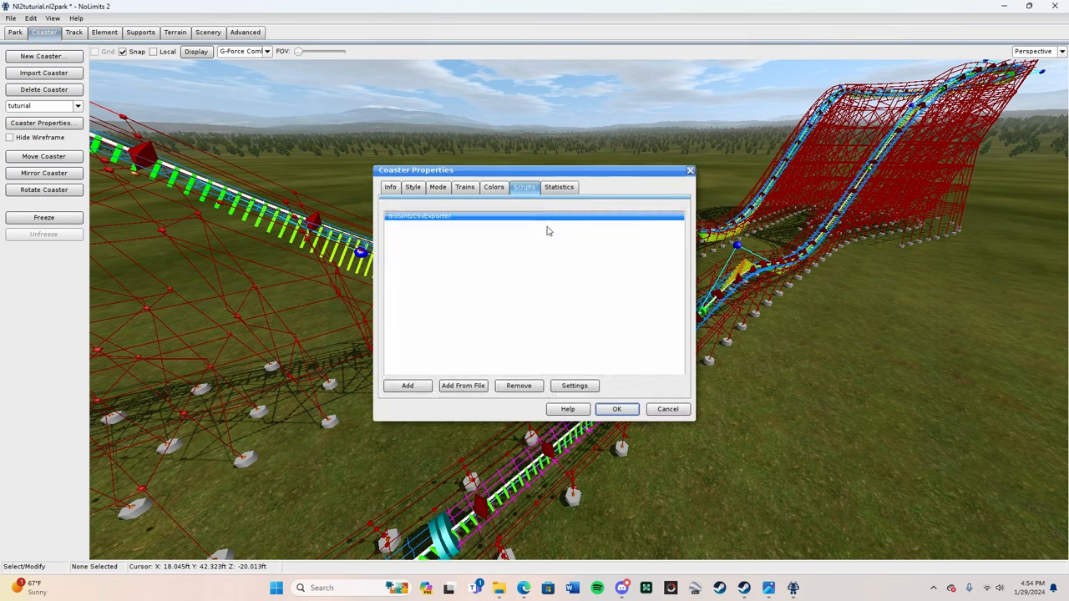
{"action": "left_click", "coordinate": [518, 385]}
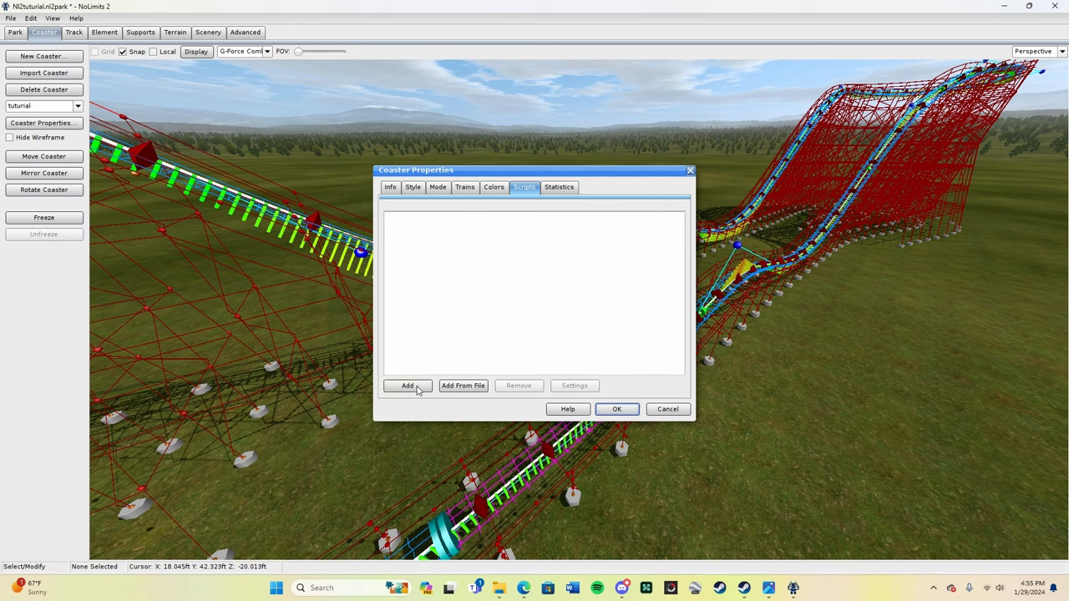
{"action": "left_click", "coordinate": [406, 385]}
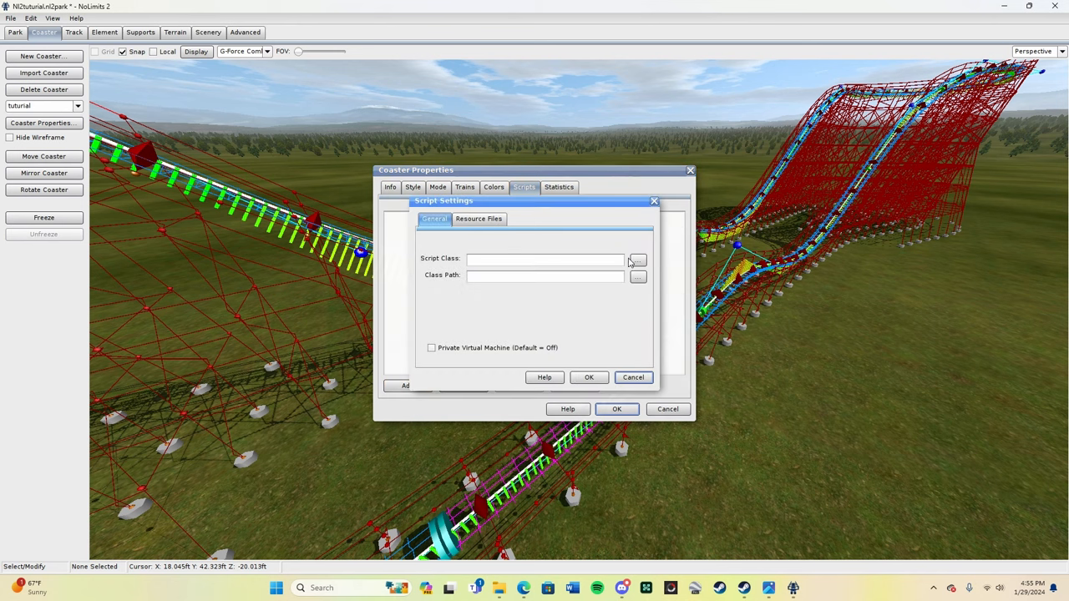
{"action": "left_click", "coordinate": [637, 276]}
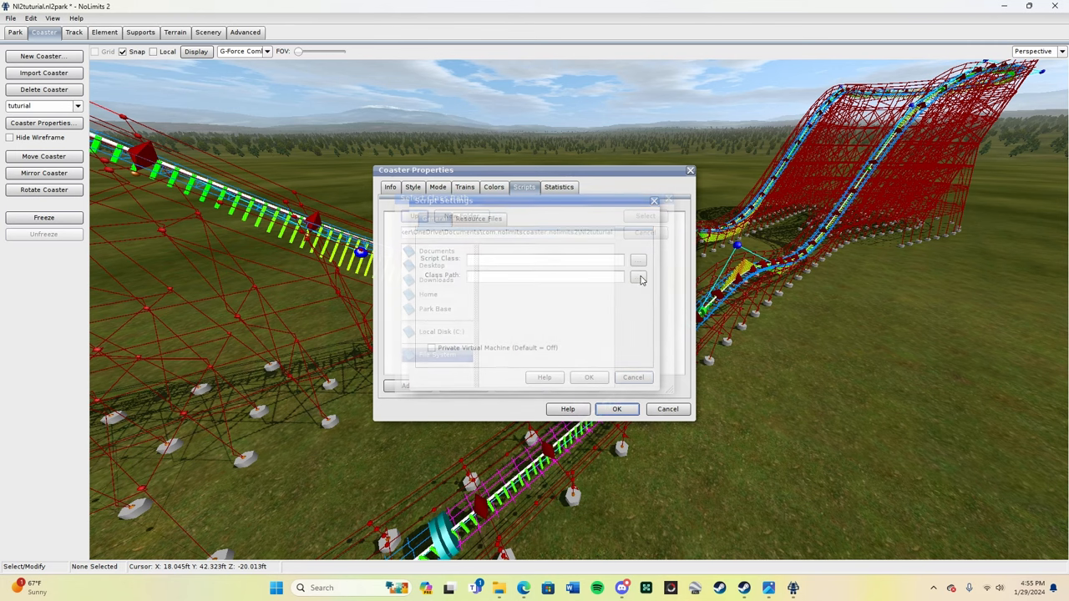
{"action": "left_click", "coordinate": [638, 277]}
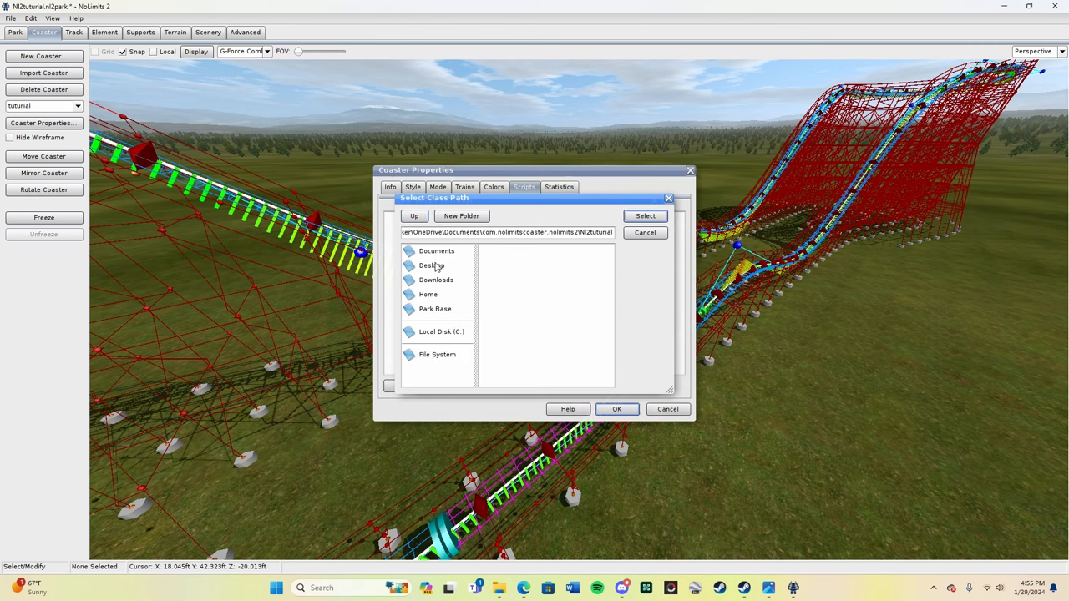
{"action": "left_click", "coordinate": [432, 265]}
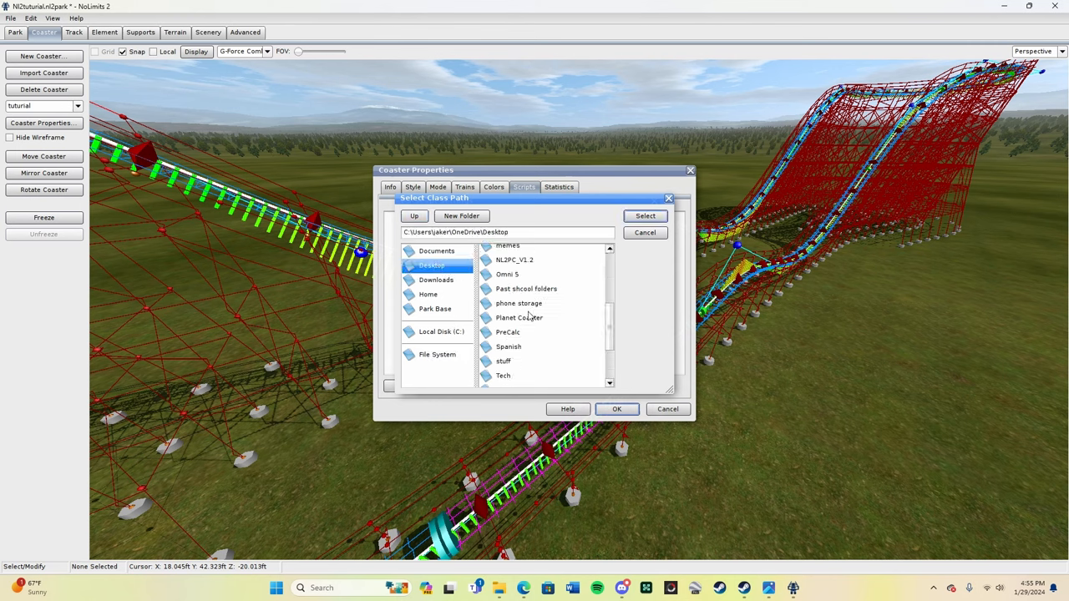
{"action": "left_click", "coordinate": [514, 259]}
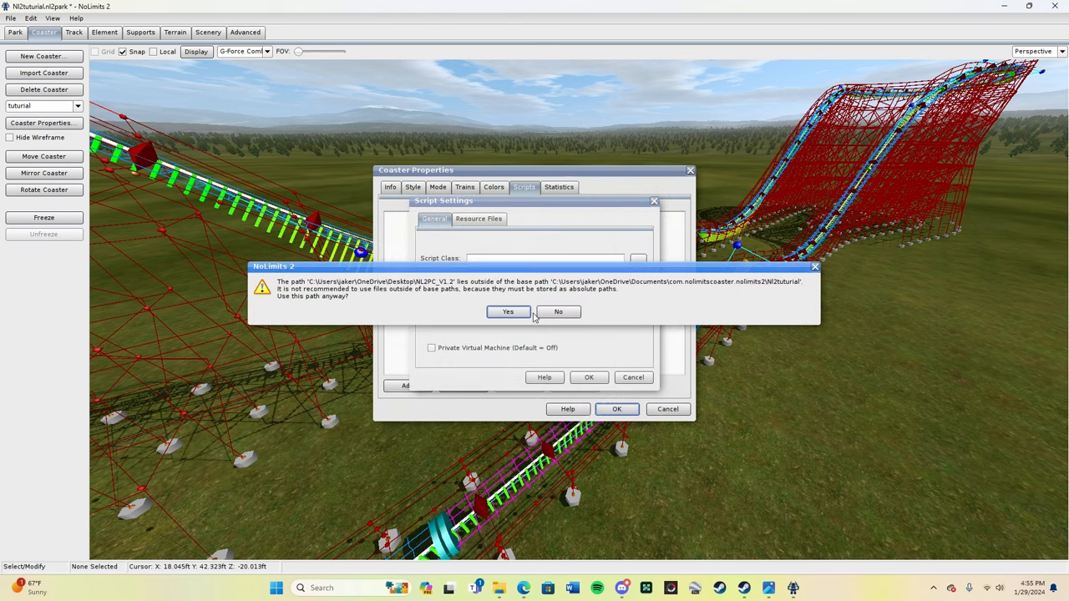
Accept the outside-path warning and set the script class to distantzCsvExporter.nlvm.
{"action": "left_click", "coordinate": [508, 311]}
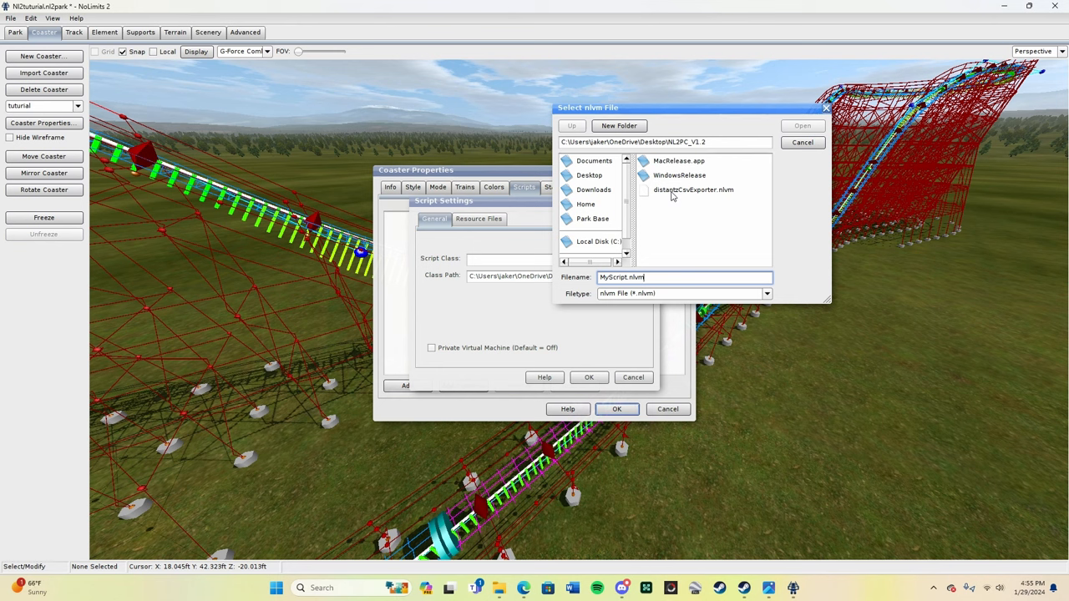
{"action": "left_click", "coordinate": [693, 190]}
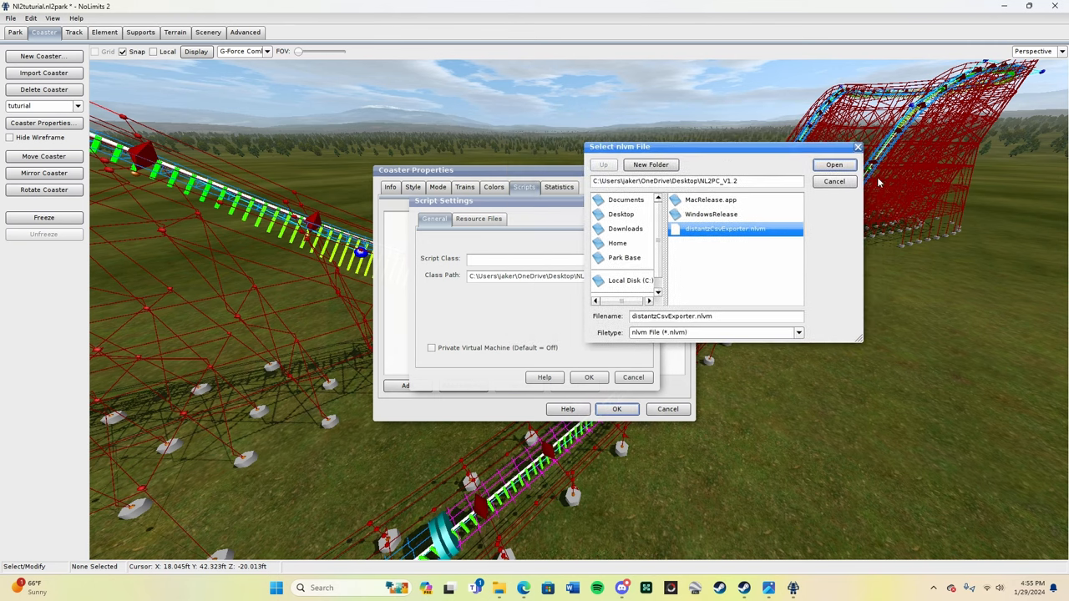
{"action": "left_click", "coordinate": [834, 164]}
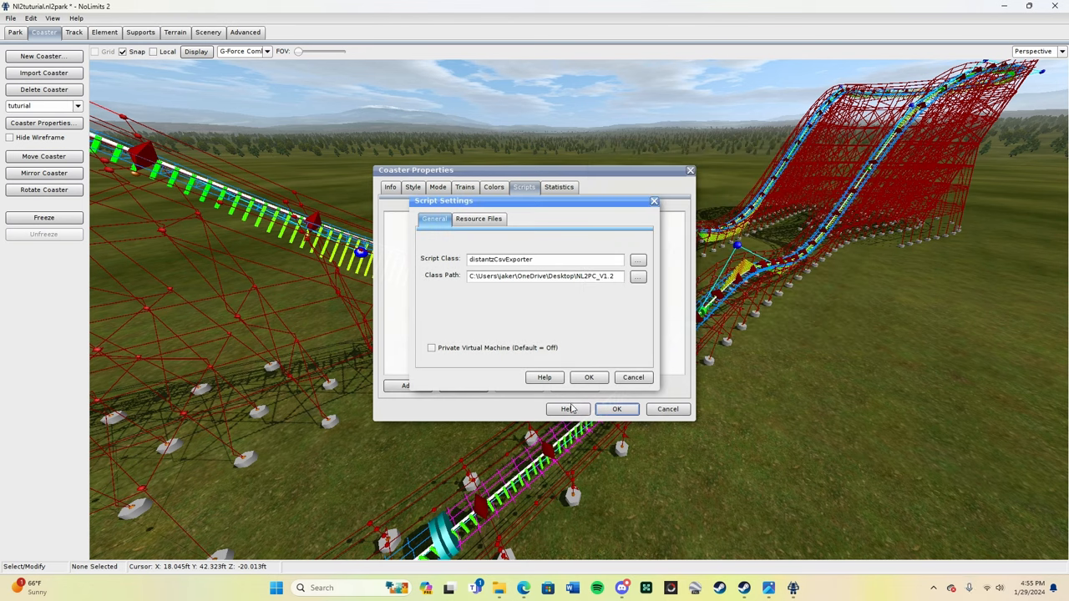
{"action": "left_click", "coordinate": [589, 377]}
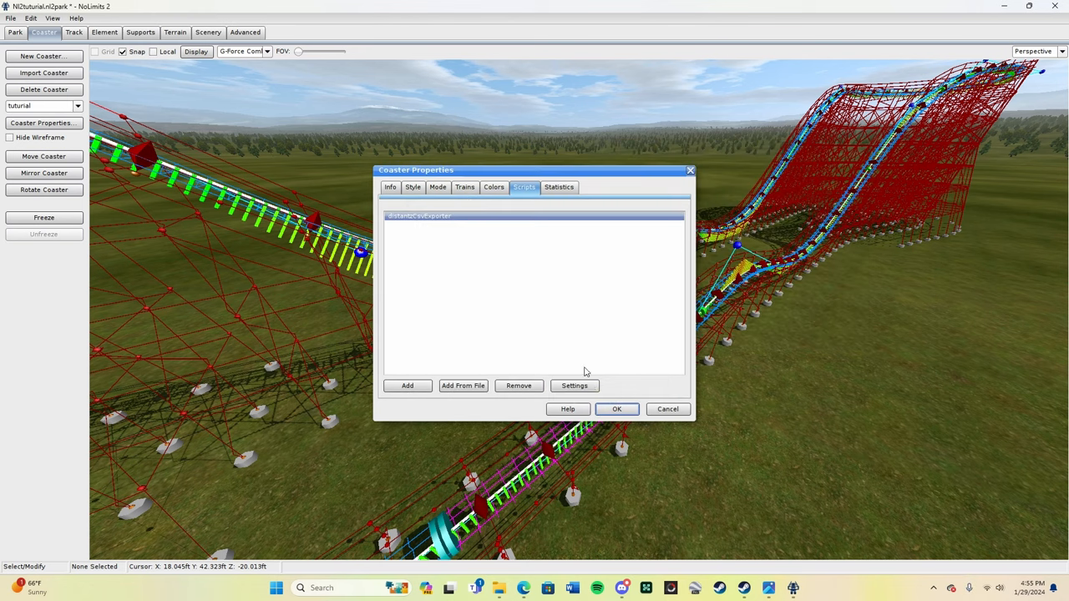
{"action": "mouse_move", "coordinate": [517, 240]}
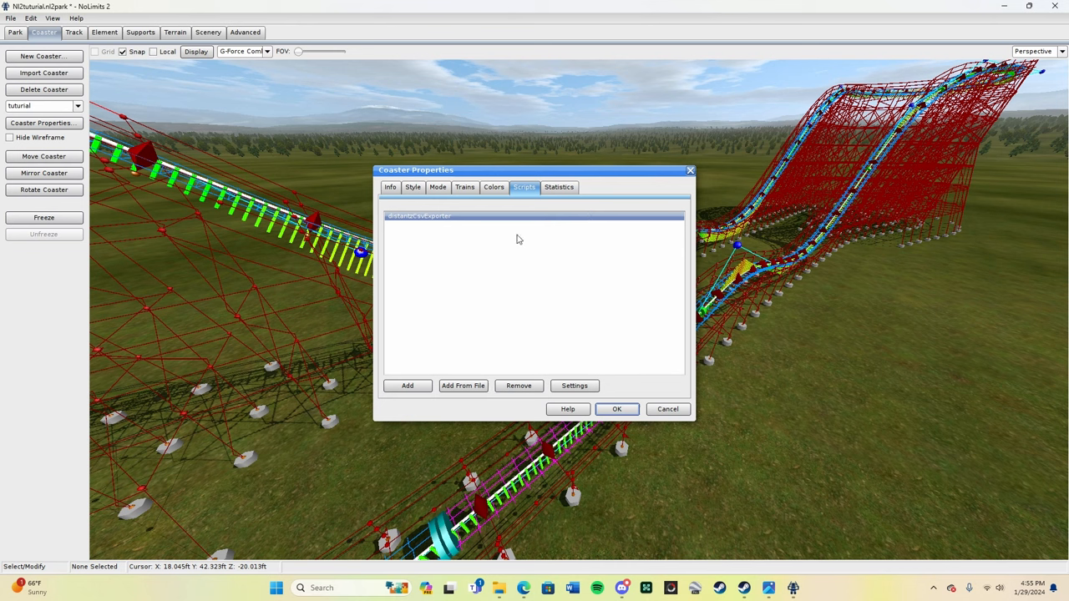
{"action": "mouse_move", "coordinate": [482, 236]}
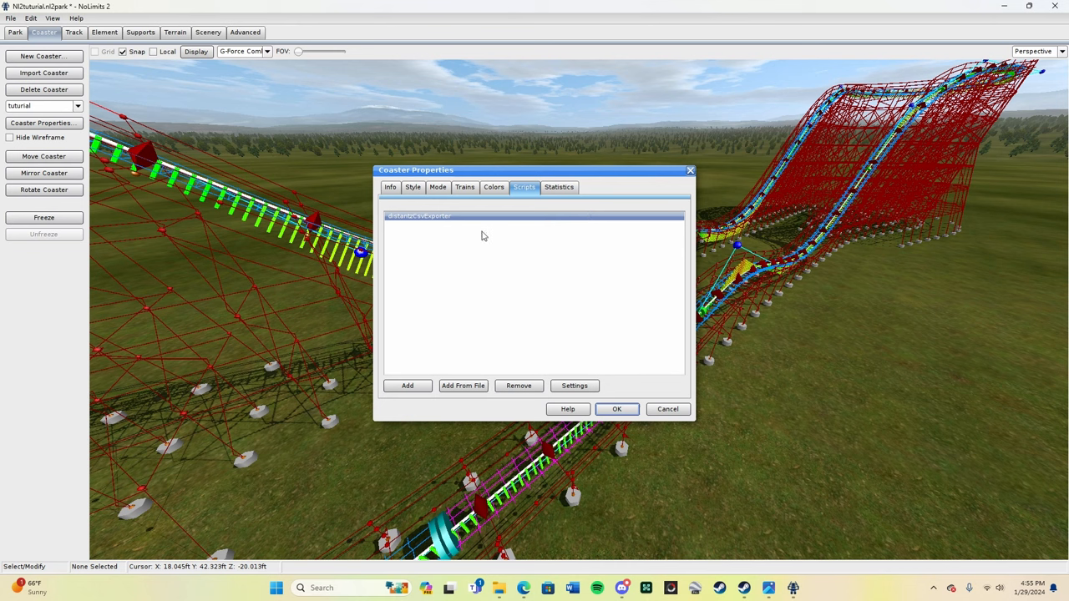
{"action": "mouse_move", "coordinate": [574, 318]}
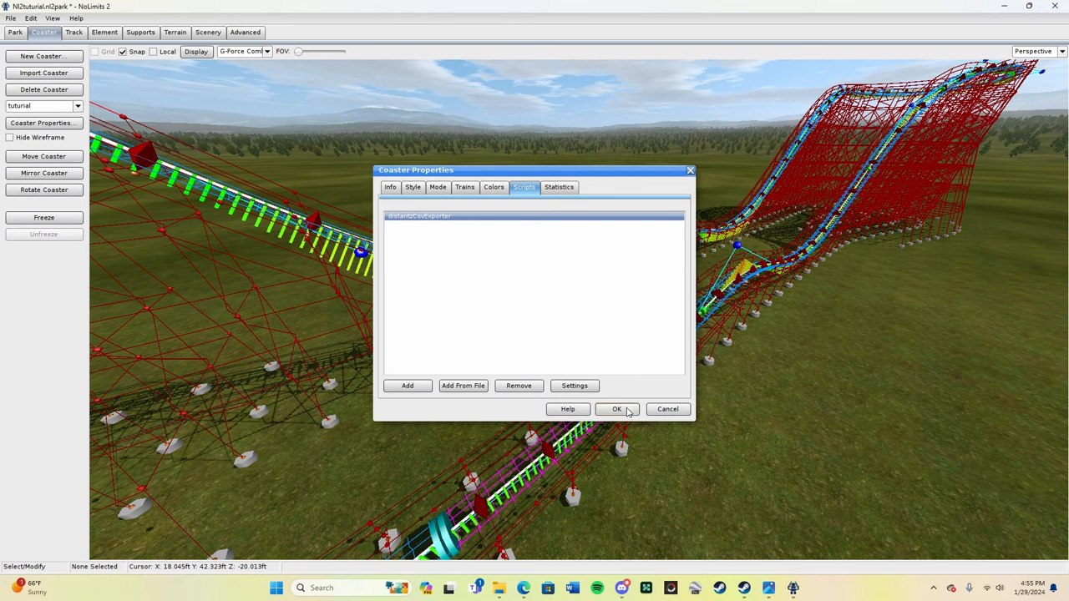
Apply the Coaster Properties changes and freeze the coaster to generate its supports.
{"action": "left_click", "coordinate": [618, 409]}
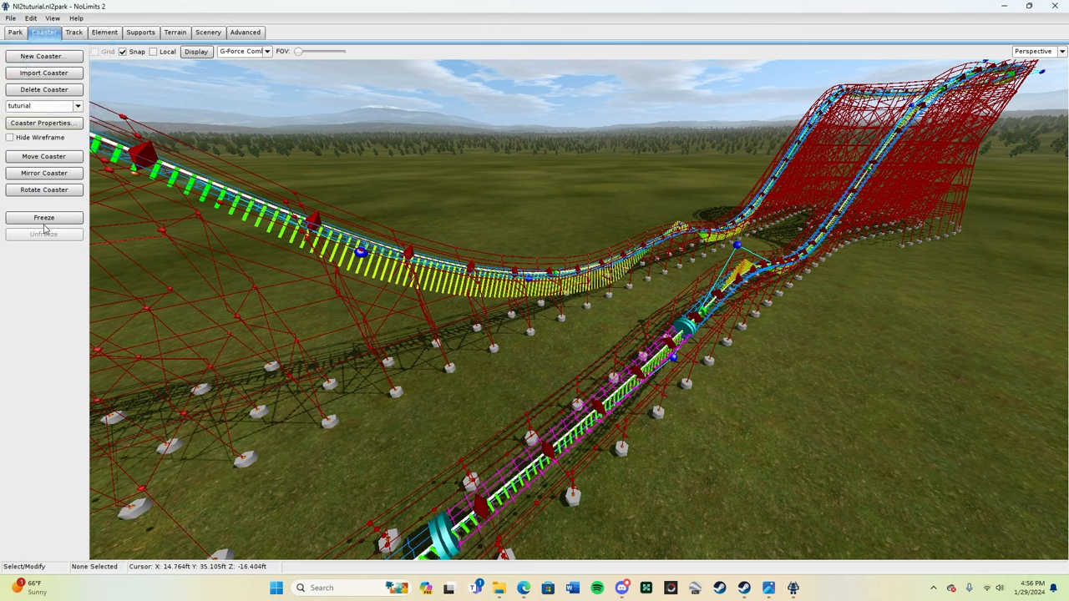
{"action": "left_click", "coordinate": [43, 217]}
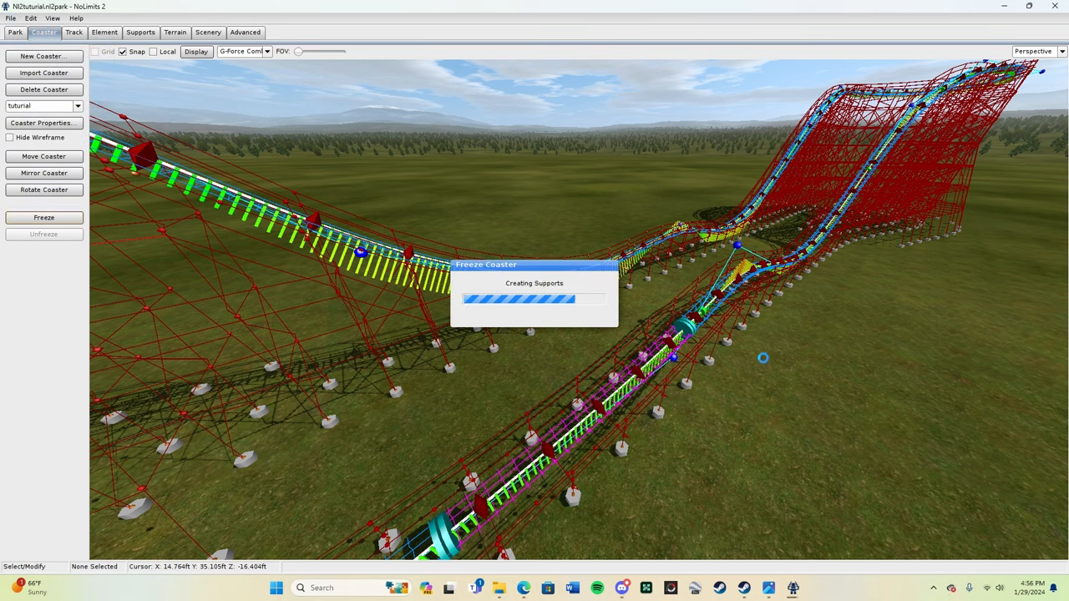
{"action": "left_click", "coordinate": [43, 217]}
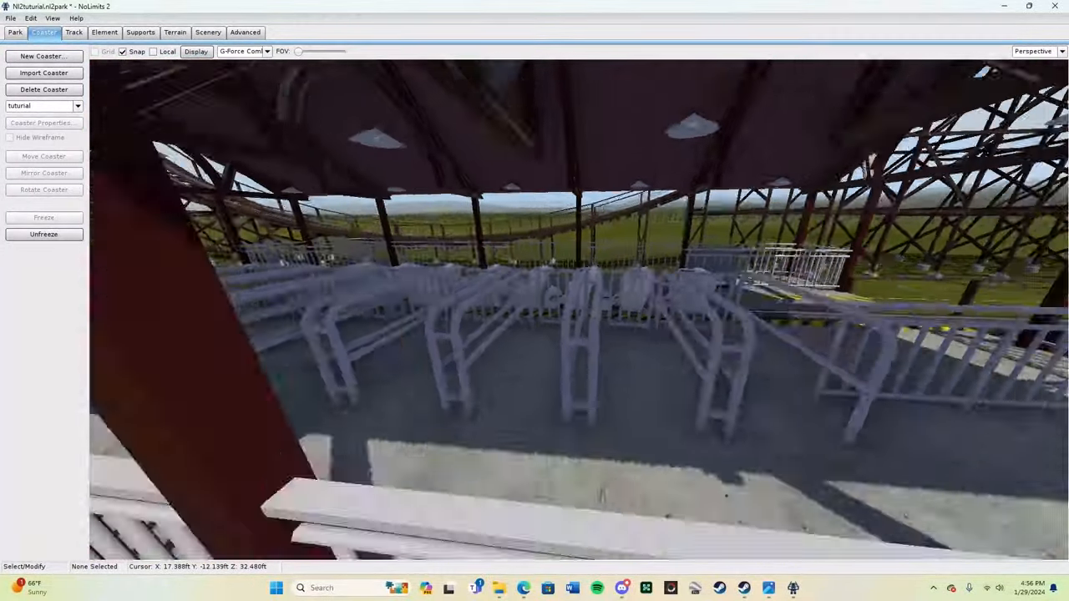
Exit the editor through File > Leave Editor and start PLAY mode.
{"action": "left_click", "coordinate": [10, 17]}
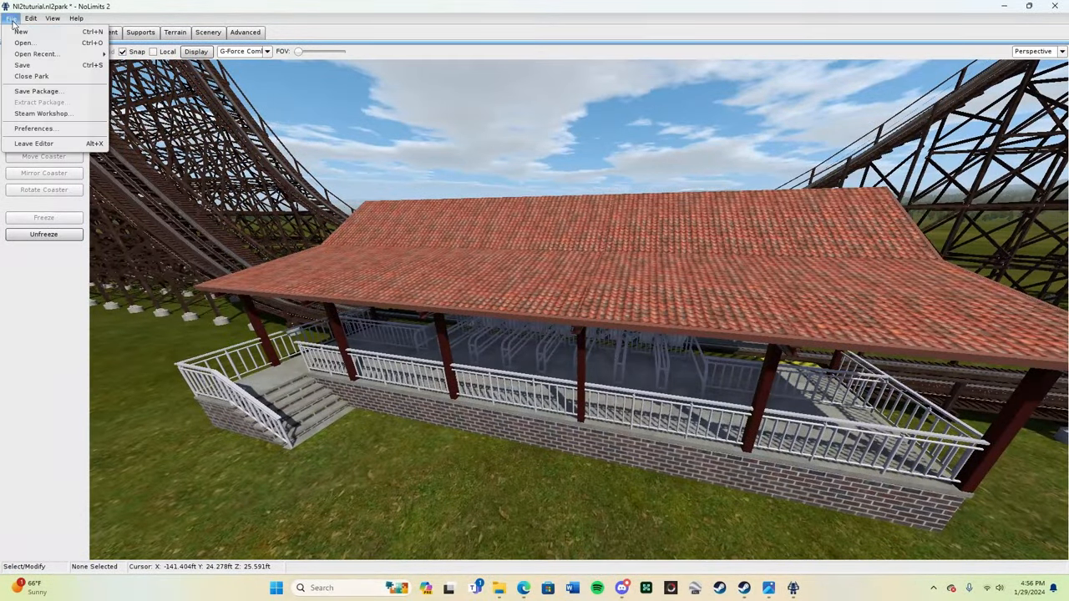
{"action": "mouse_move", "coordinate": [34, 142]}
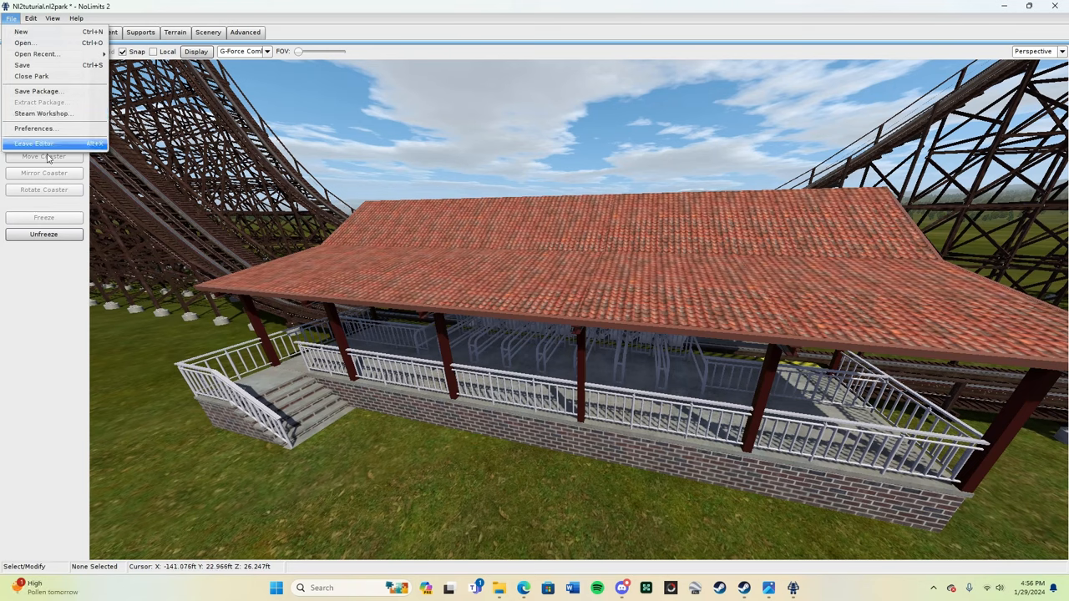
{"action": "left_click", "coordinate": [34, 143]}
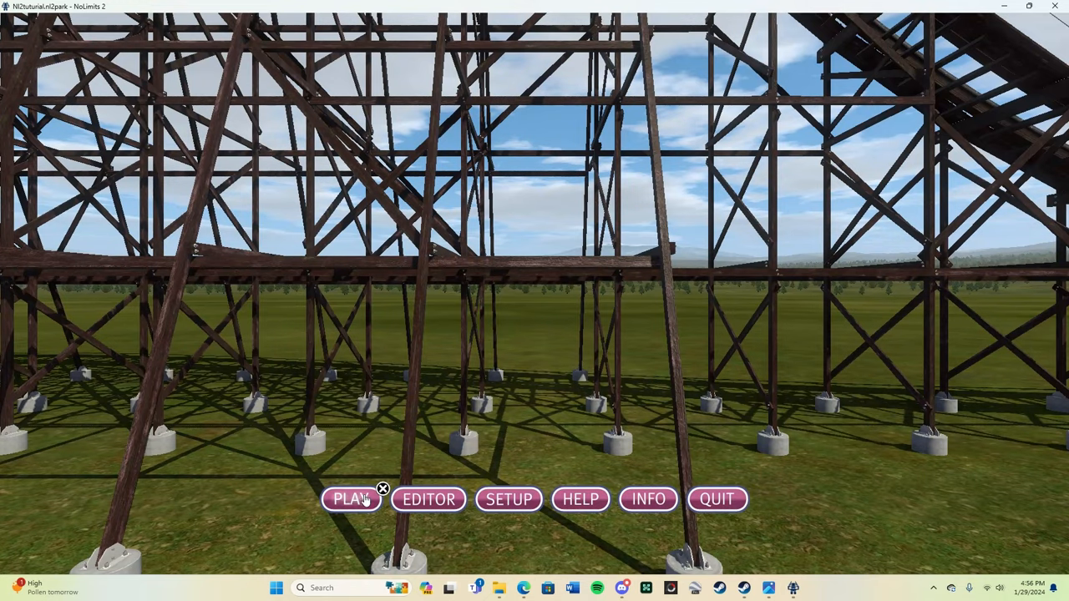
{"action": "left_click", "coordinate": [351, 499]}
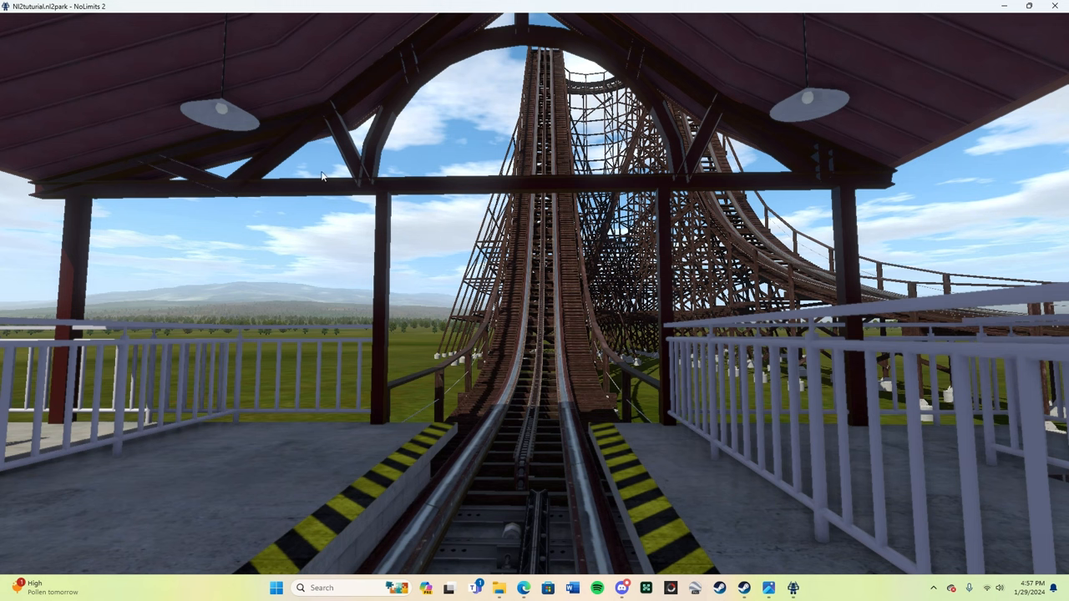
{"action": "mouse_move", "coordinate": [442, 313]}
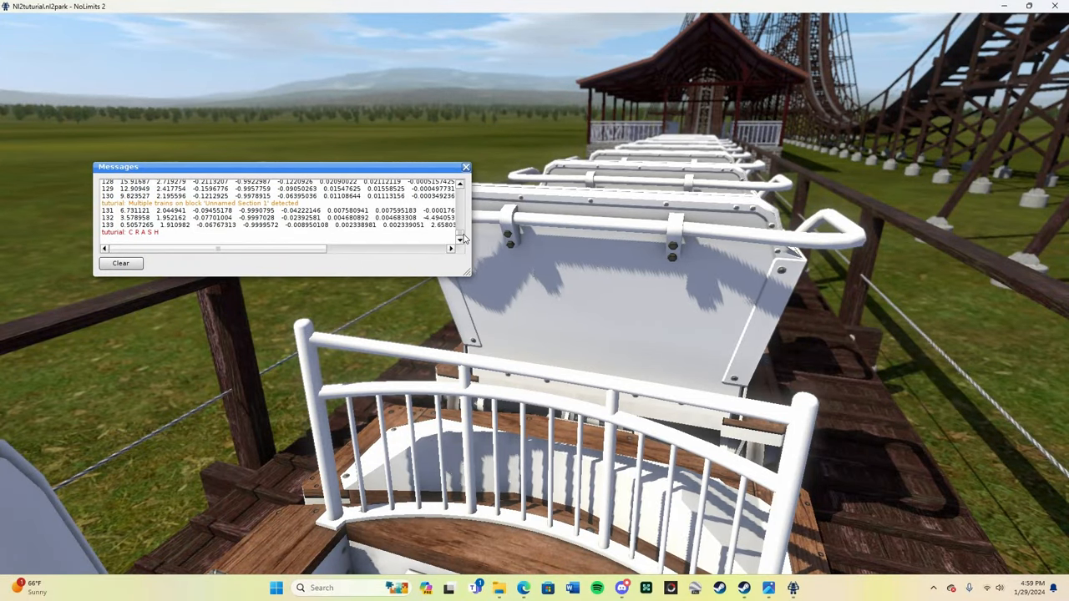
{"action": "mouse_move", "coordinate": [380, 223]}
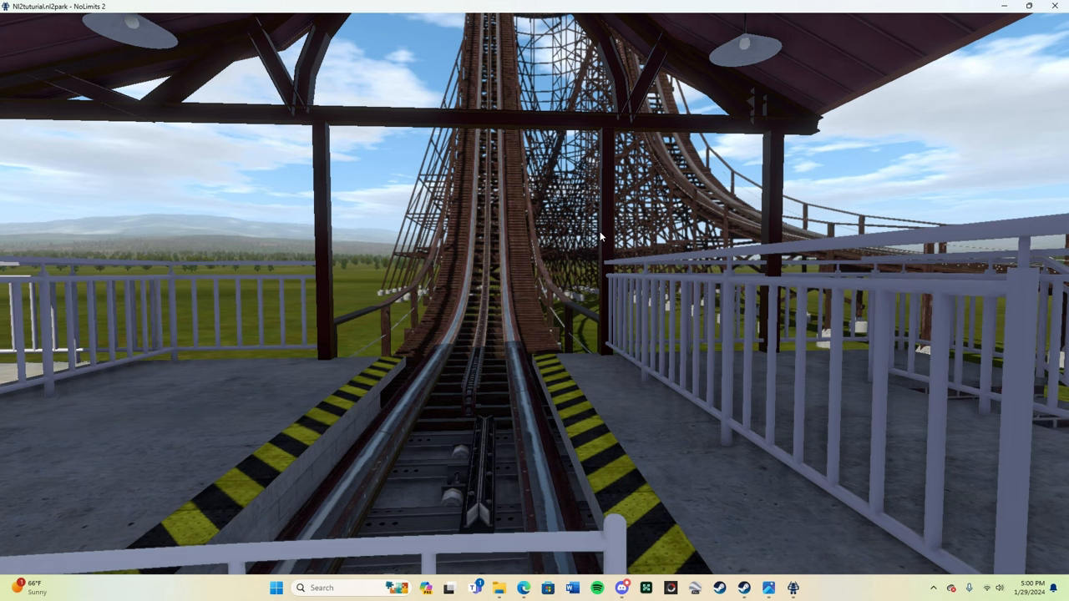
{"action": "mouse_move", "coordinate": [618, 379]}
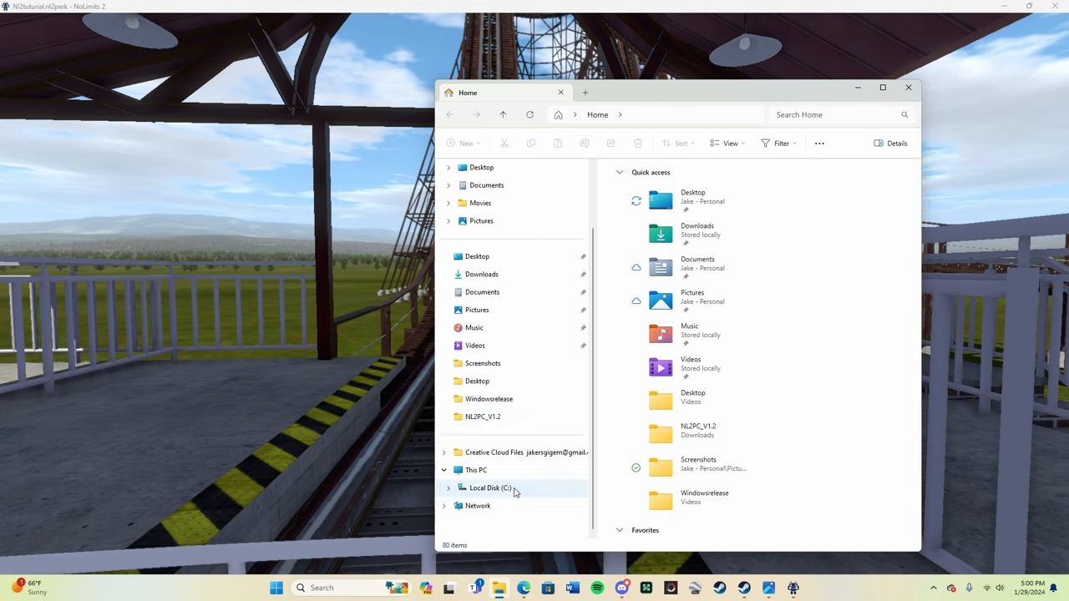
Browse C:\Users\<user>\AppData\Roaming\com.nolimitscoaster.nolimits2 in detail view and select nolimits2_log.
{"action": "left_click", "coordinate": [489, 488]}
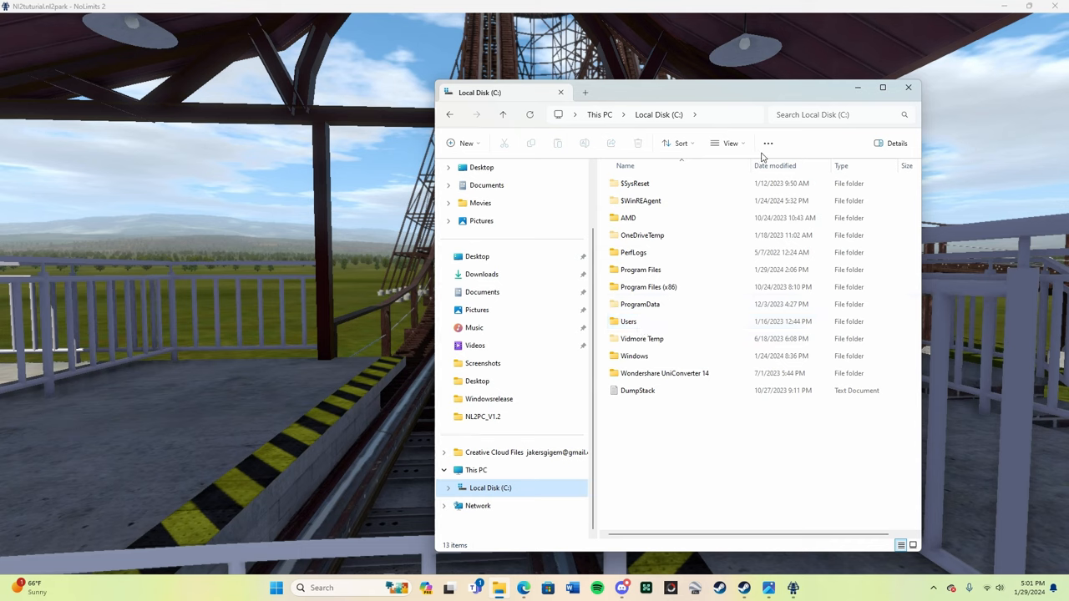
{"action": "left_click", "coordinate": [729, 143]}
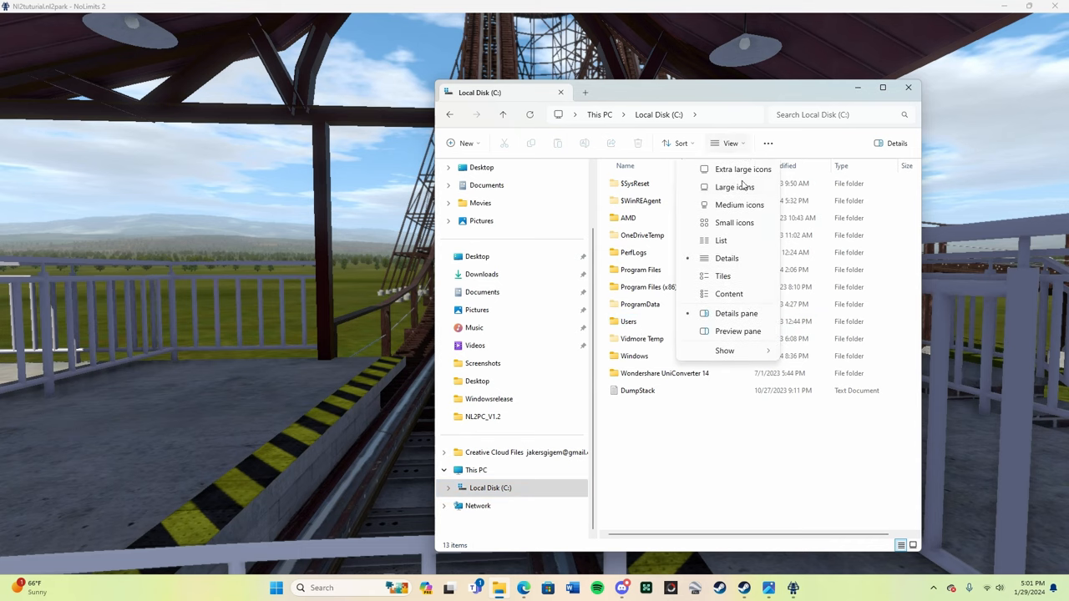
{"action": "left_click", "coordinate": [725, 349]}
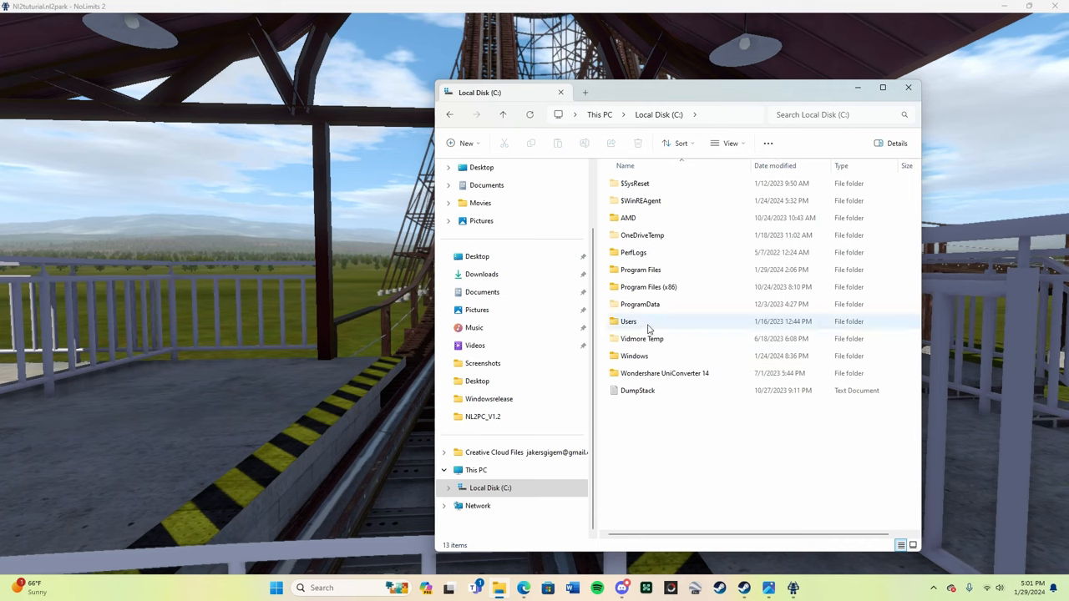
{"action": "double_click", "coordinate": [628, 321]}
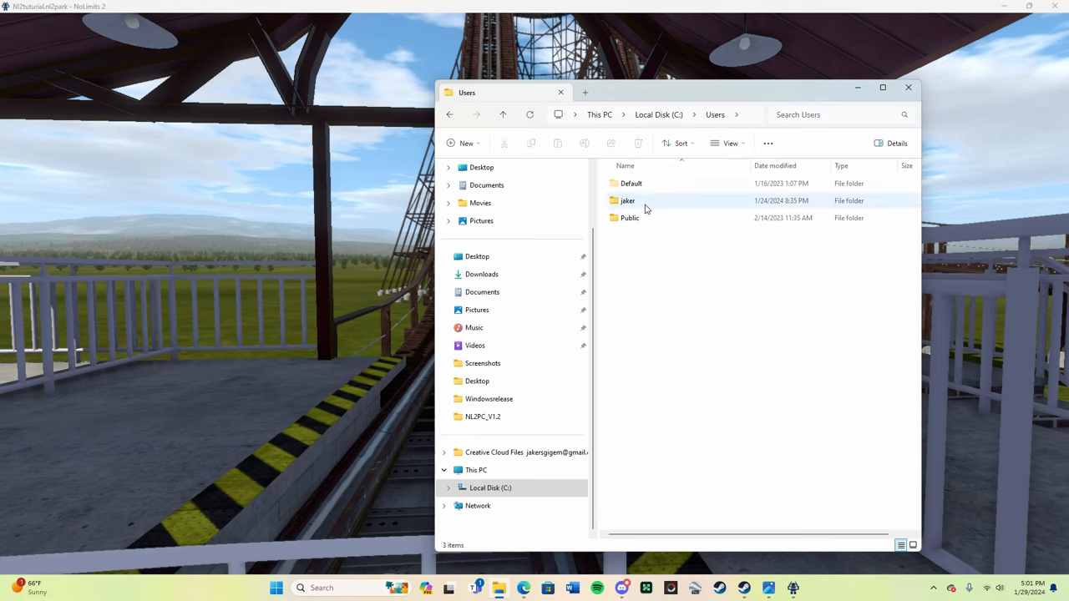
{"action": "double_click", "coordinate": [627, 201]}
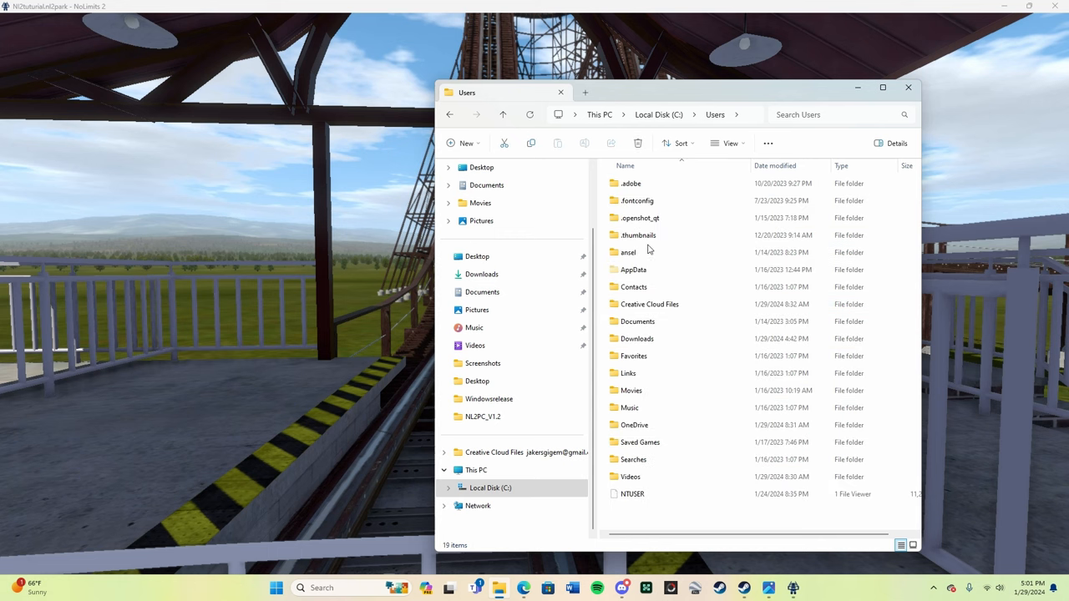
{"action": "mouse_move", "coordinate": [645, 276]}
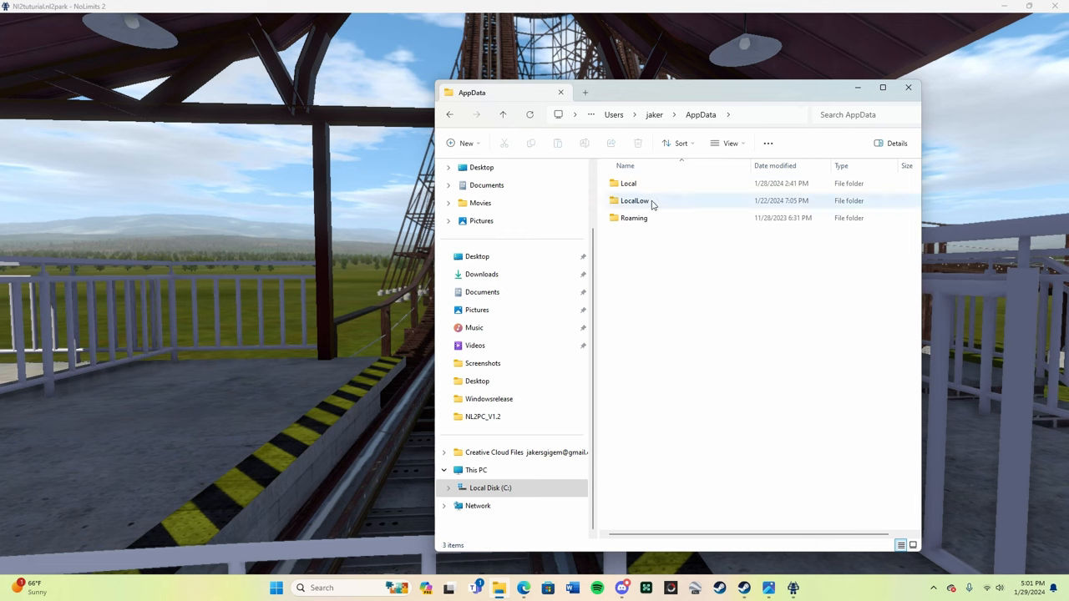
{"action": "double_click", "coordinate": [633, 218]}
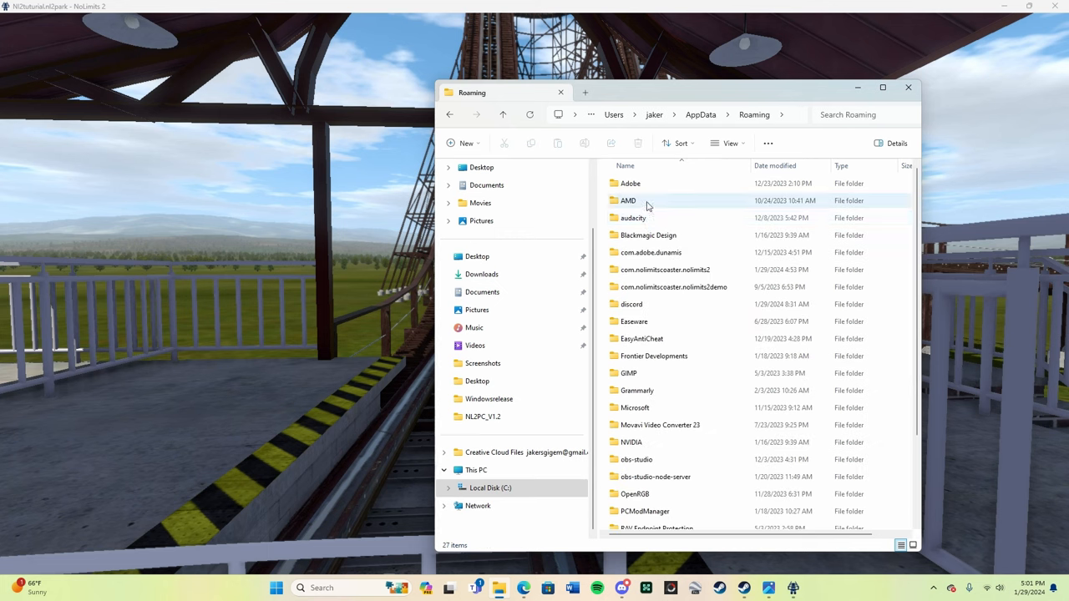
{"action": "mouse_move", "coordinate": [665, 269]}
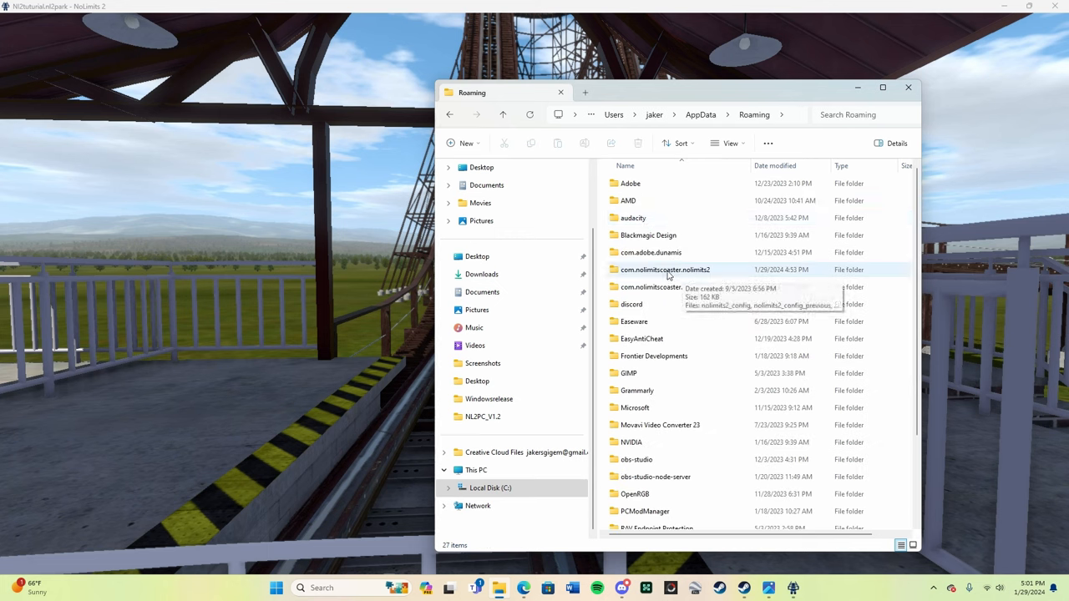
{"action": "mouse_move", "coordinate": [729, 276]}
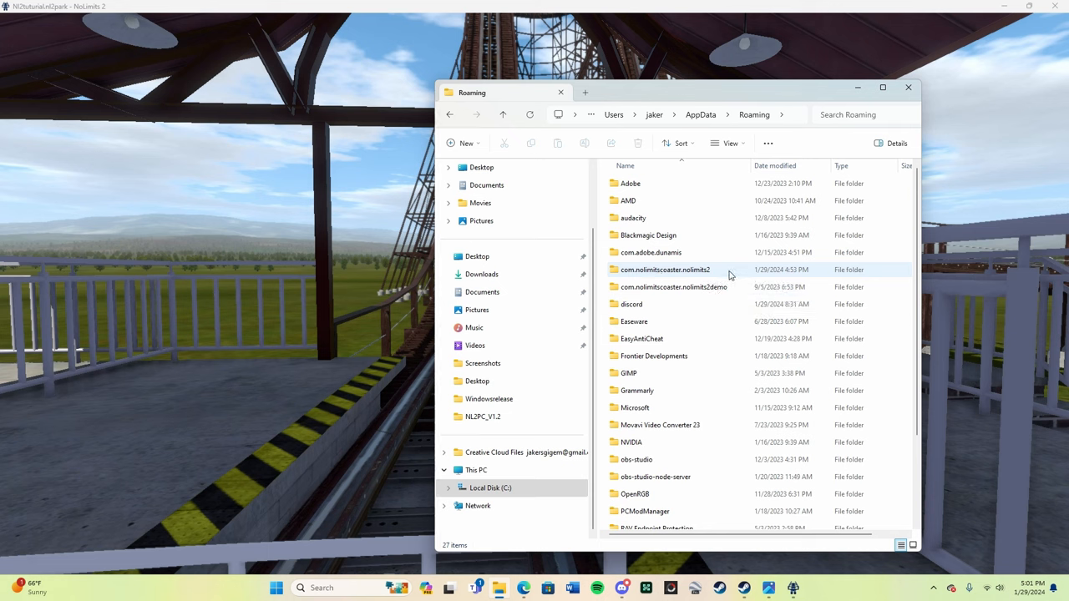
{"action": "double_click", "coordinate": [665, 269]}
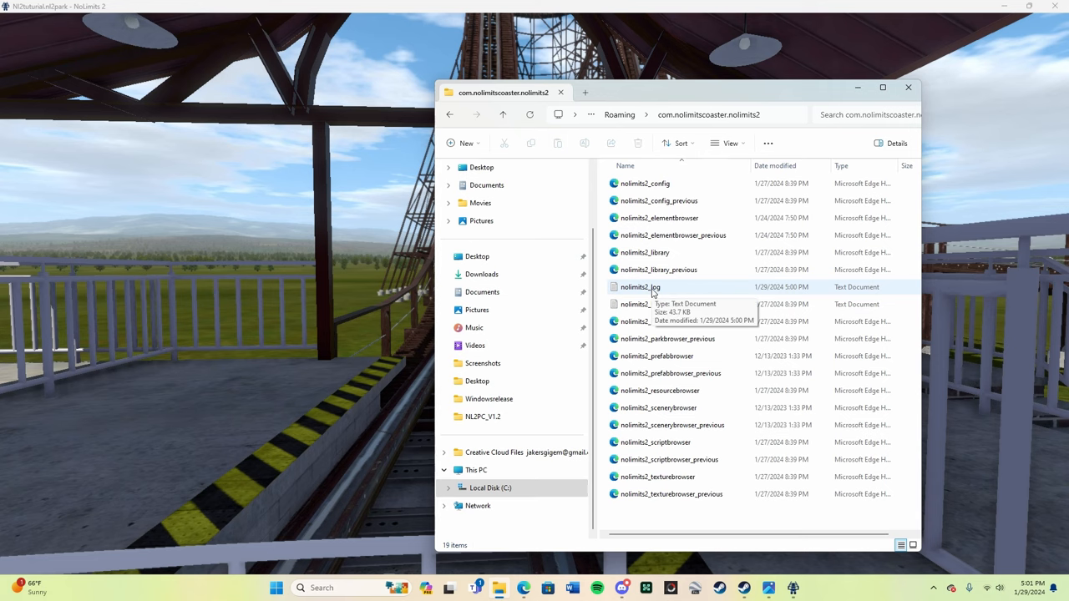
{"action": "left_click", "coordinate": [640, 287]}
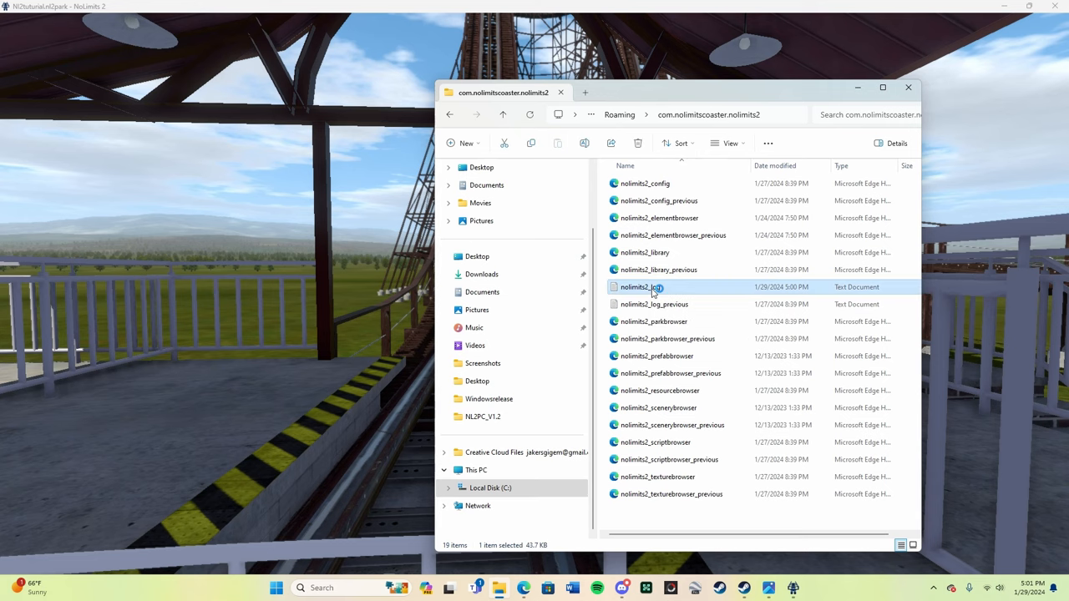
Open nolimits2_log in Notepad and scroll down to the Distantz CSV Exporter rows.
{"action": "double_click", "coordinate": [642, 286]}
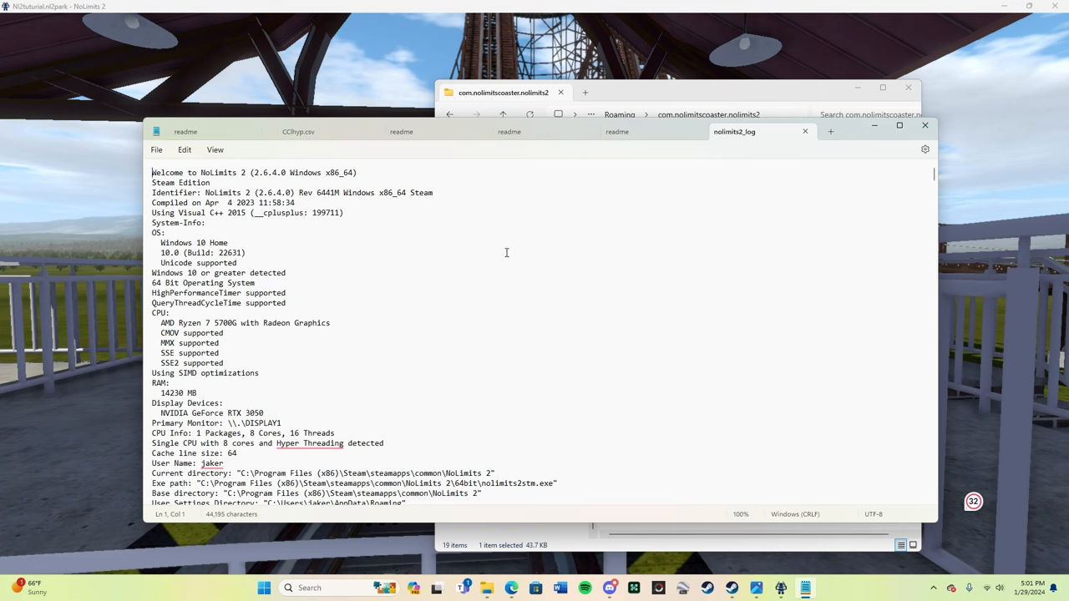
{"action": "scroll", "scroll_direction": "down", "scroll_amount": 3}
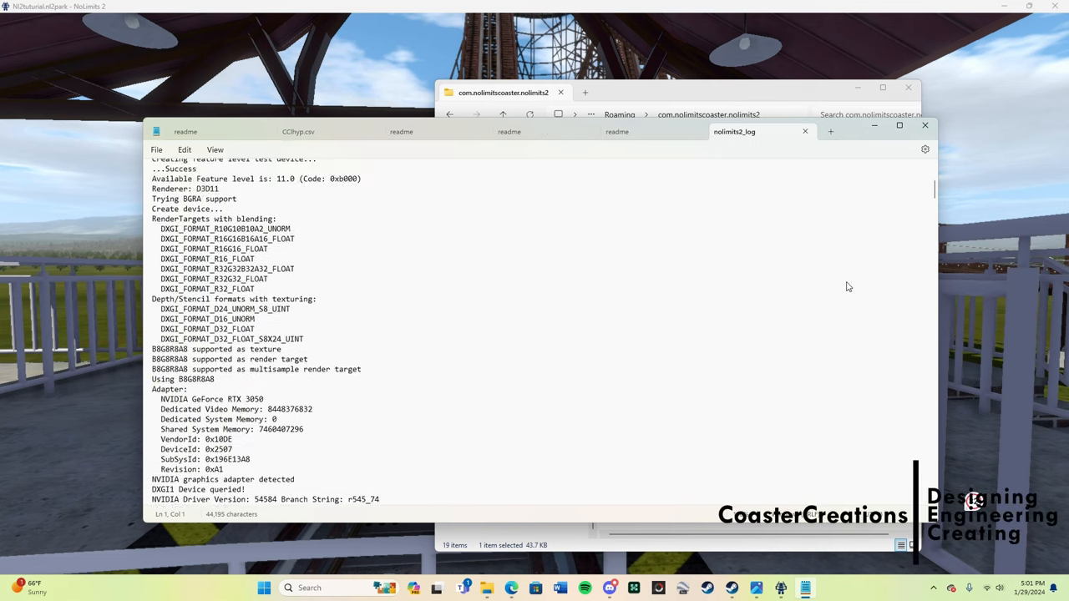
{"action": "scroll", "scroll_direction": "down", "scroll_amount": 3}
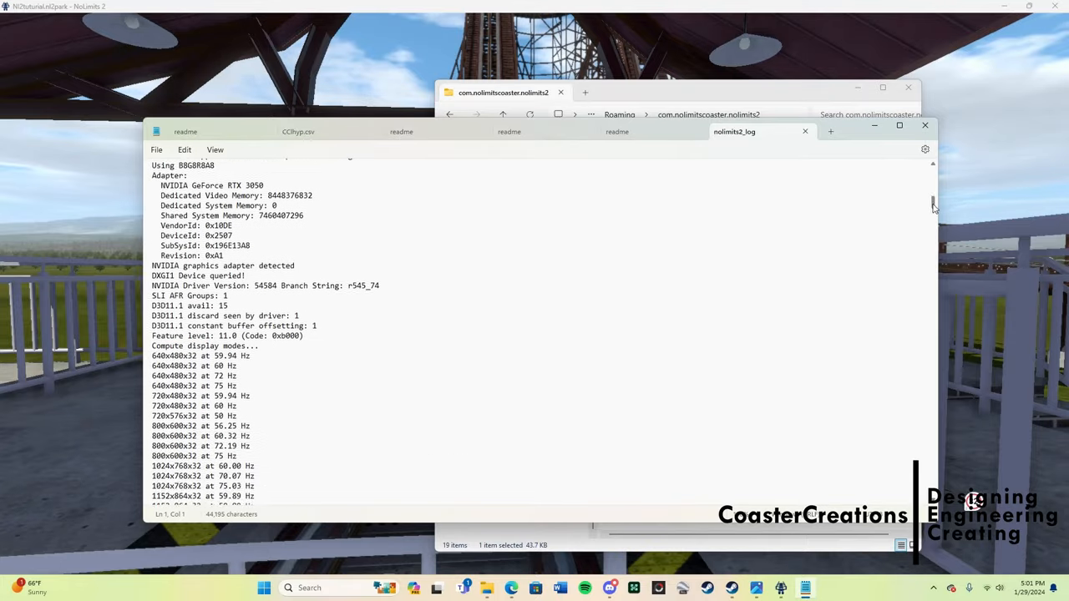
{"action": "scroll", "scroll_direction": "down", "scroll_amount": 3}
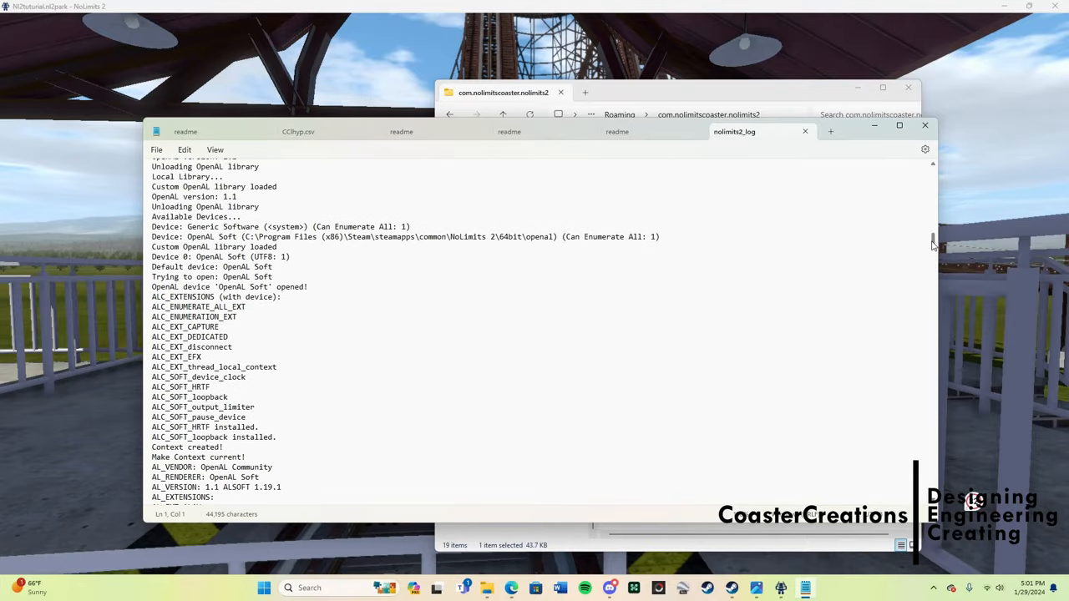
{"action": "scroll", "scroll_direction": "down", "scroll_amount": 3}
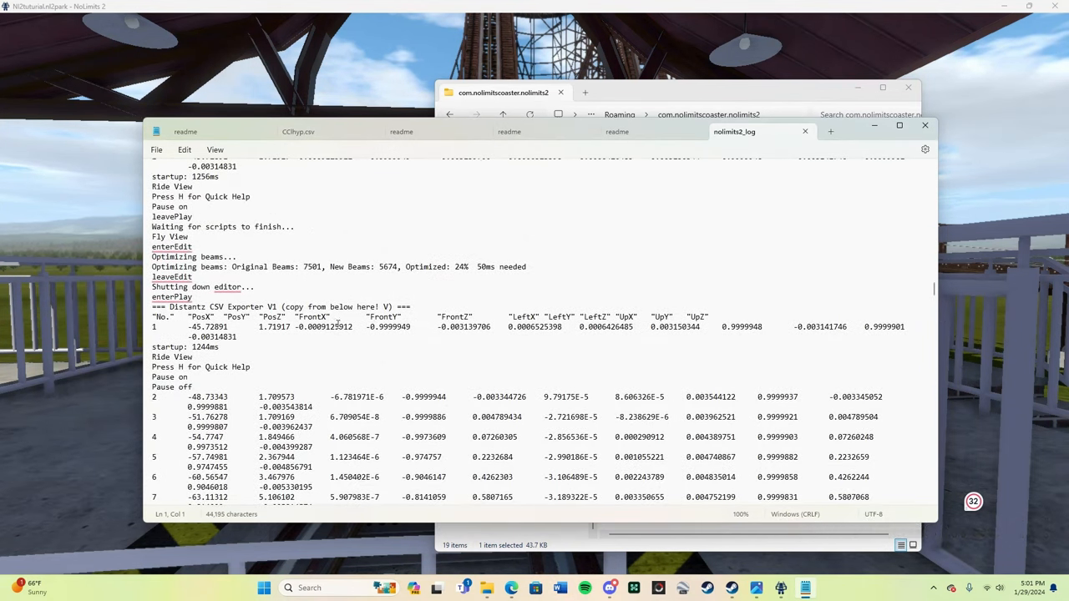
Select and copy the CSV export block from the 'No.' header through point 127.
{"action": "double_click", "coordinate": [187, 307]}
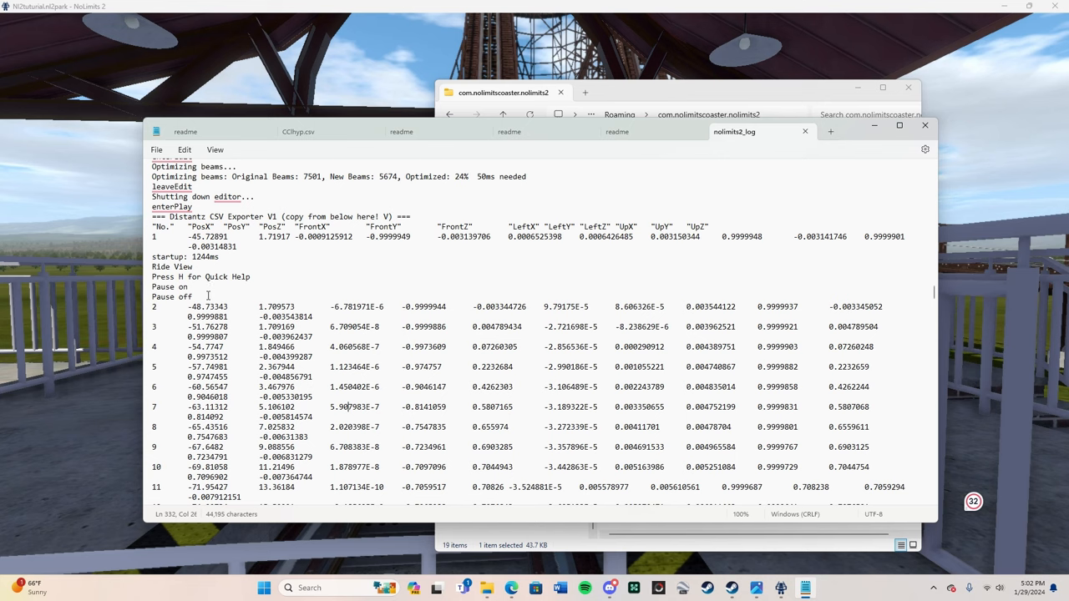
{"action": "left_click_drag", "start_coordinate": [151, 266], "coordinate": [191, 296]}
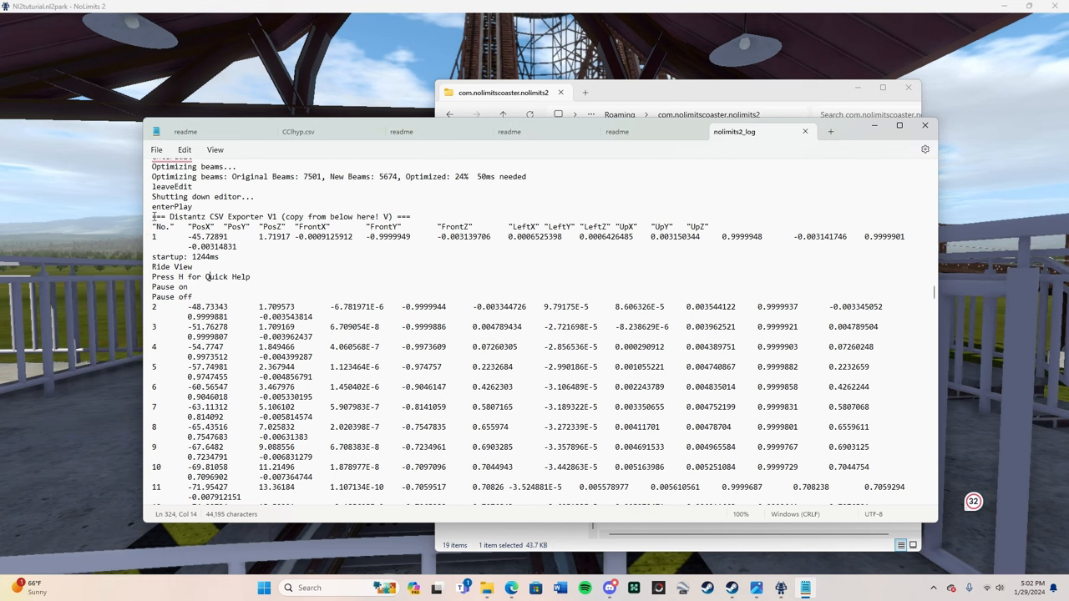
{"action": "left_click", "coordinate": [338, 216]}
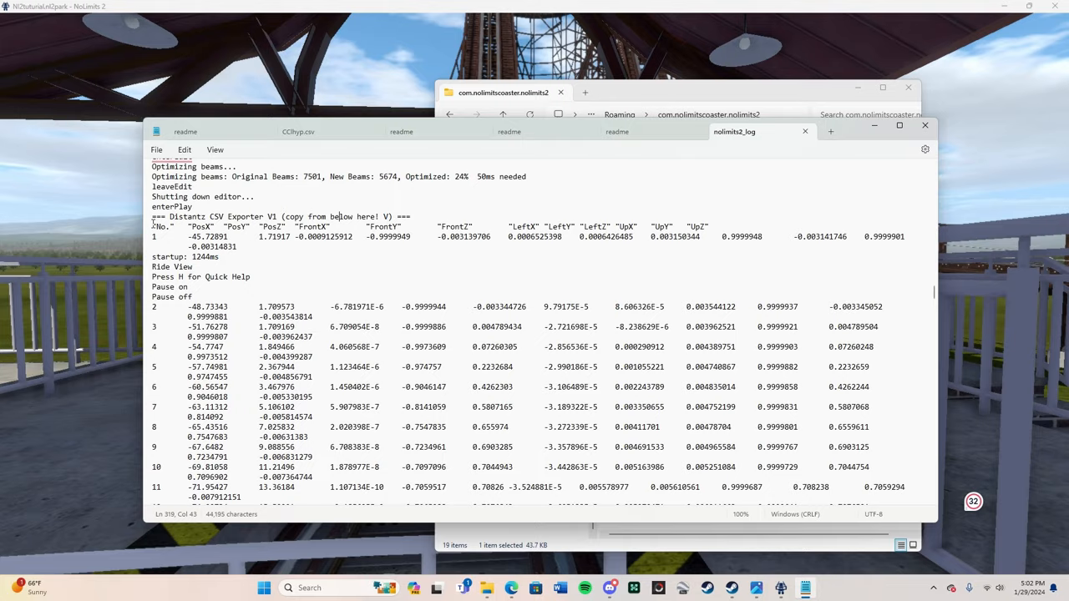
{"action": "scroll", "scroll_direction": "down", "scroll_amount": 3}
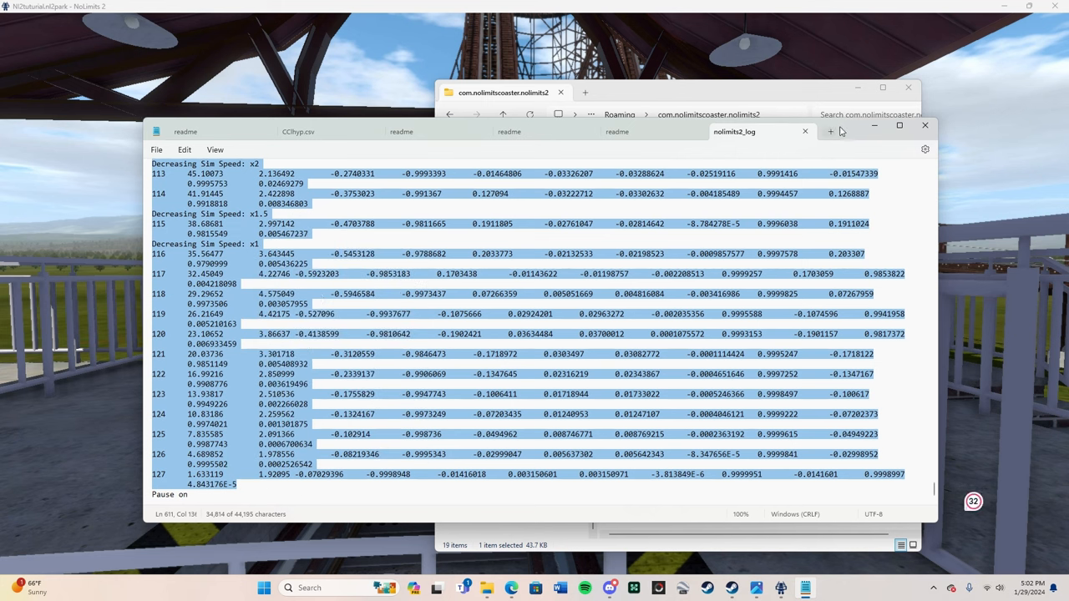
Paste the copied track data into a new untitled Notepad tab.
{"action": "left_click", "coordinate": [830, 131]}
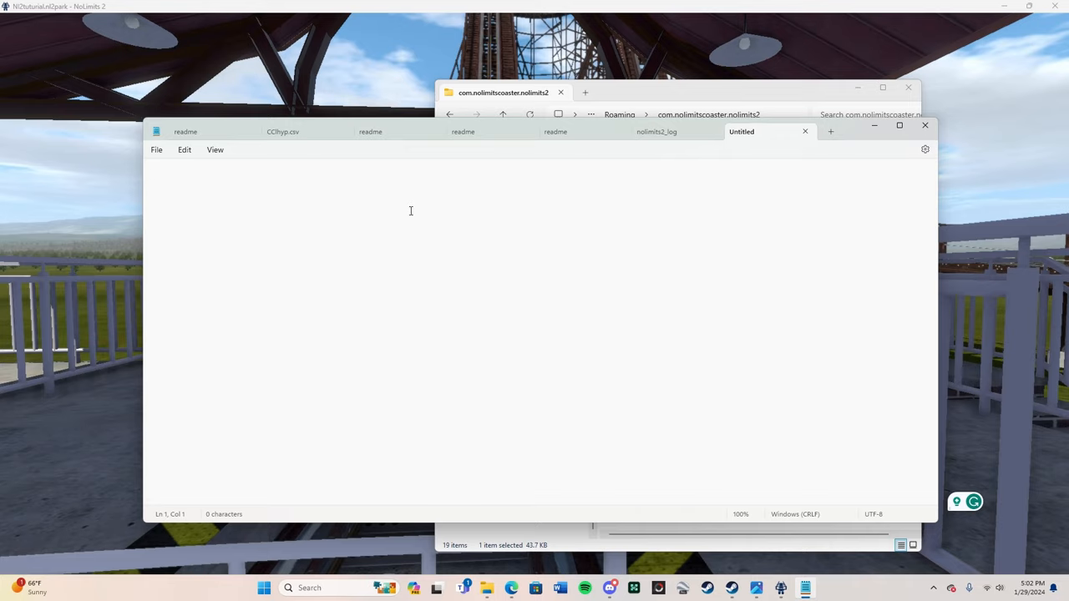
{"action": "right_click", "coordinate": [434, 223]}
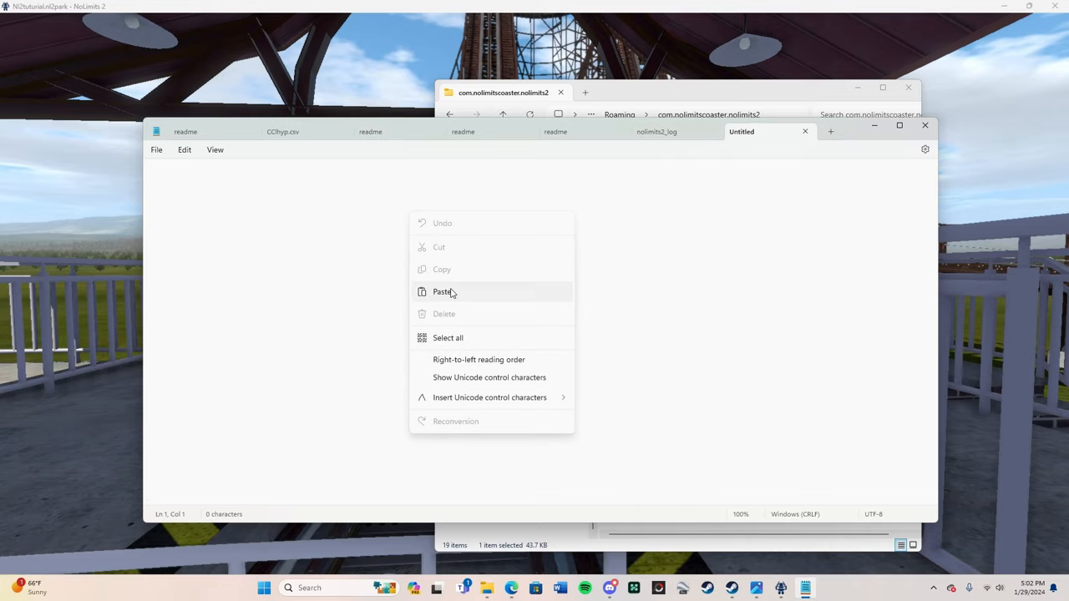
{"action": "left_click", "coordinate": [444, 291]}
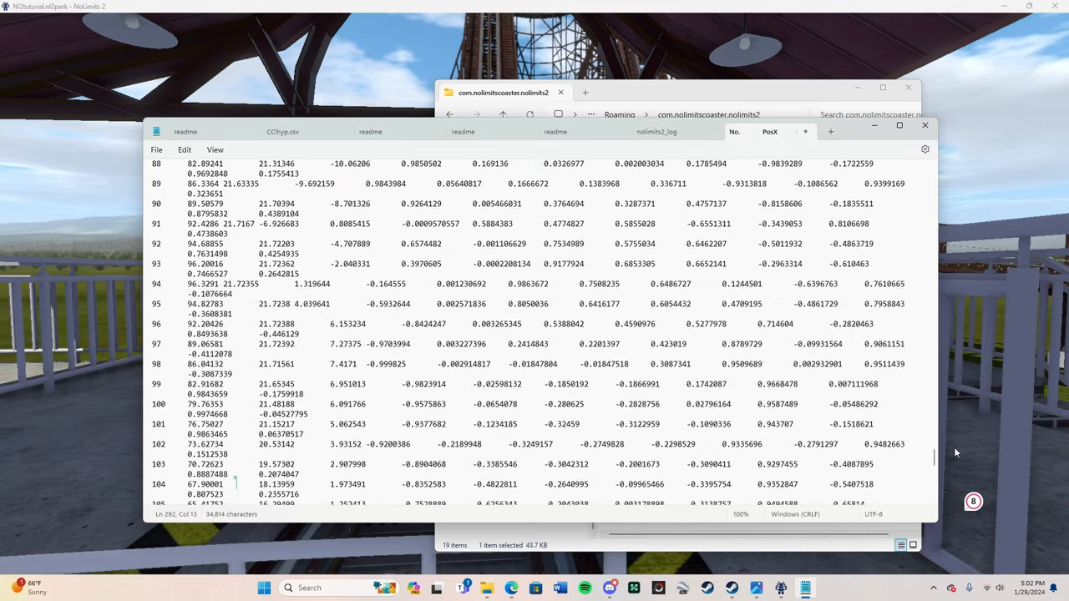
{"action": "scroll", "scroll_direction": "down", "scroll_amount": 3}
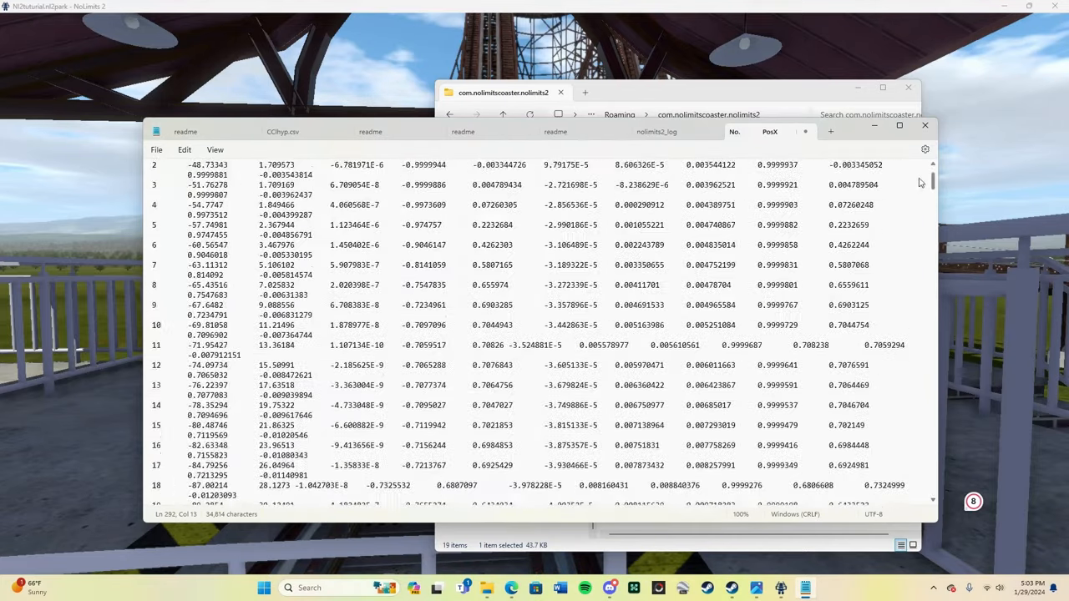
{"action": "scroll", "scroll_direction": "up", "scroll_amount": 3}
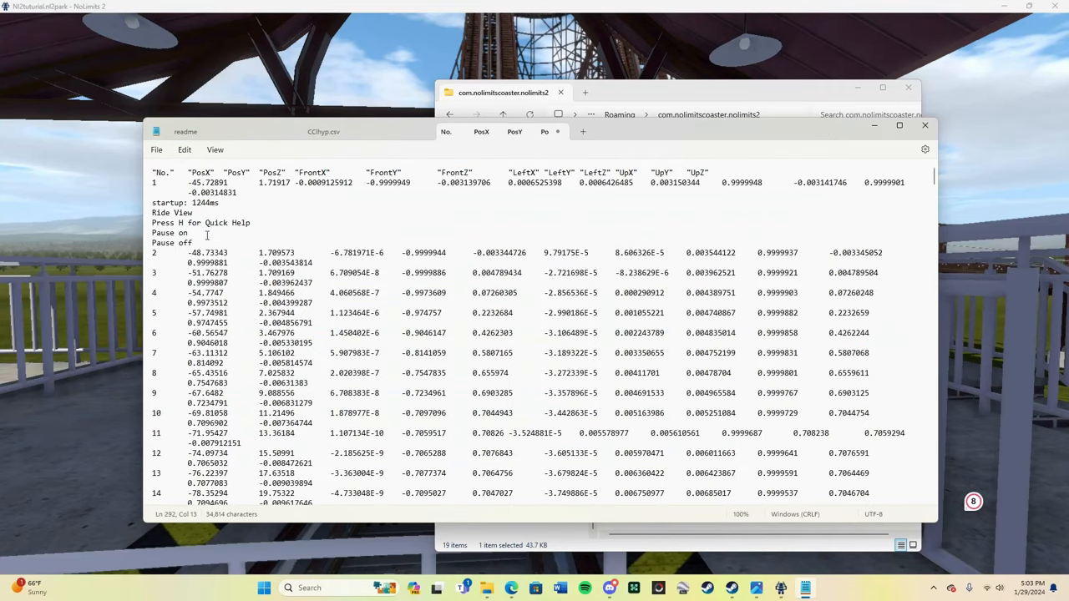
{"action": "mouse_move", "coordinate": [211, 244]}
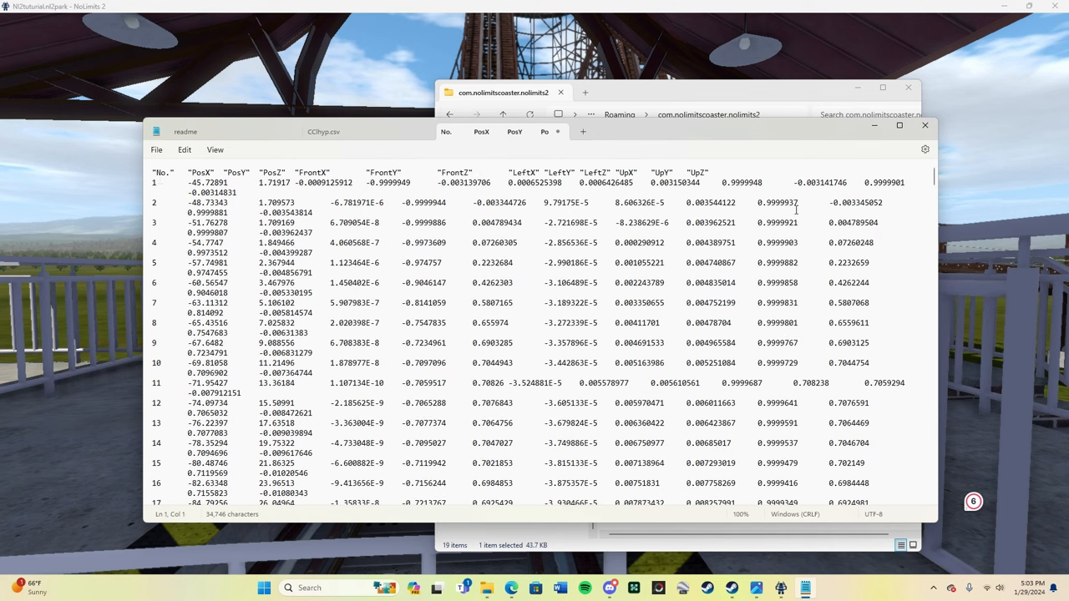
Scroll through the pasted point data looking for stray simulator message lines.
{"action": "scroll", "scroll_direction": "down", "scroll_amount": 3}
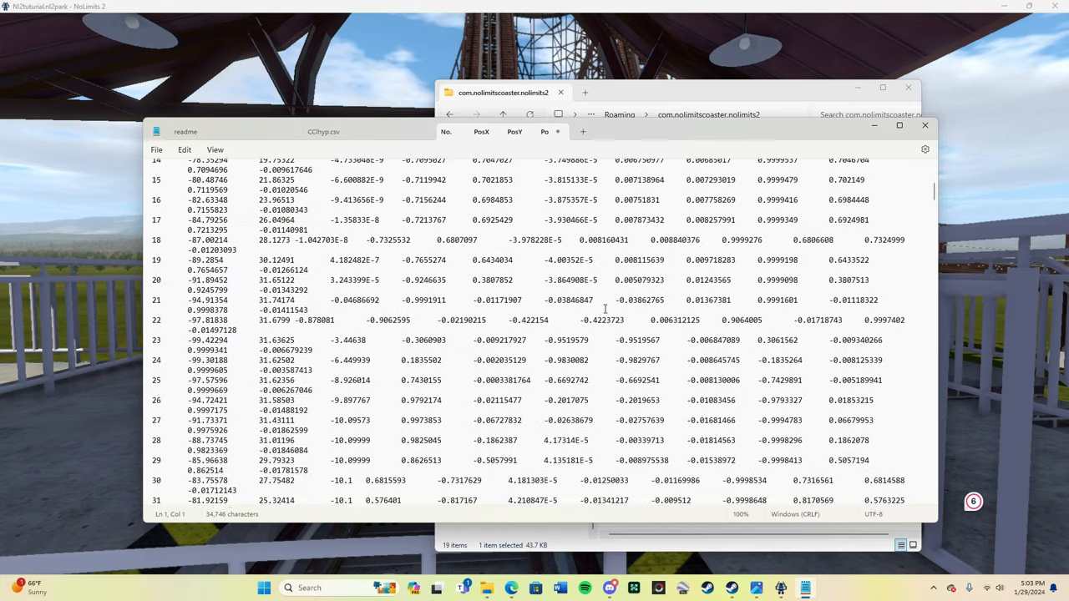
{"action": "scroll", "scroll_direction": "down", "scroll_amount": 3}
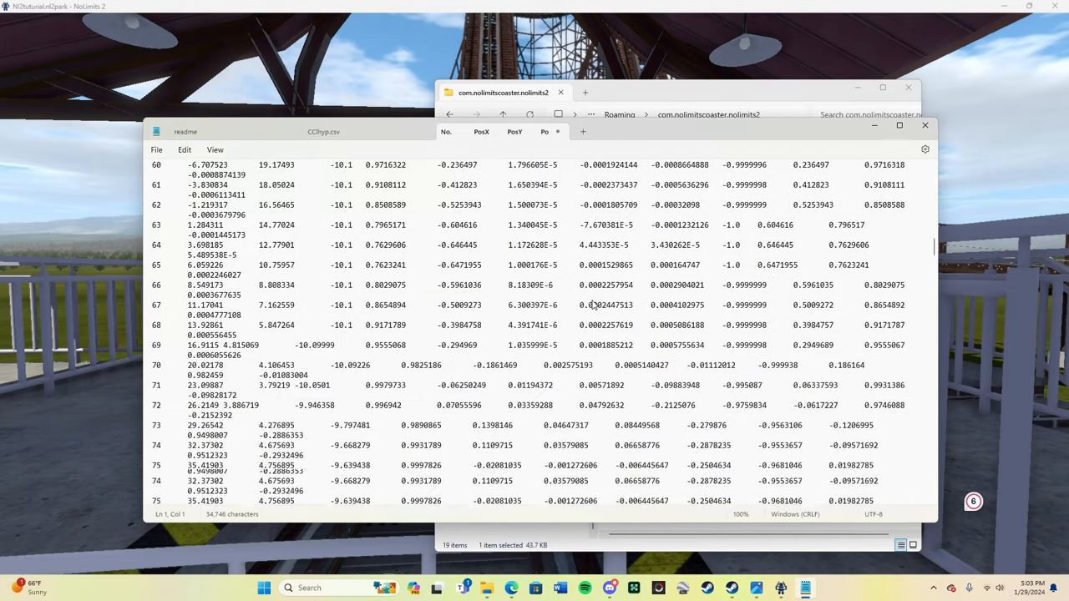
{"action": "scroll", "scroll_direction": "down", "scroll_amount": 3}
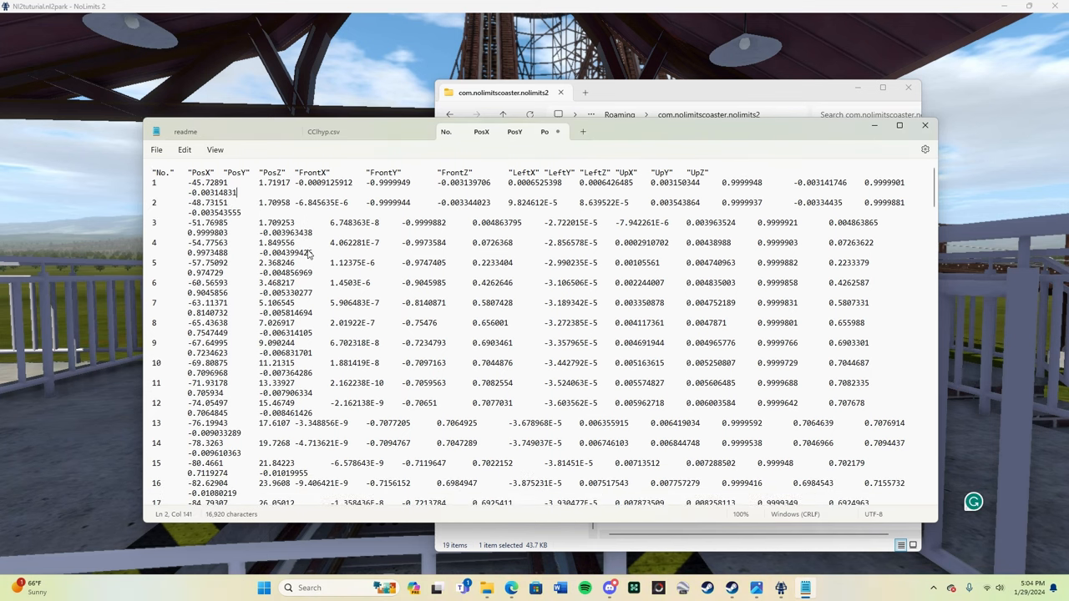
{"action": "mouse_move", "coordinate": [598, 343]}
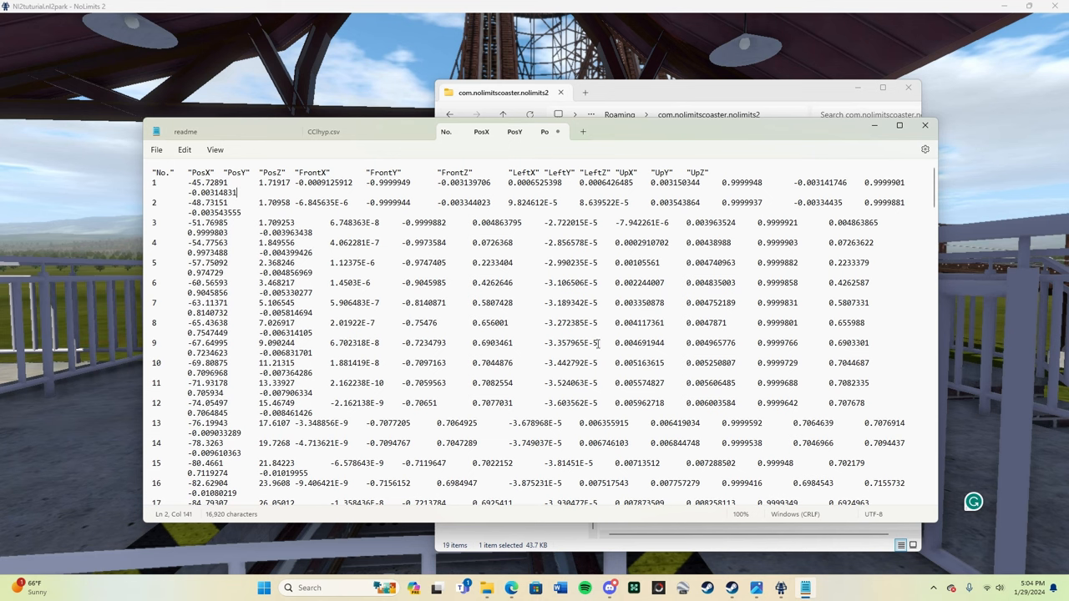
{"action": "scroll", "scroll_direction": "down", "scroll_amount": 3}
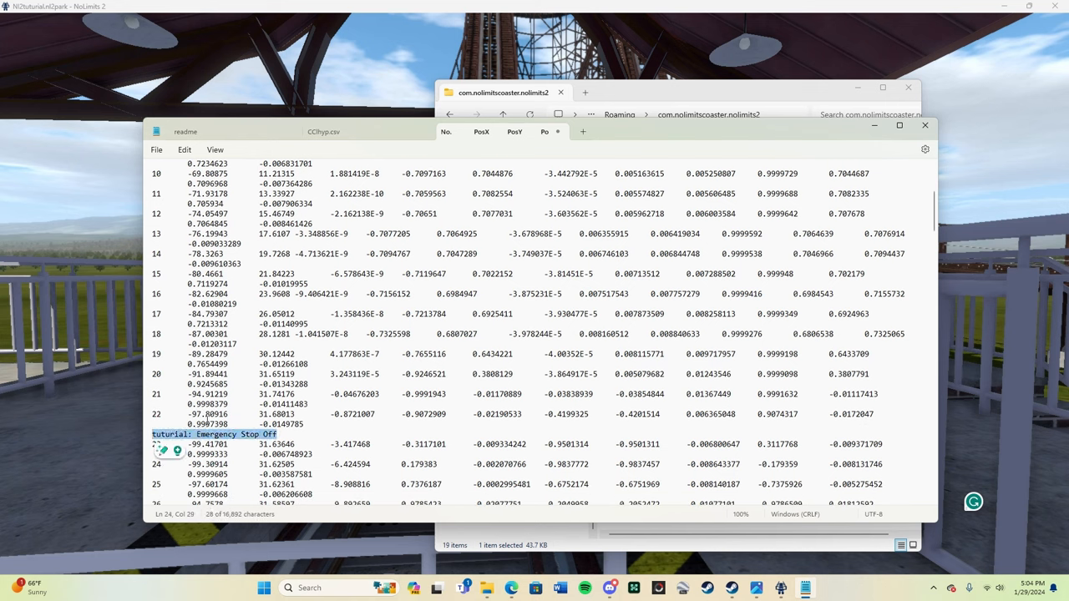
{"action": "scroll", "scroll_direction": "down", "scroll_amount": 3}
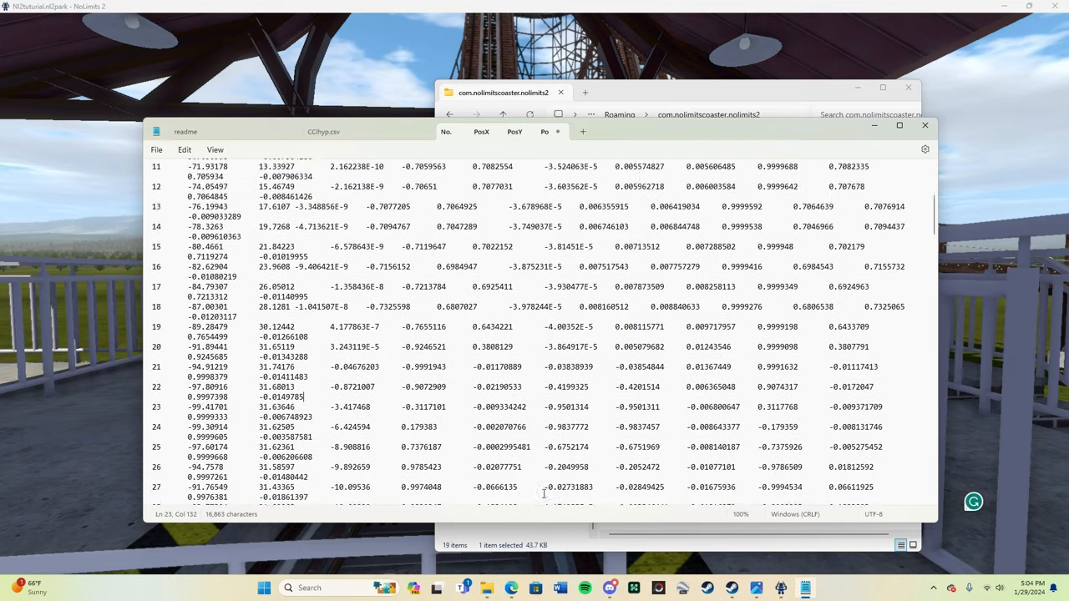
{"action": "scroll", "scroll_direction": "up", "scroll_amount": 3}
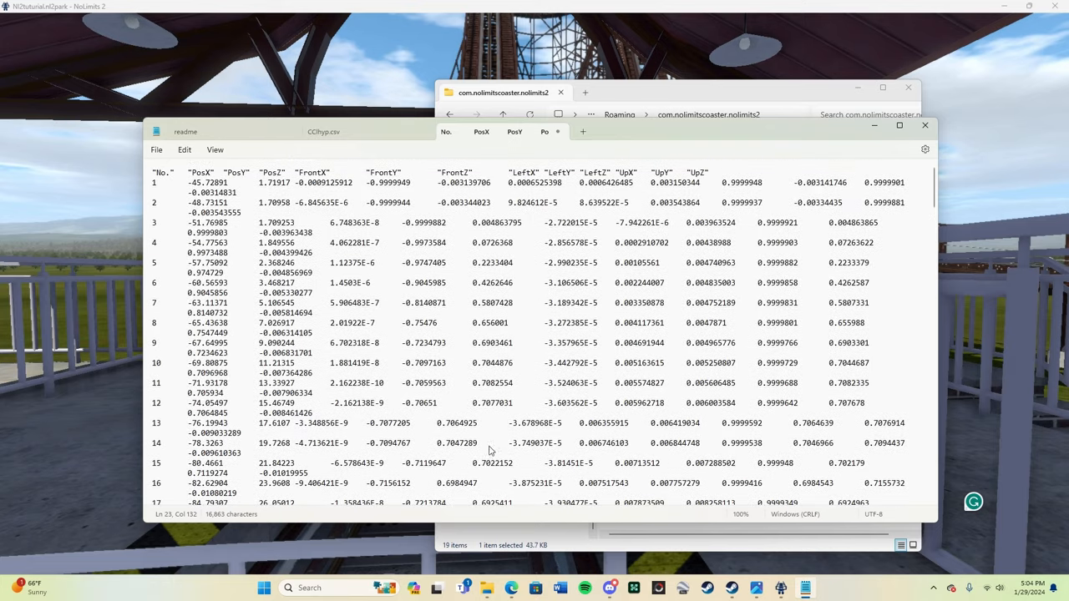
{"action": "scroll", "scroll_direction": "down", "scroll_amount": 3}
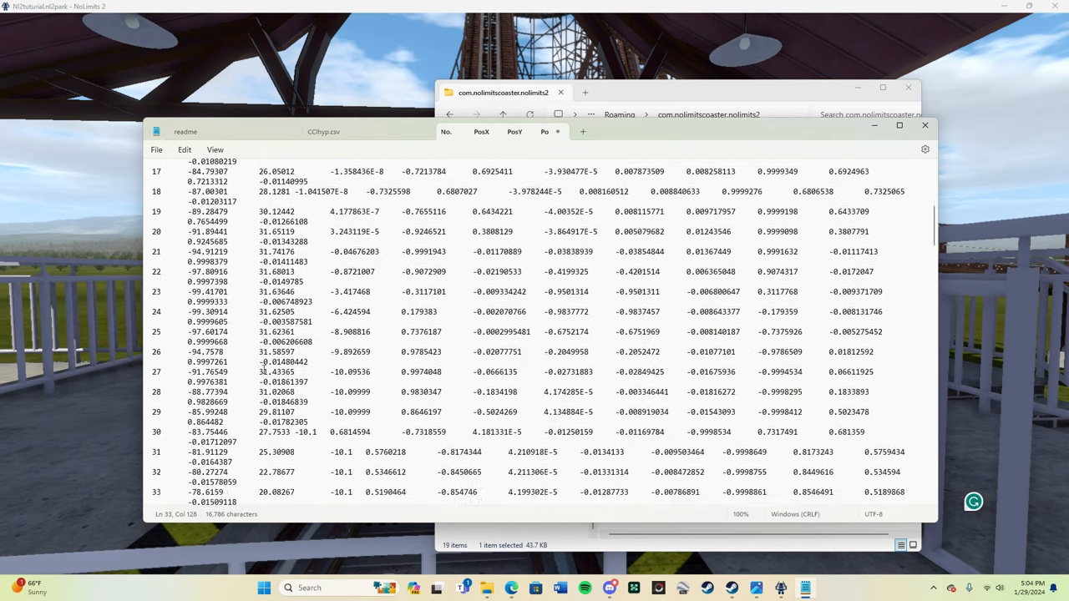
{"action": "scroll", "scroll_direction": "down", "scroll_amount": 3}
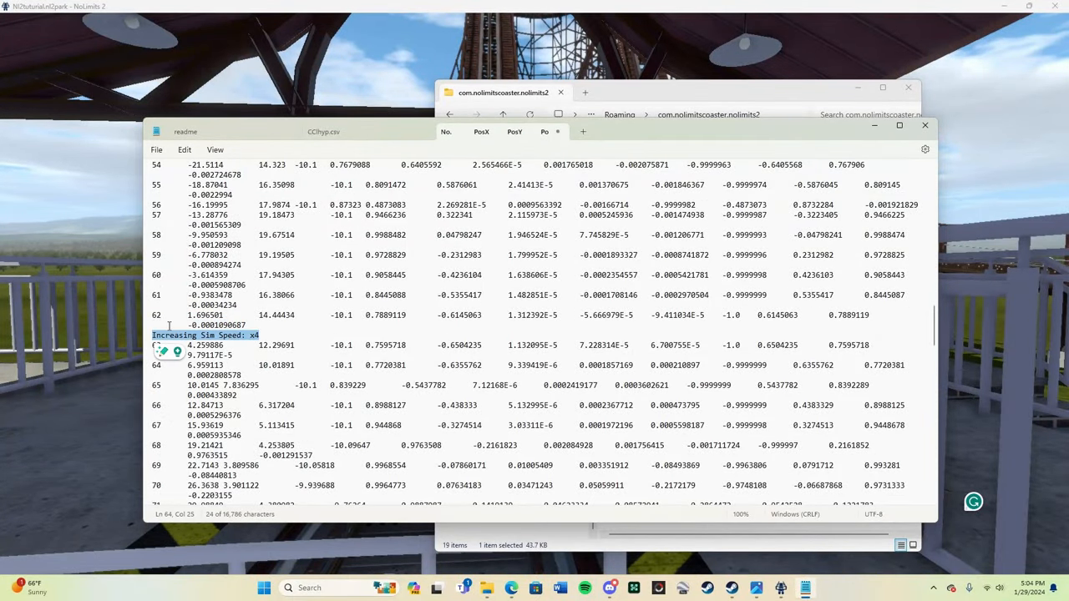
{"action": "scroll", "scroll_direction": "down", "scroll_amount": 3}
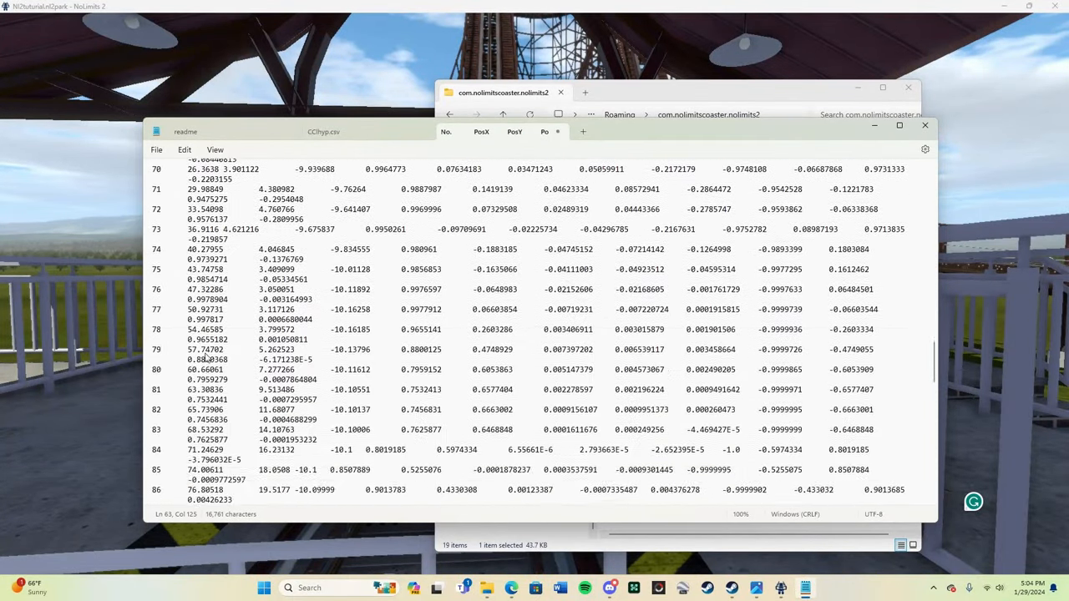
{"action": "scroll", "scroll_direction": "down", "scroll_amount": 3}
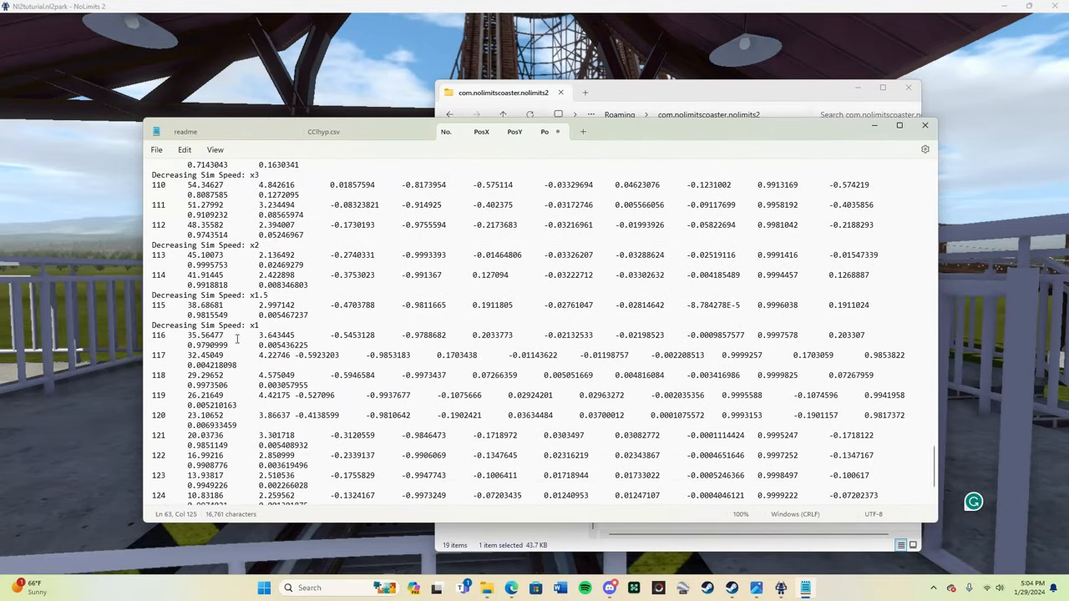
Select and remove the 'Decreasing Sim Speed' message lines, leaving only numbered rows.
{"action": "double_click", "coordinate": [204, 174]}
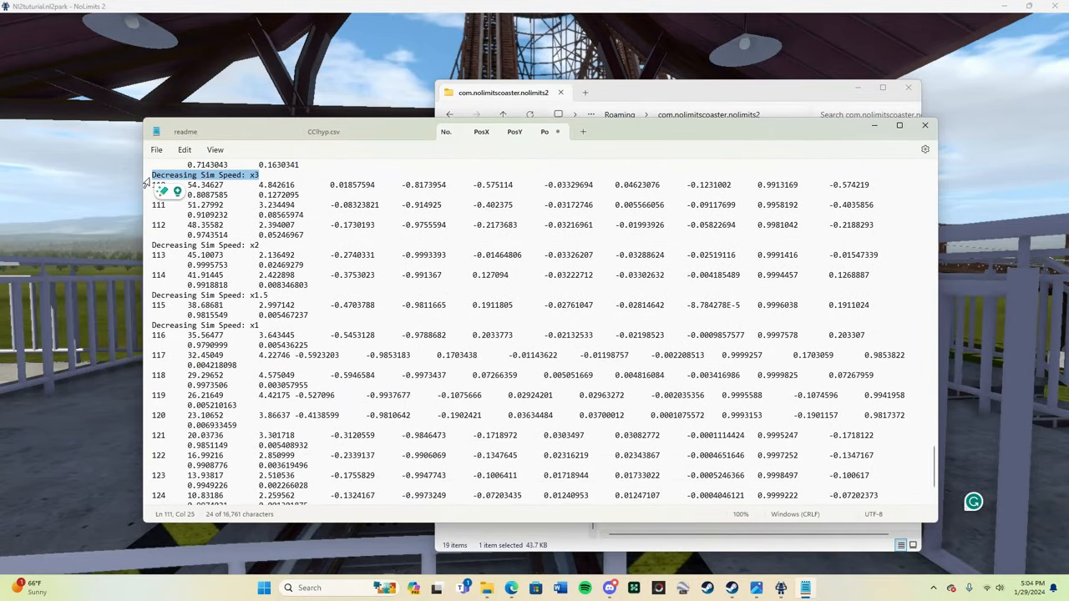
{"action": "scroll", "scroll_direction": "down", "scroll_amount": 3}
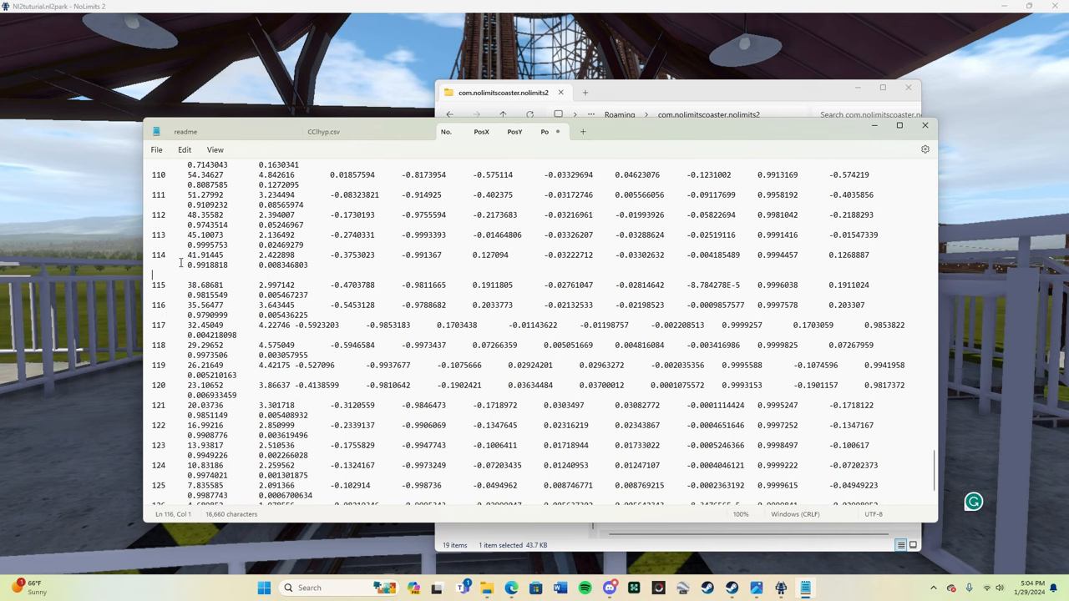
{"action": "scroll", "scroll_direction": "down", "scroll_amount": 3}
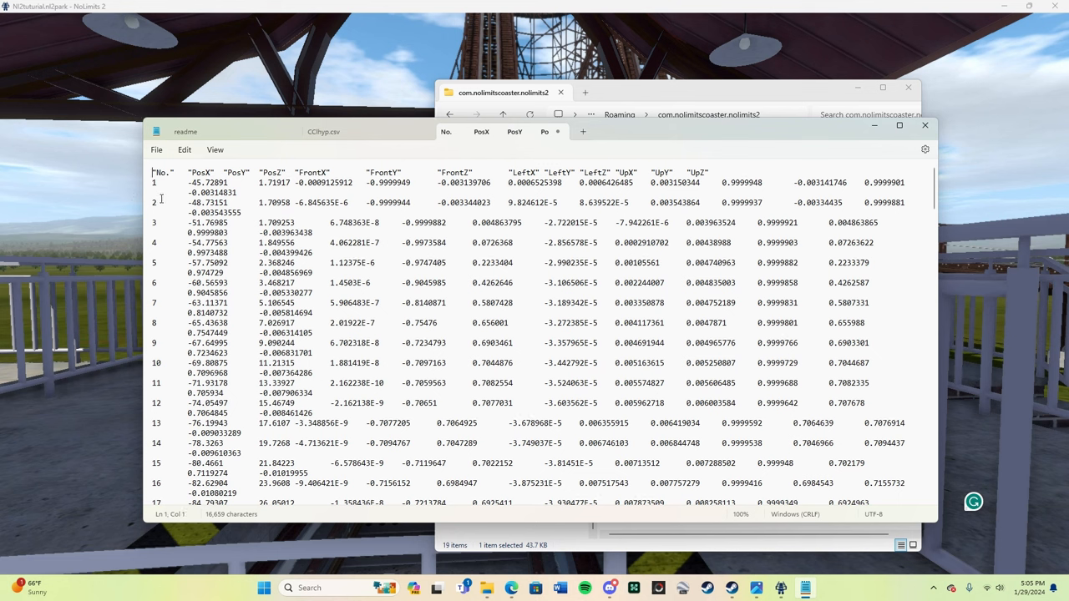
{"action": "mouse_move", "coordinate": [255, 6]}
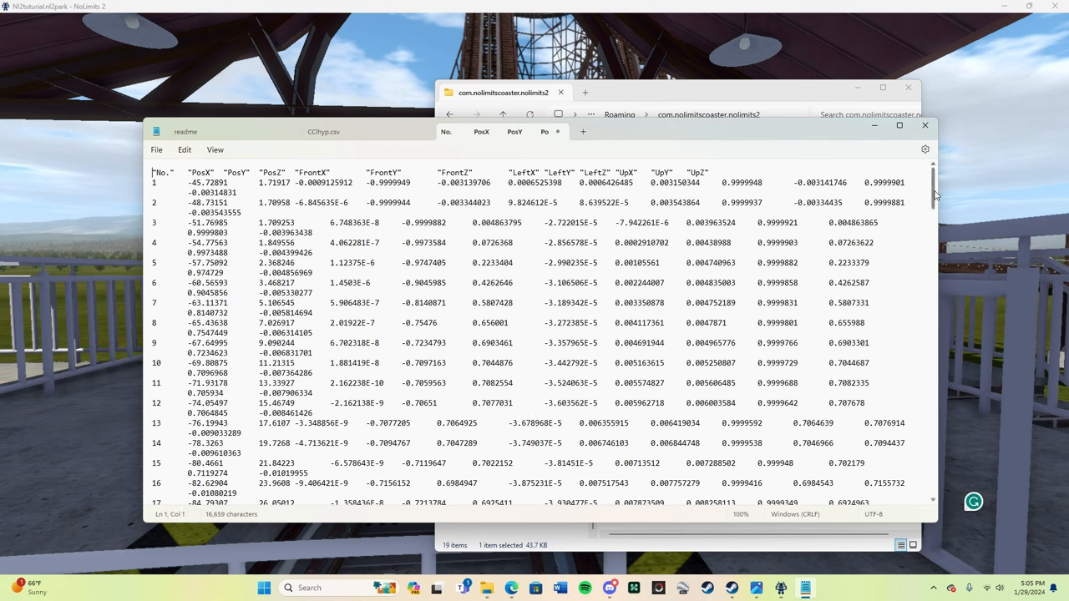
{"action": "scroll", "scroll_direction": "down", "scroll_amount": 3}
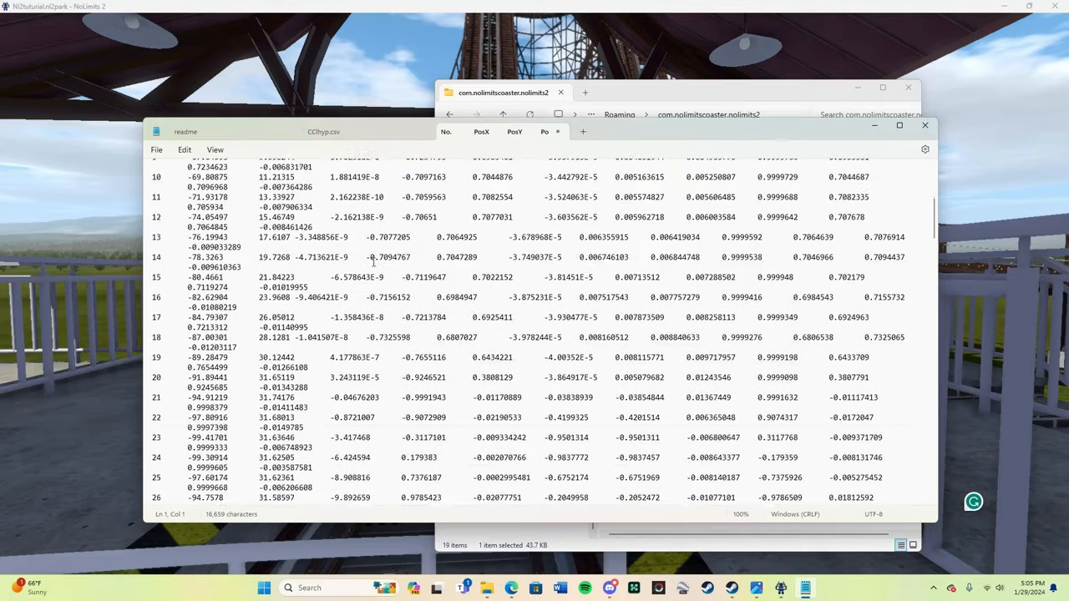
Save the cleaned track data to the Desktop as a CSV named Tutorial.csv.
{"action": "left_click", "coordinate": [155, 149]}
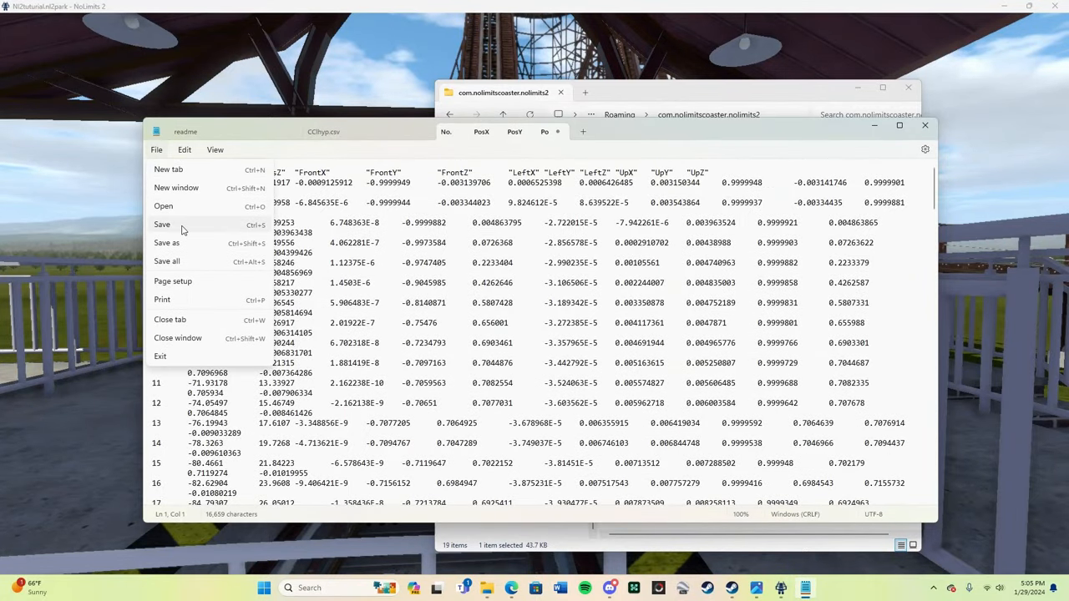
{"action": "left_click", "coordinate": [166, 243]}
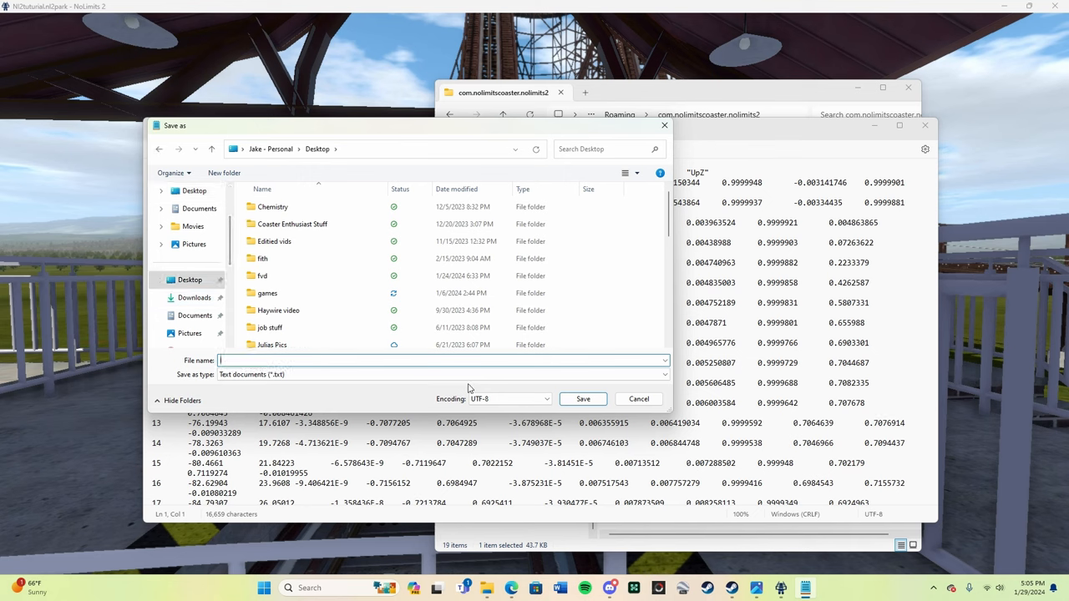
{"action": "type", "text": "Tuturial"}
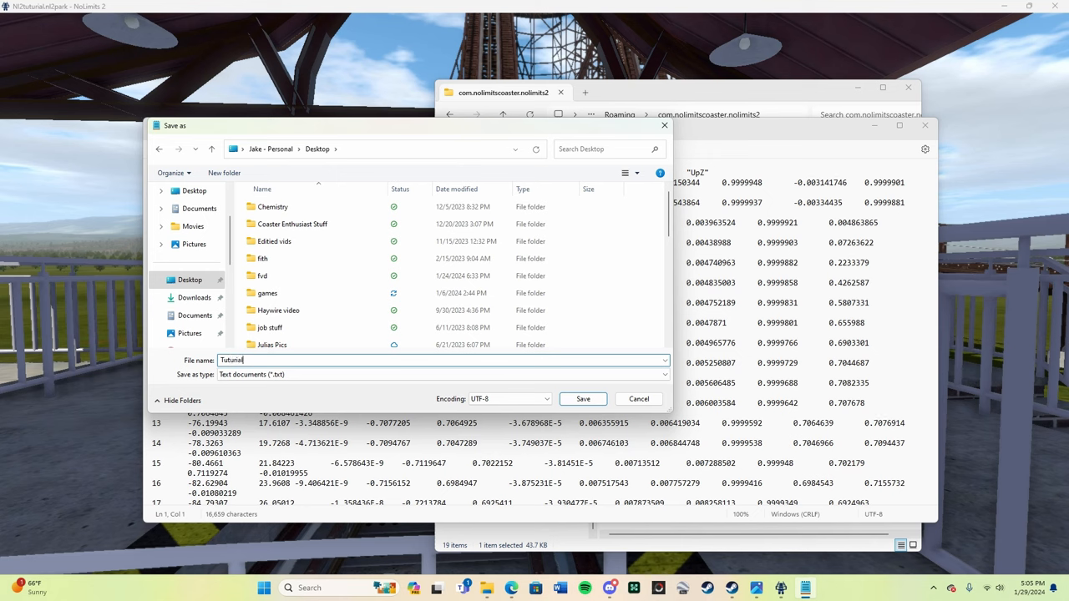
{"action": "type", "text": ".csv"}
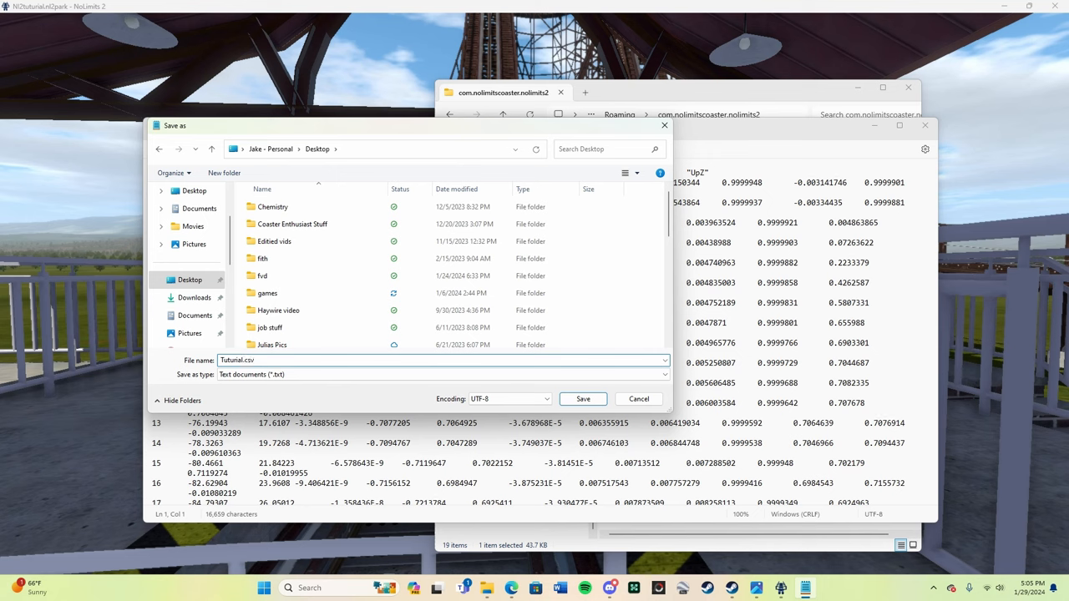
{"action": "mouse_move", "coordinate": [469, 388]}
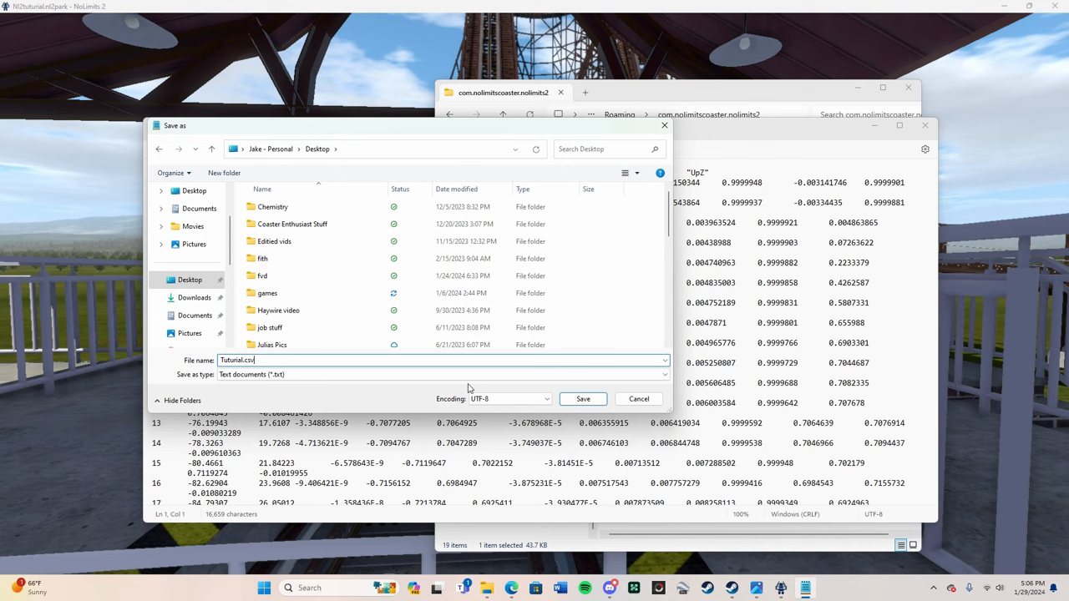
{"action": "mouse_move", "coordinate": [407, 380]}
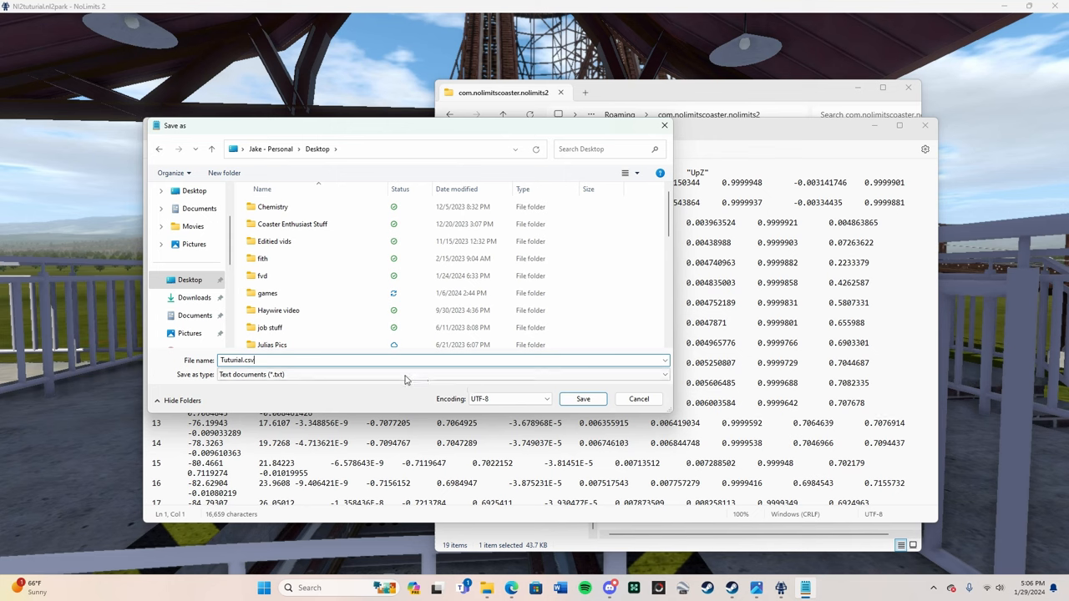
{"action": "mouse_move", "coordinate": [240, 330]}
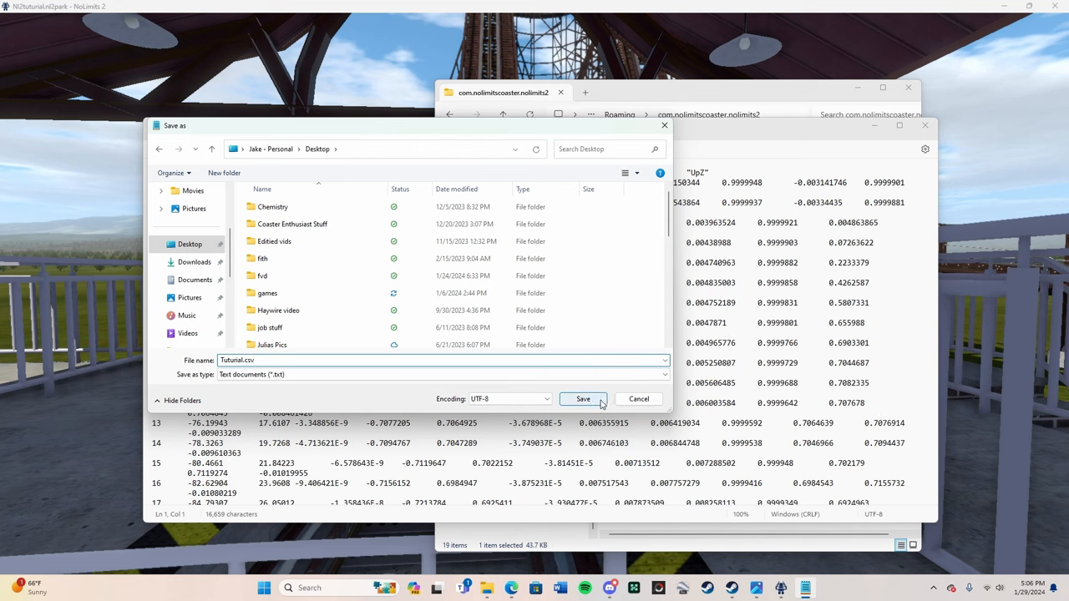
{"action": "scroll", "scroll_direction": "down", "scroll_amount": 3}
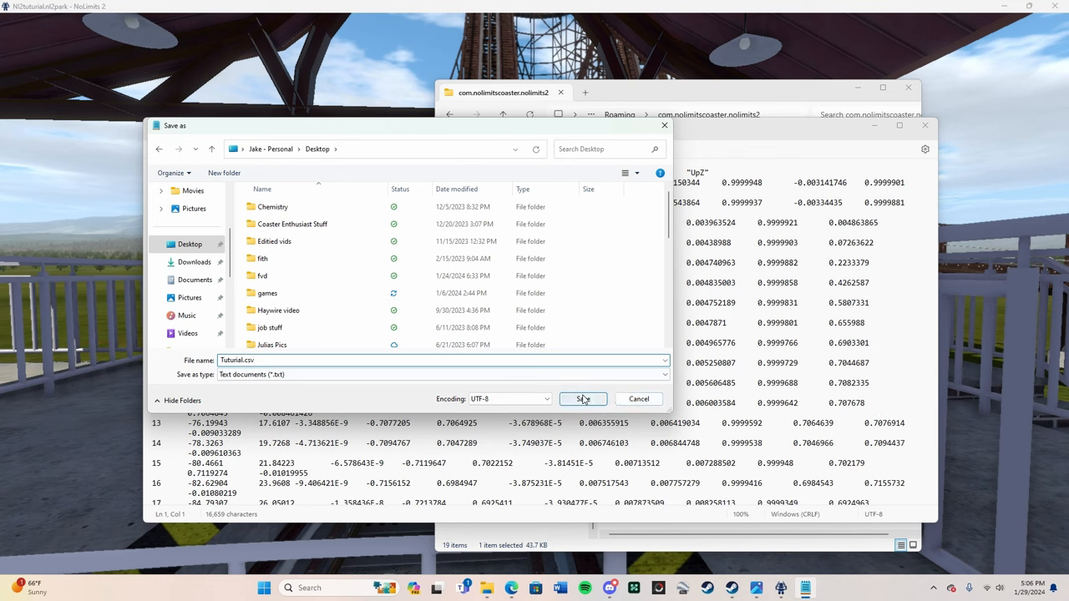
{"action": "left_click", "coordinate": [582, 398]}
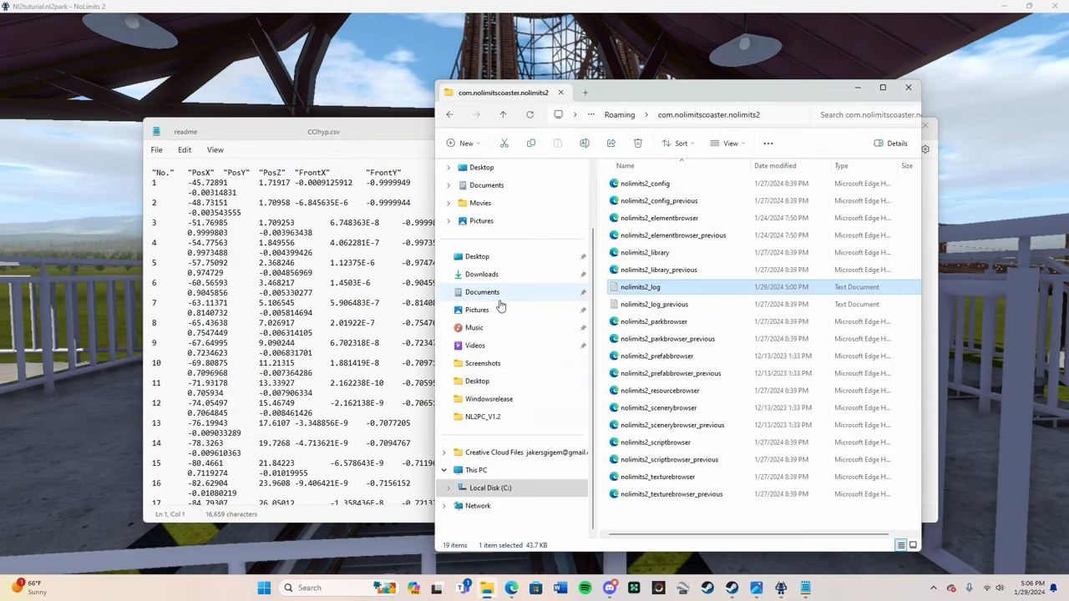
{"action": "mouse_move", "coordinate": [482, 417]}
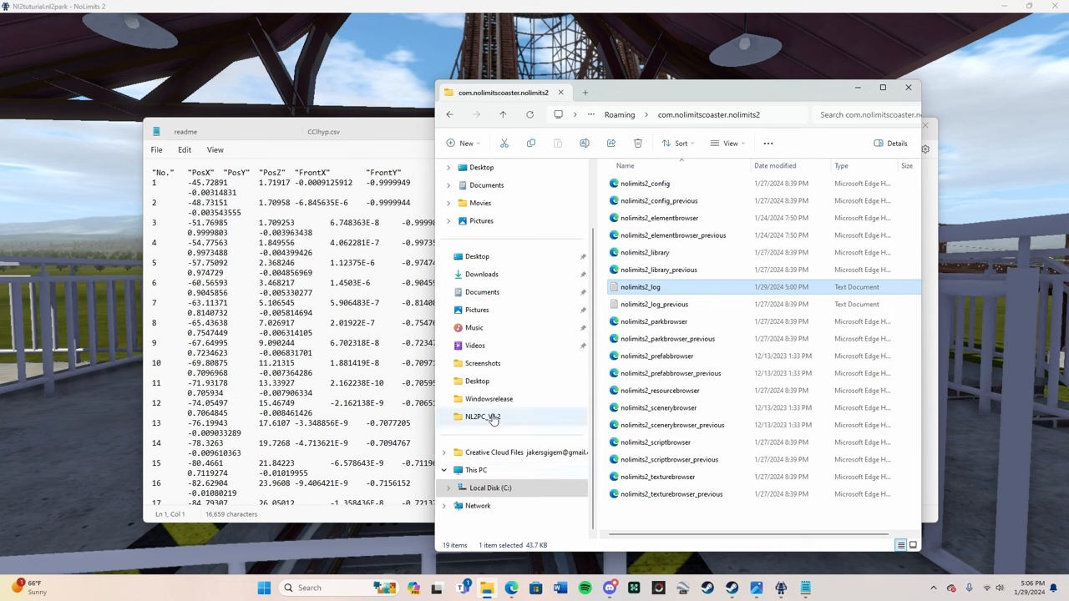
Open the NL2PC_V1.2 folder and launch the NL2PC application.
{"action": "double_click", "coordinate": [482, 416]}
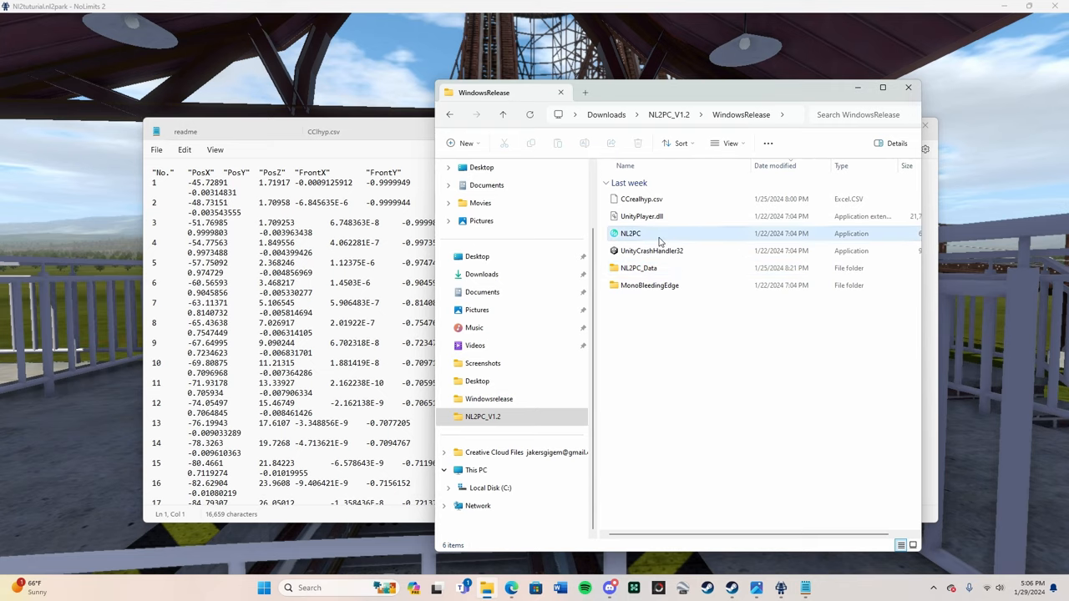
{"action": "double_click", "coordinate": [630, 233]}
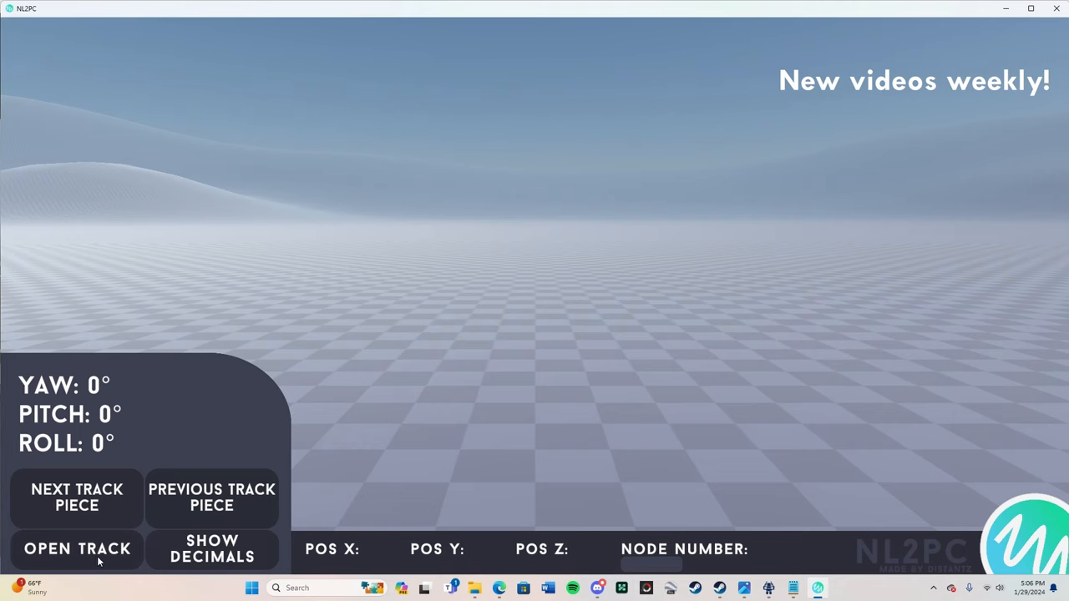
Load Tutorial.csv from the Desktop via Open Track, showing 126 nodes.
{"action": "left_click", "coordinate": [76, 549]}
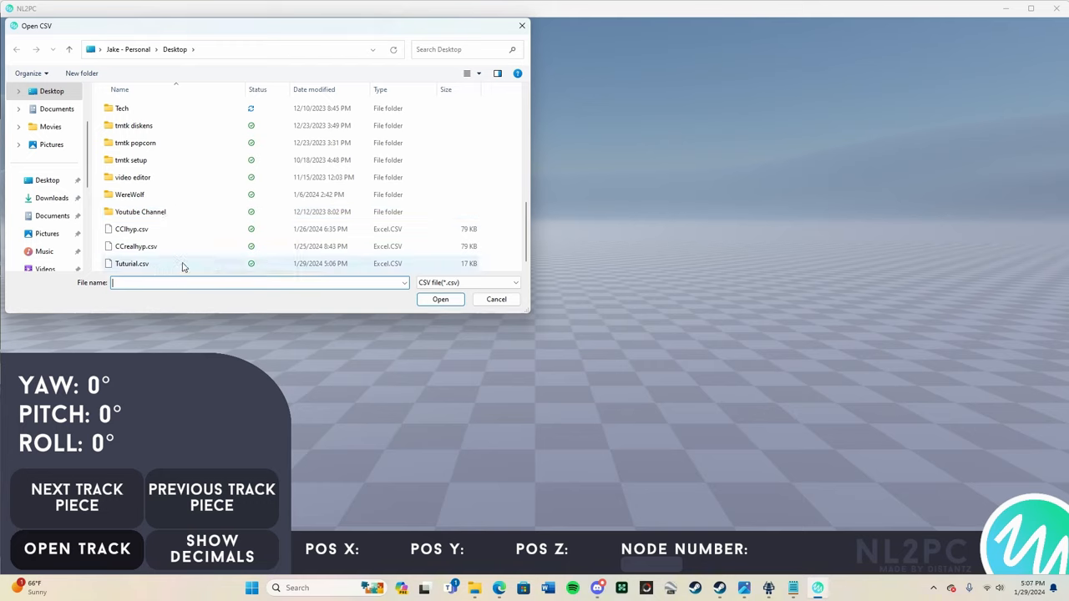
{"action": "left_click", "coordinate": [132, 263]}
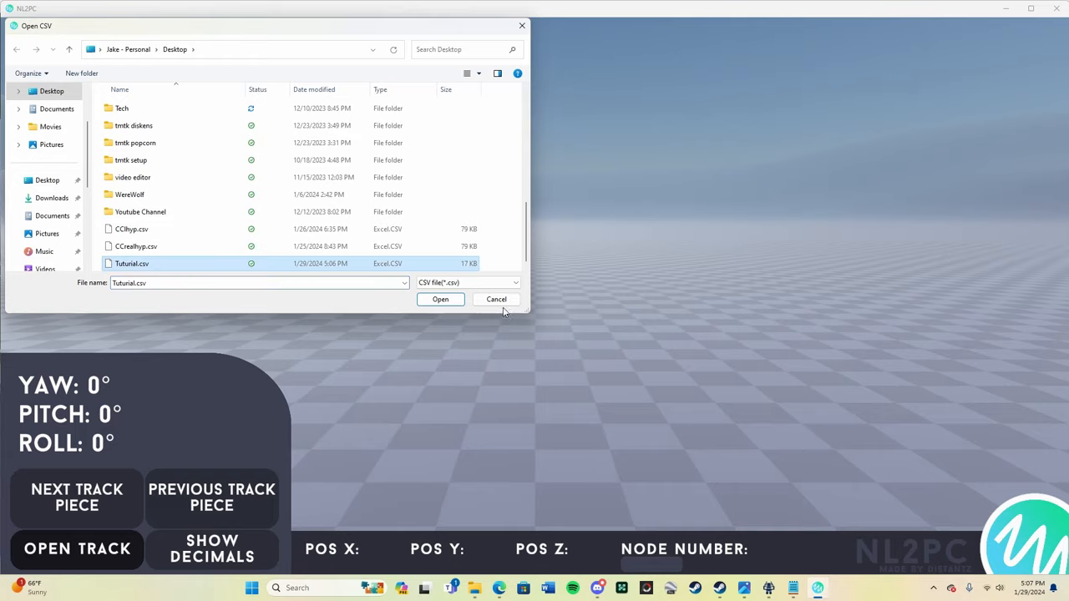
{"action": "left_click", "coordinate": [440, 299]}
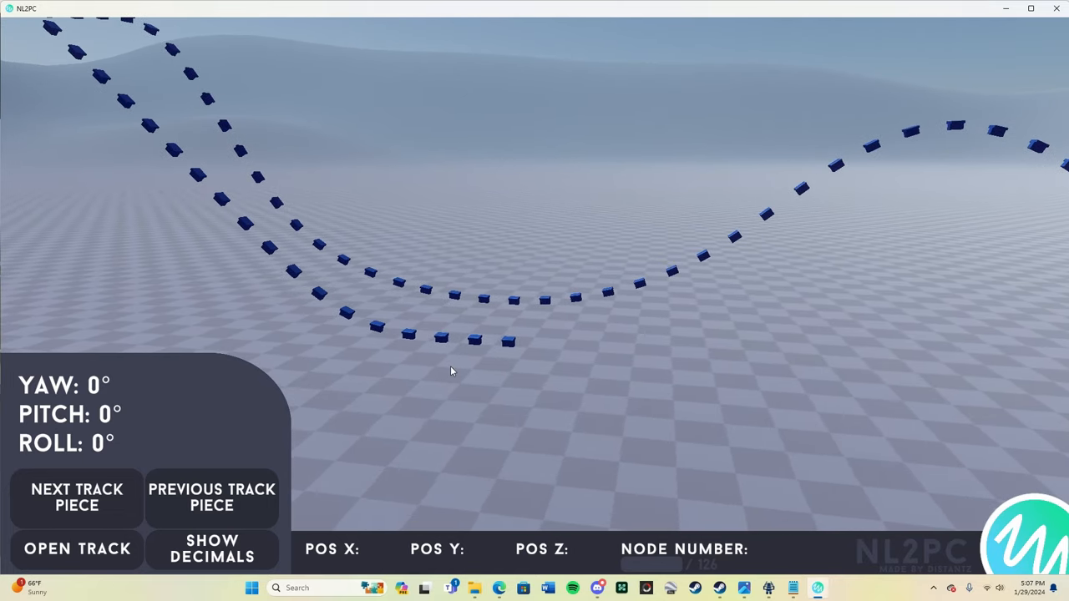
Select node 1 to read its position of 49 m, 2 m, 0 m.
{"action": "left_click", "coordinate": [489, 341]}
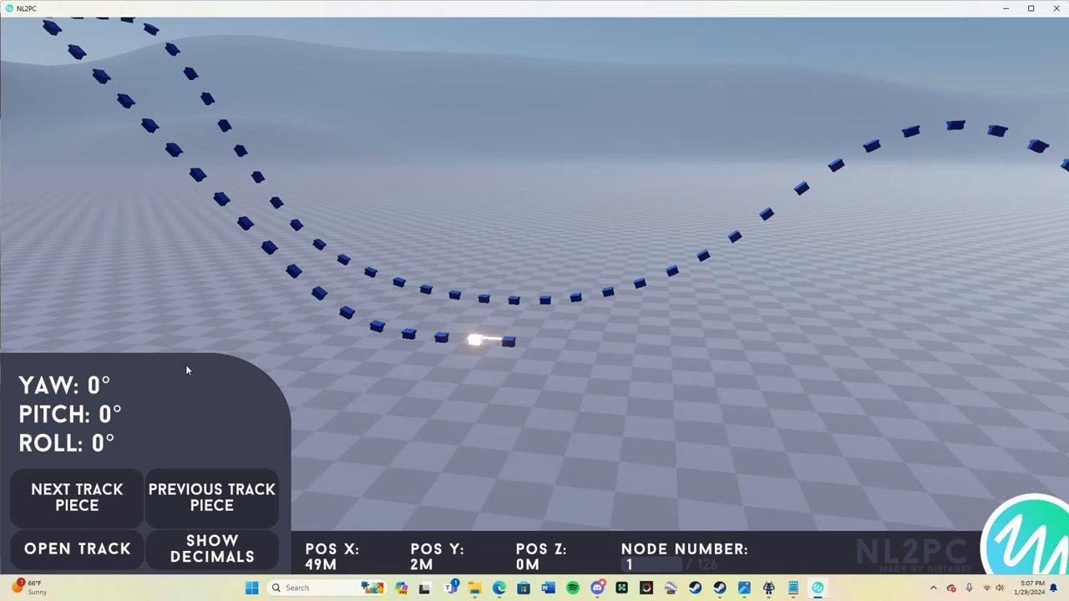
{"action": "mouse_move", "coordinate": [523, 398]}
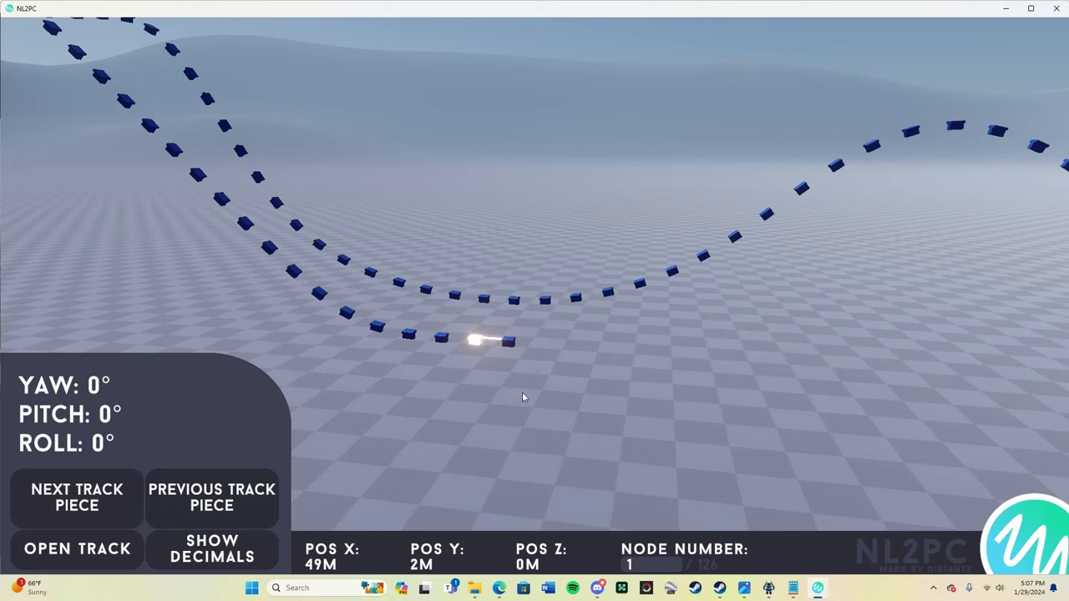
{"action": "mouse_move", "coordinate": [447, 377]}
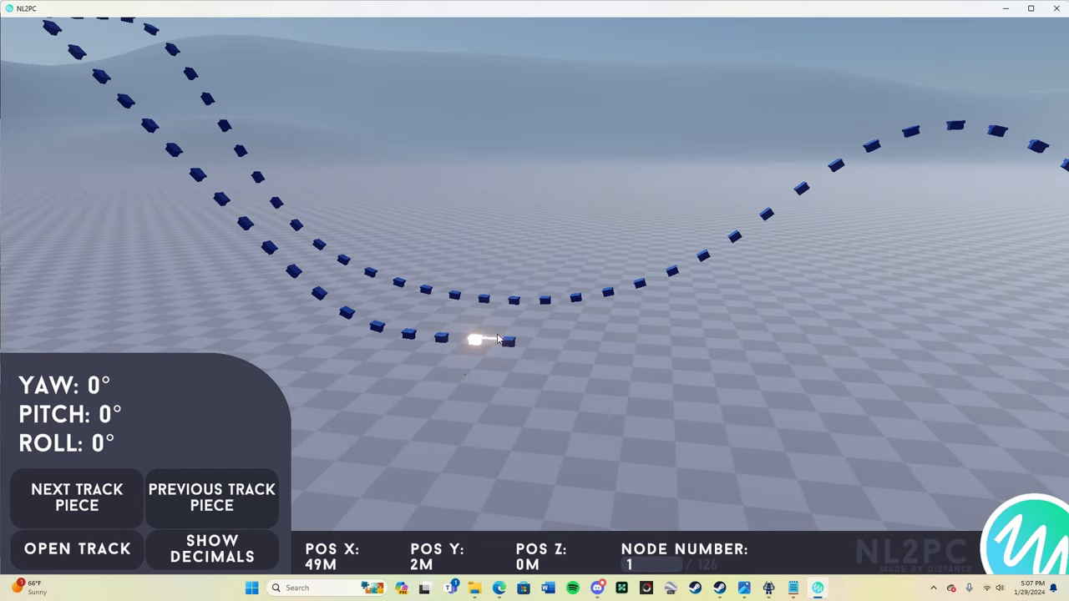
{"action": "mouse_move", "coordinate": [750, 549]}
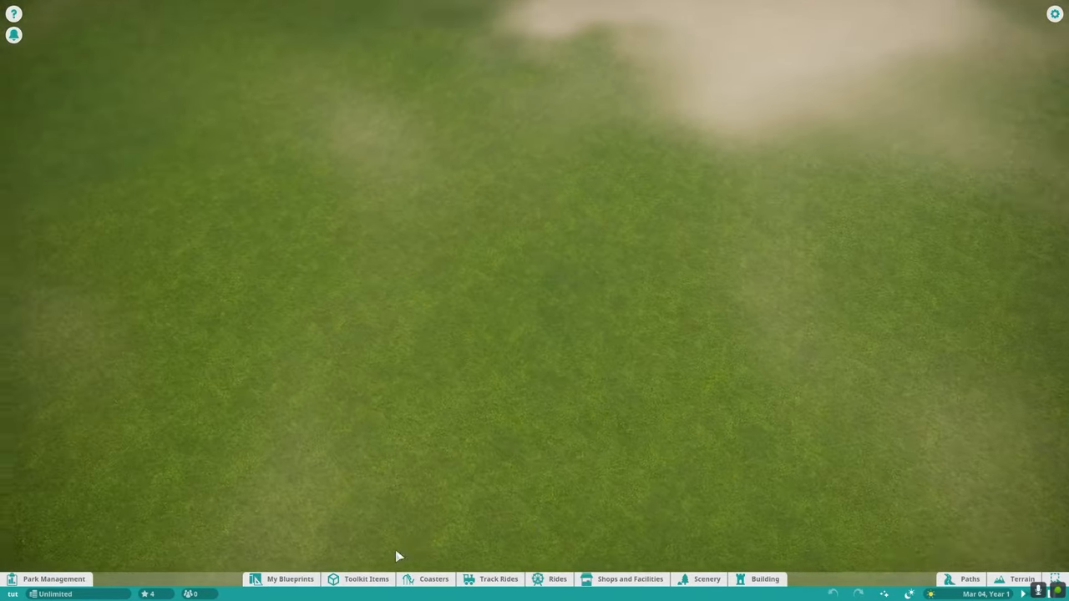
Pick The Monster wooden coaster from the Coasters blueprint list.
{"action": "left_click", "coordinate": [434, 579]}
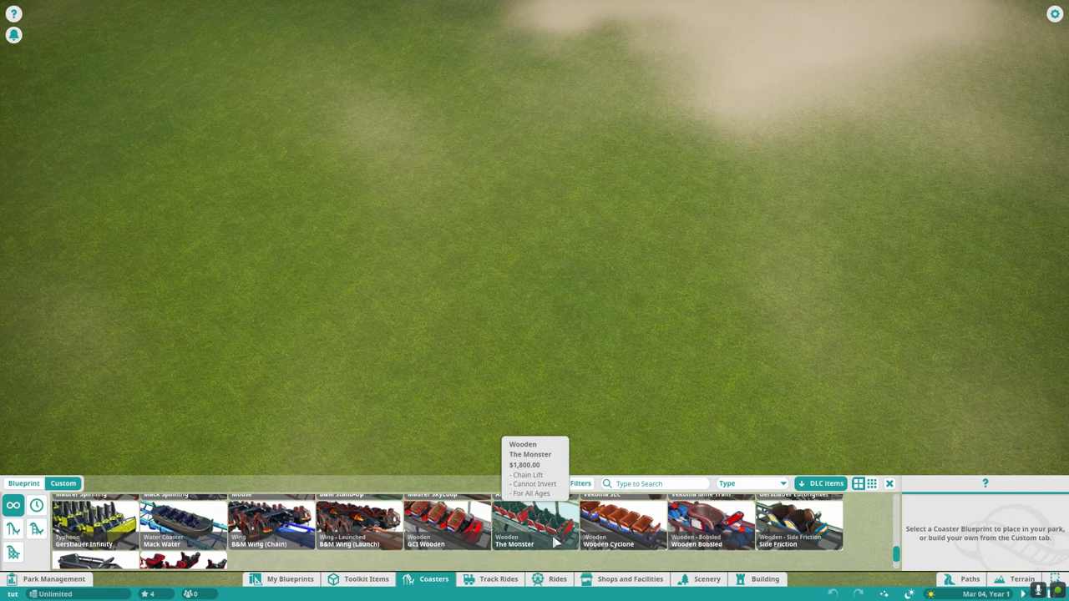
{"action": "left_click", "coordinate": [535, 524]}
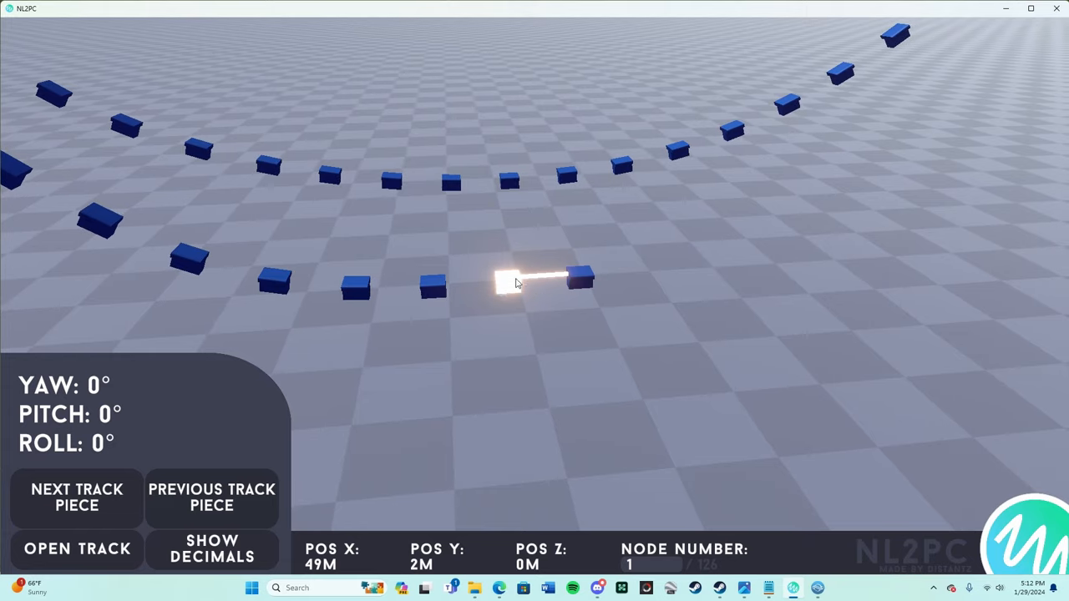
{"action": "mouse_move", "coordinate": [89, 391]}
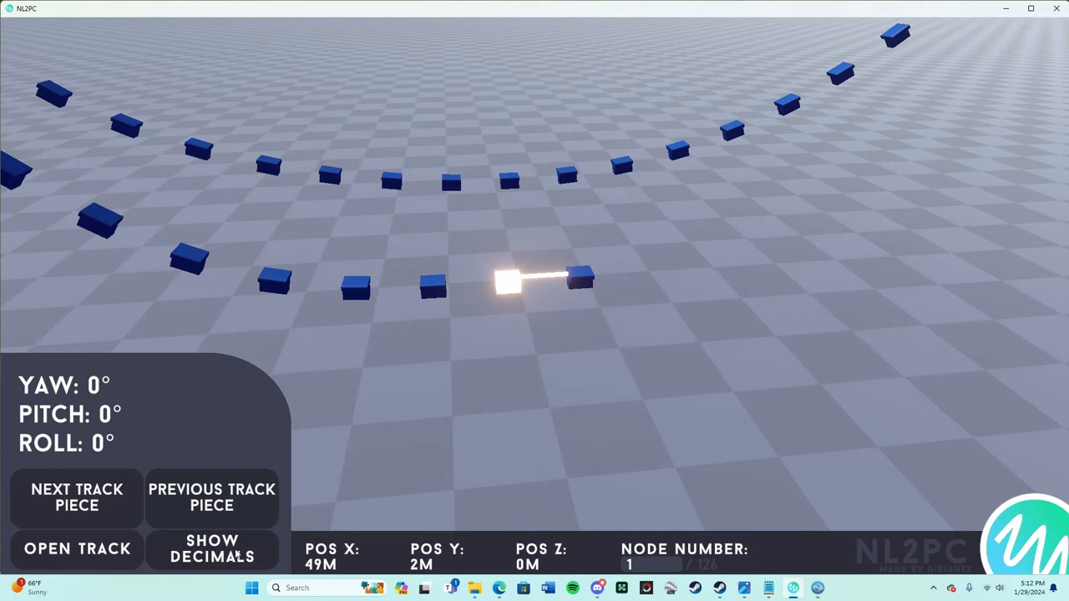
Turn on Show Decimals so node 1 reads X 48.73 m, yaw 0.03°, roll 0.20°.
{"action": "left_click", "coordinate": [211, 549]}
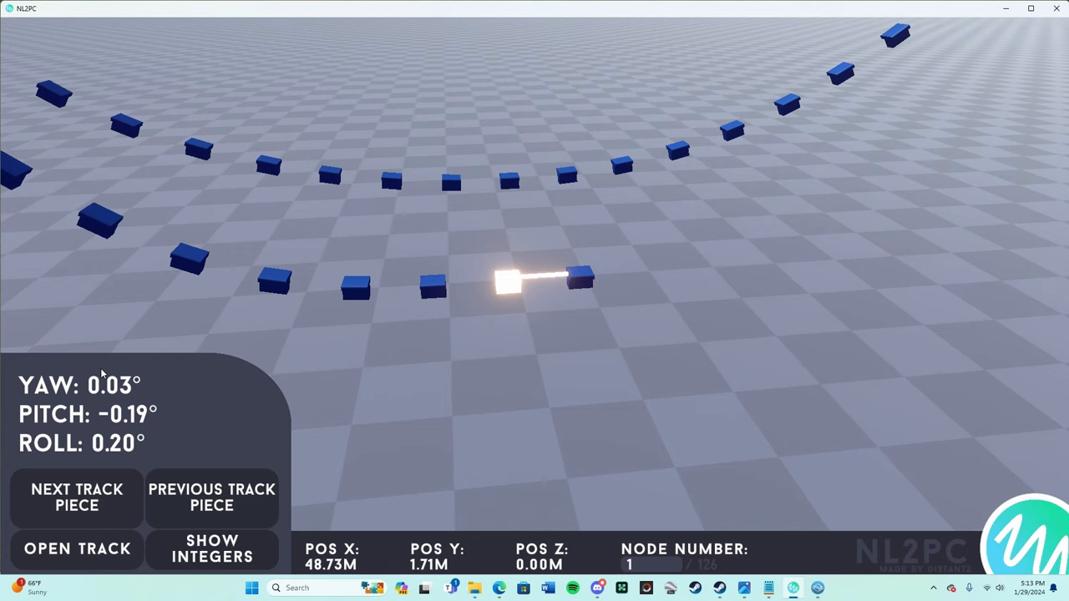
{"action": "mouse_move", "coordinate": [201, 378]}
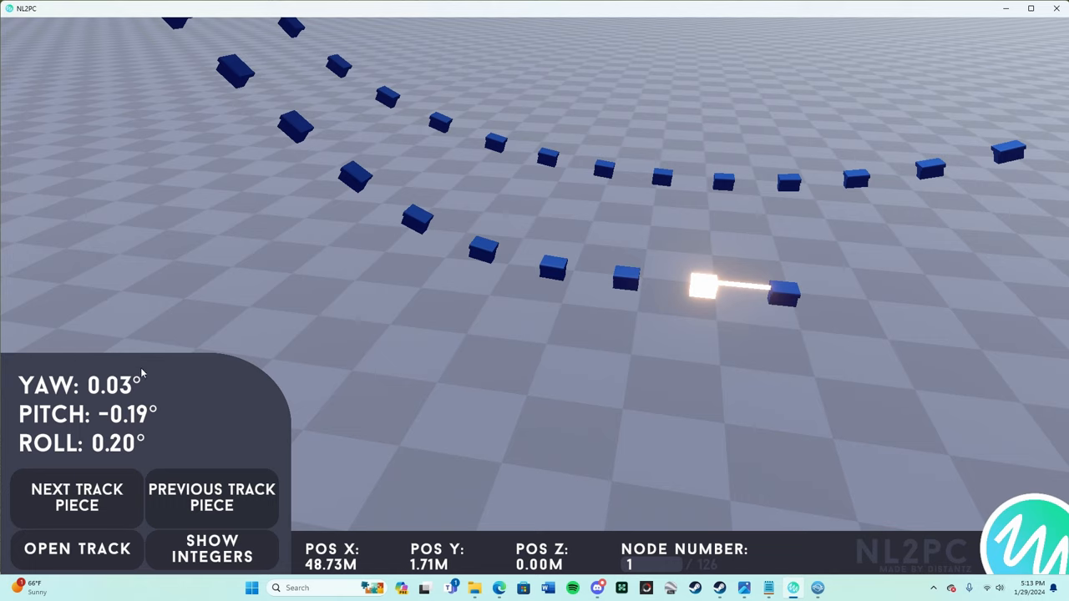
{"action": "mouse_move", "coordinate": [123, 393]}
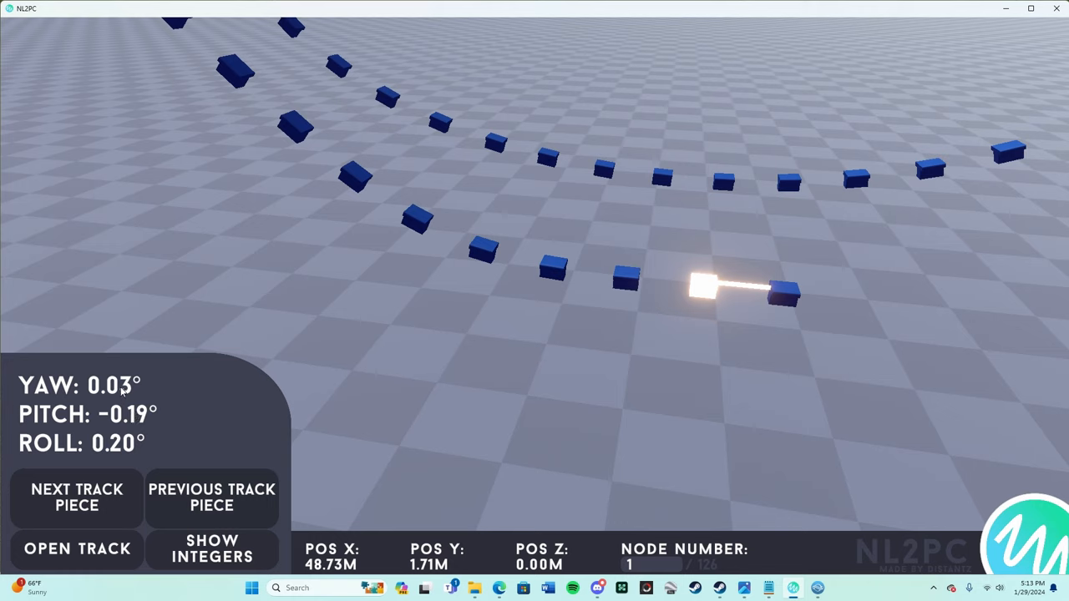
{"action": "mouse_move", "coordinate": [153, 426]}
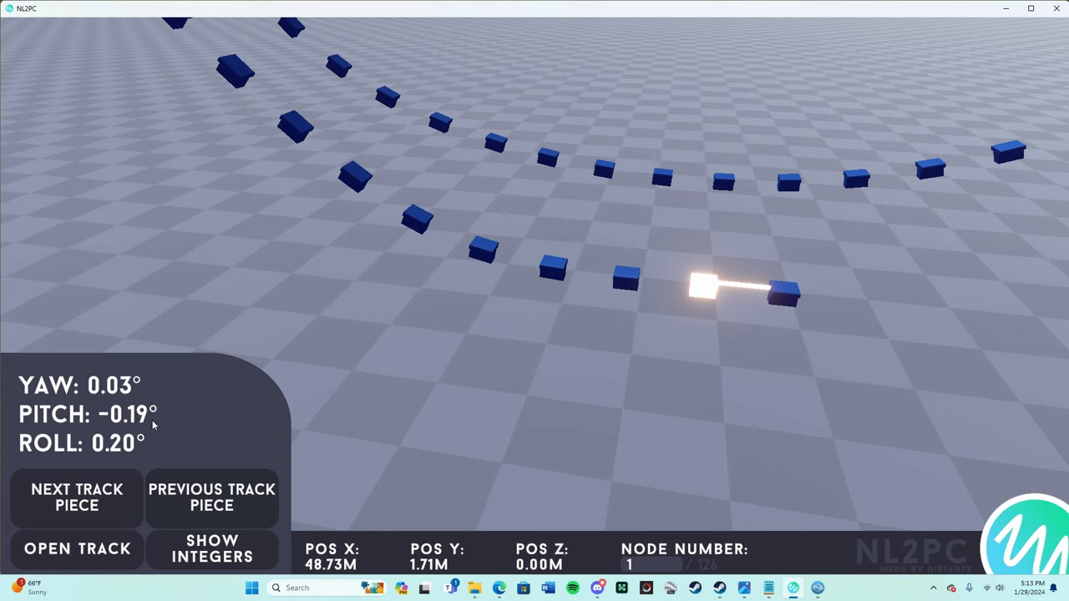
{"action": "mouse_move", "coordinate": [186, 437]}
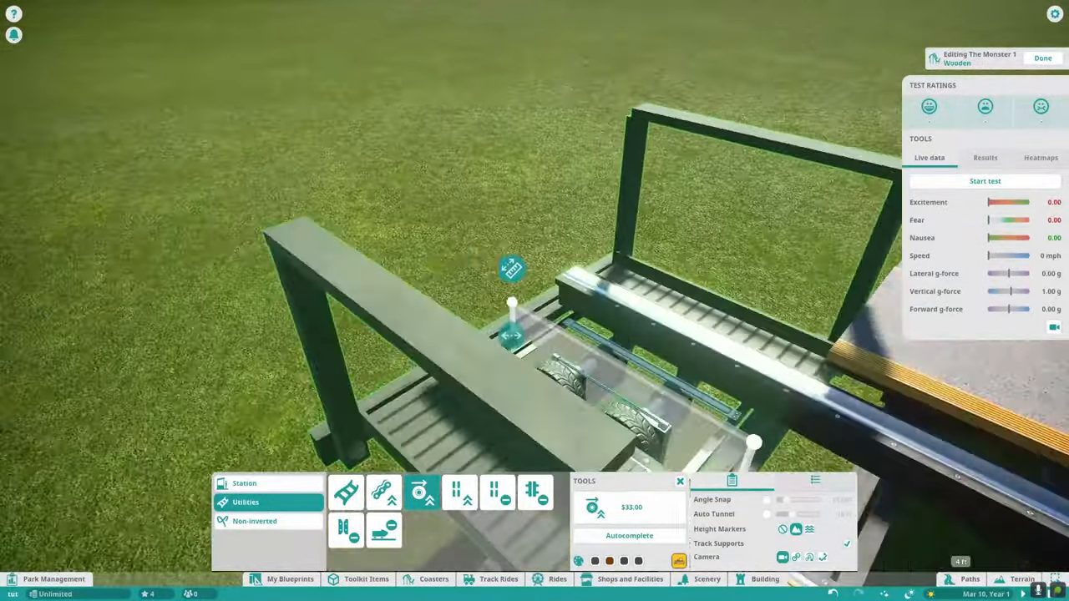
Advance NL2PC to node 2, reading X 51.77 m, yaw 0.01°, pitch 0.28°.
{"action": "left_click", "coordinate": [252, 588]}
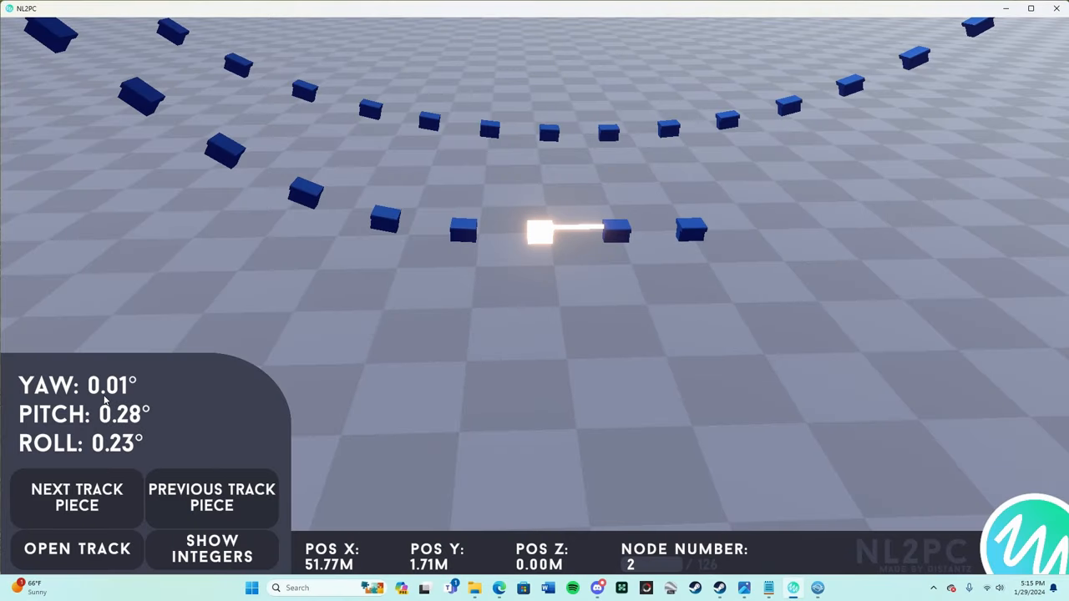
{"action": "mouse_move", "coordinate": [123, 428]}
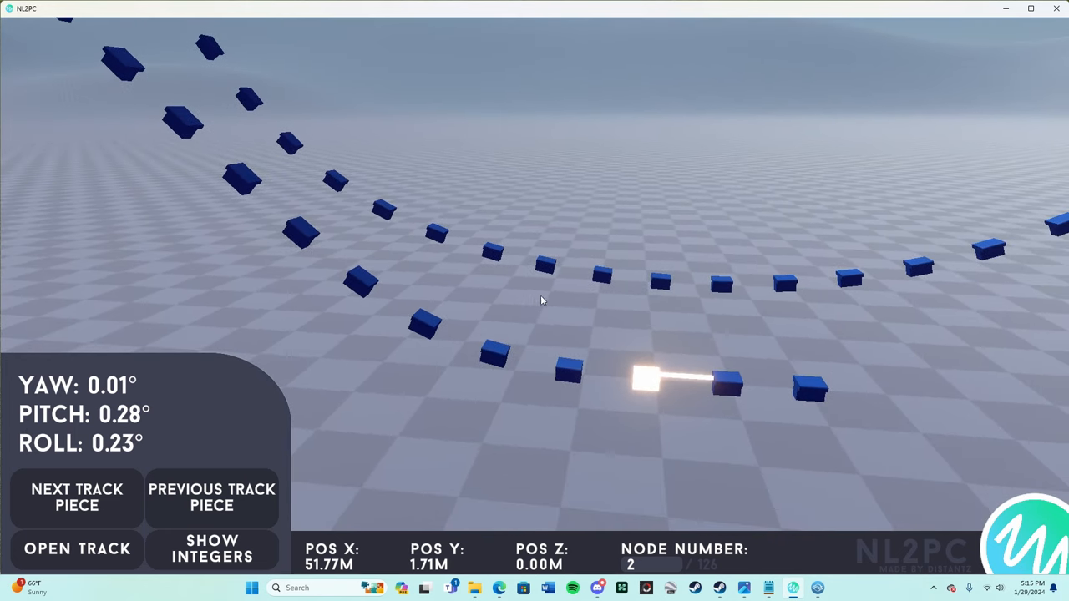
{"action": "mouse_move", "coordinate": [128, 426]}
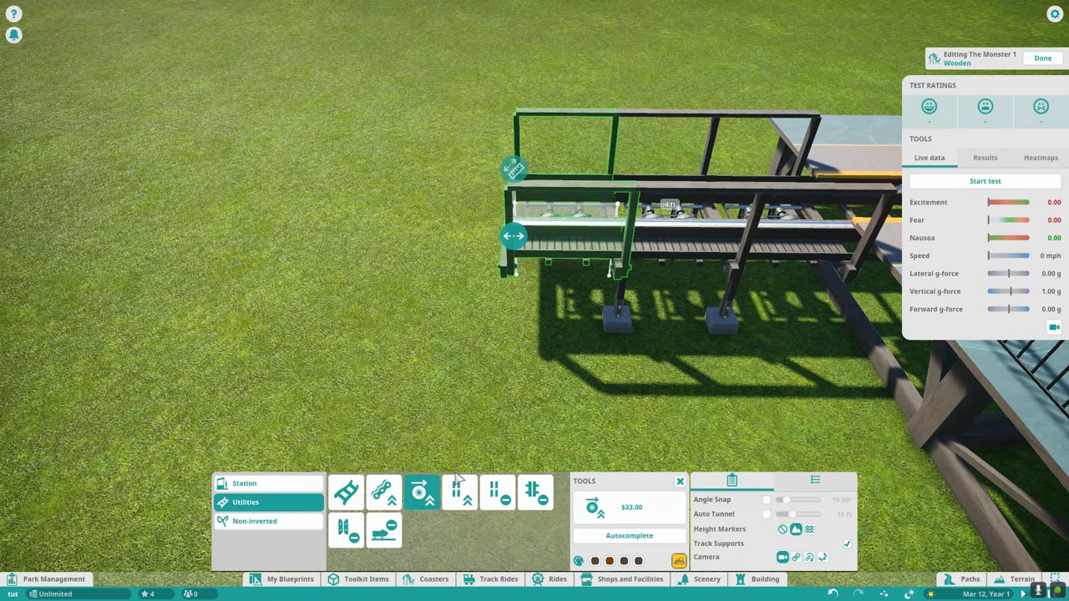
{"action": "mouse_move", "coordinate": [346, 492]}
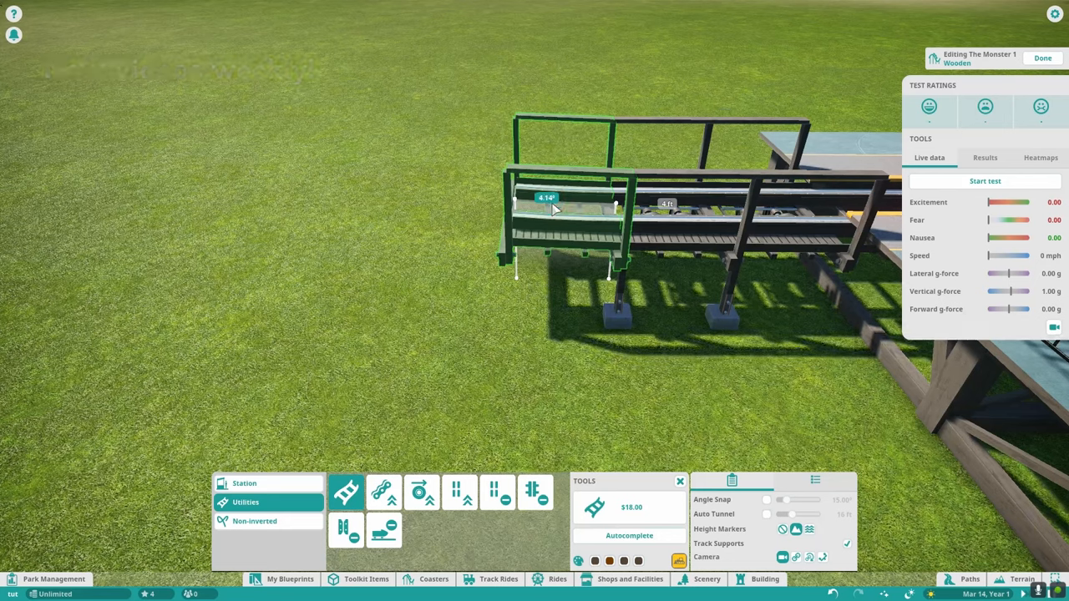
Drag the new track piece's pitch handle until it reads 4.30°.
{"action": "left_click", "coordinate": [547, 208]}
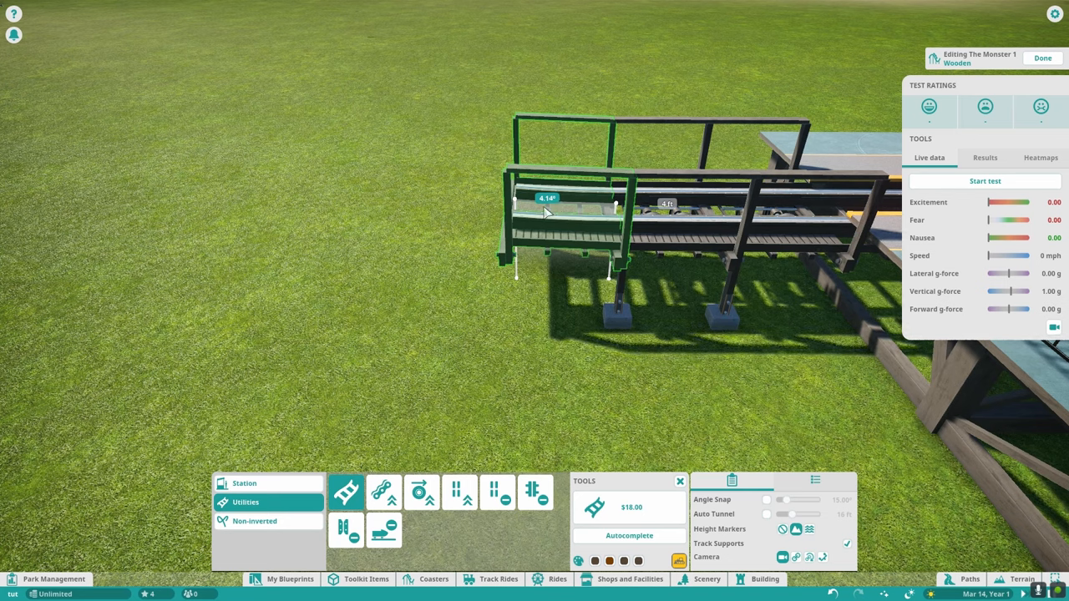
{"action": "left_click", "coordinate": [548, 209]}
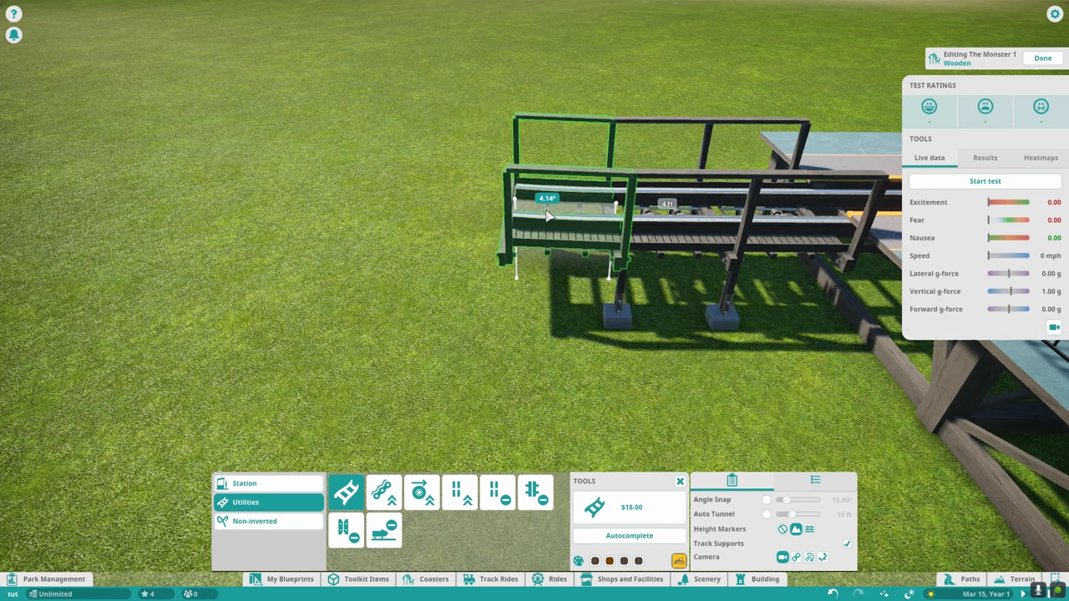
{"action": "left_click", "coordinate": [547, 208]}
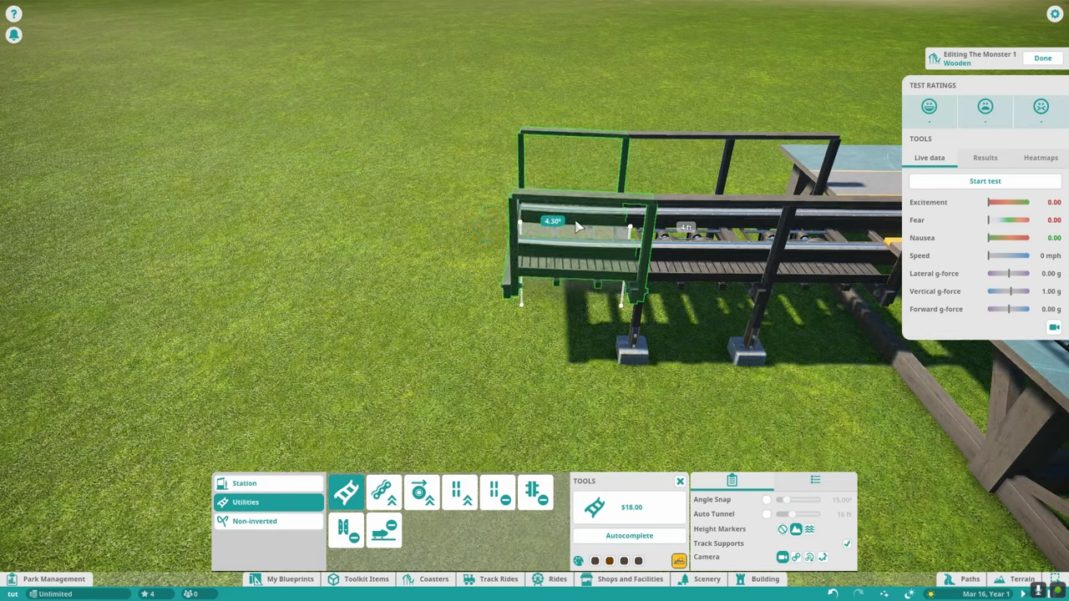
{"action": "left_click", "coordinate": [551, 226]}
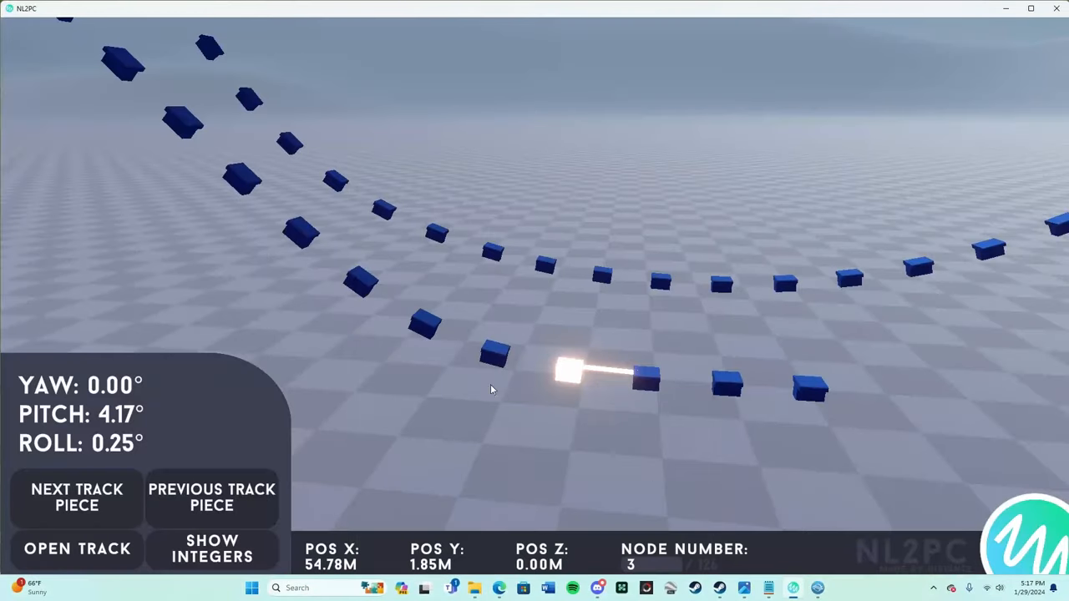
Step through the layout to node 13: 78.33, 19.73 m, pitch 44.81°, roll 0.55°.
{"action": "left_click", "coordinate": [77, 497]}
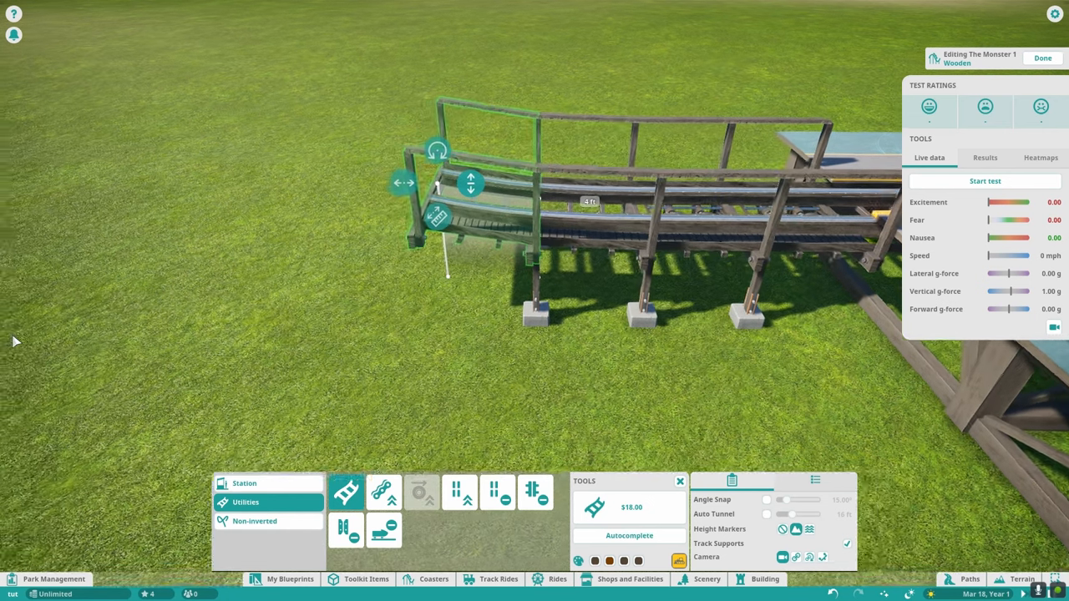
{"action": "left_click", "coordinate": [252, 588]}
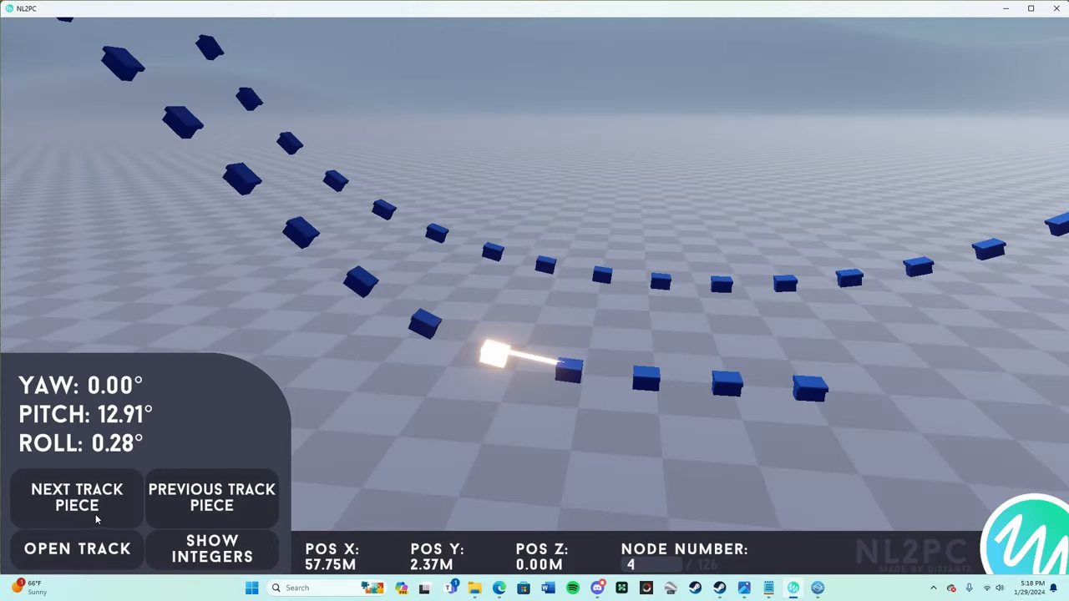
{"action": "left_click", "coordinate": [76, 497]}
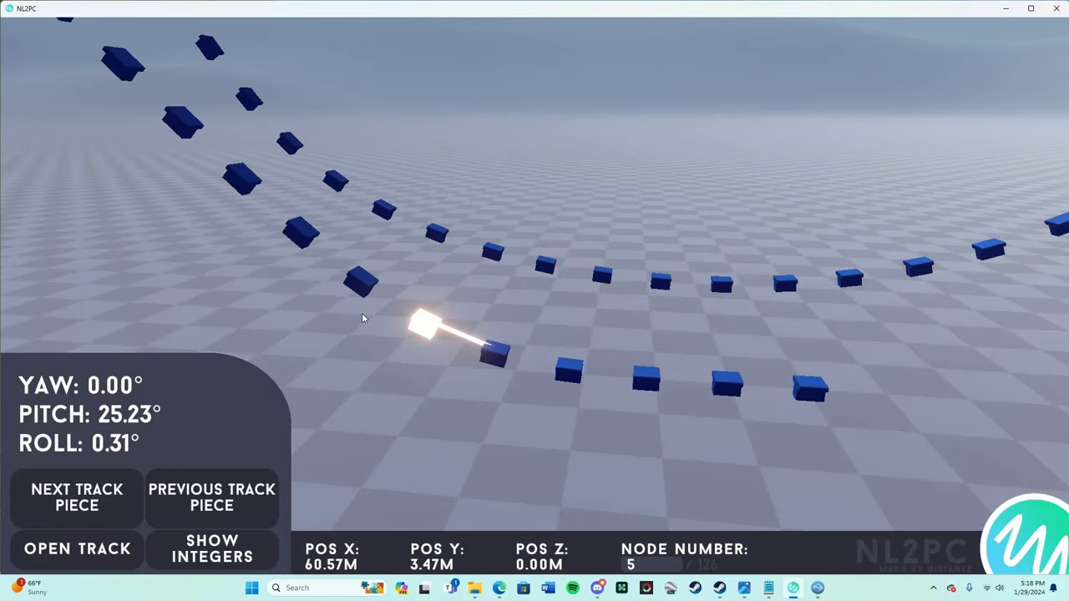
{"action": "left_click", "coordinate": [76, 497]}
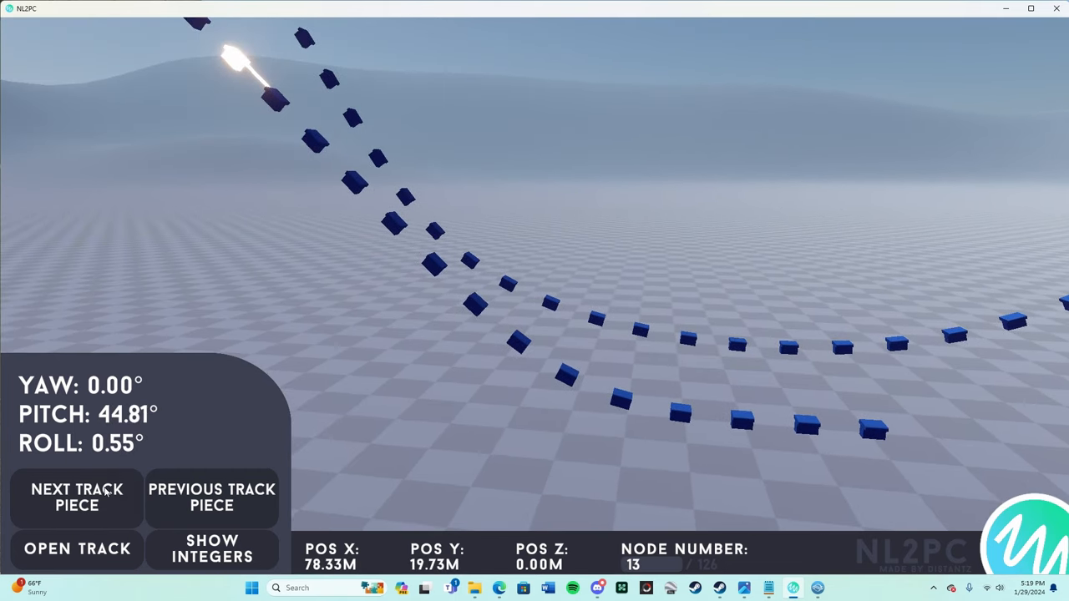
Step back and forth between nodes 9 and 13 to compare their readings.
{"action": "left_click", "coordinate": [76, 497]}
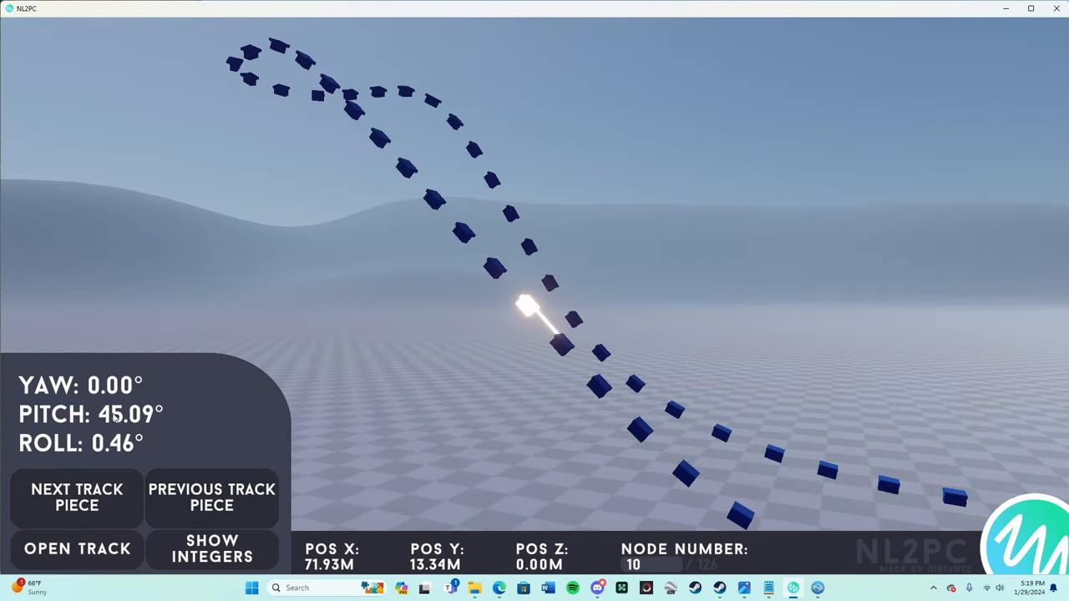
{"action": "left_click", "coordinate": [76, 497]}
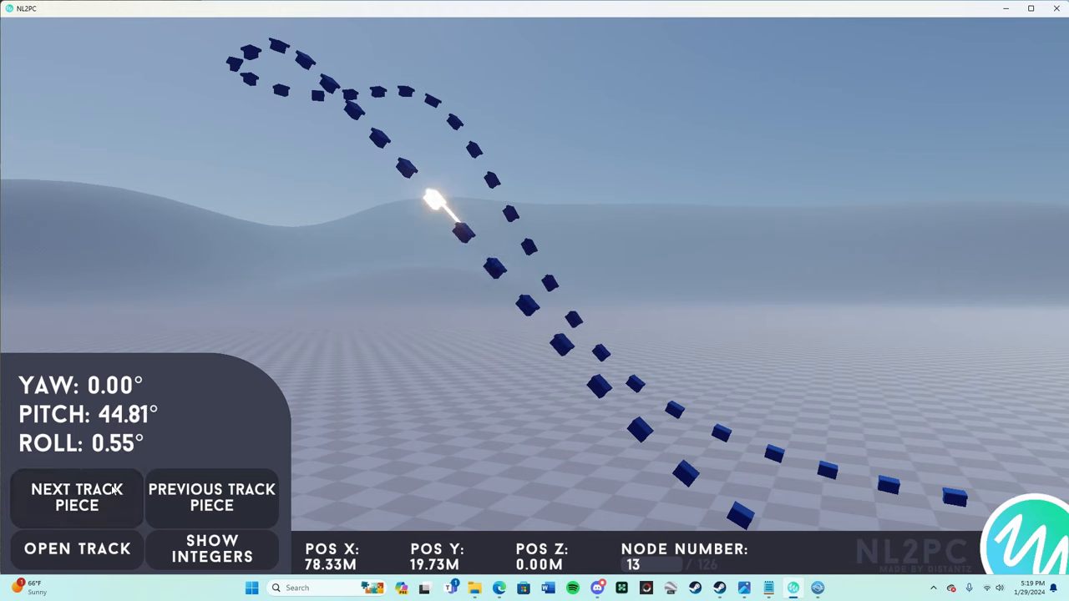
{"action": "left_click", "coordinate": [211, 497]}
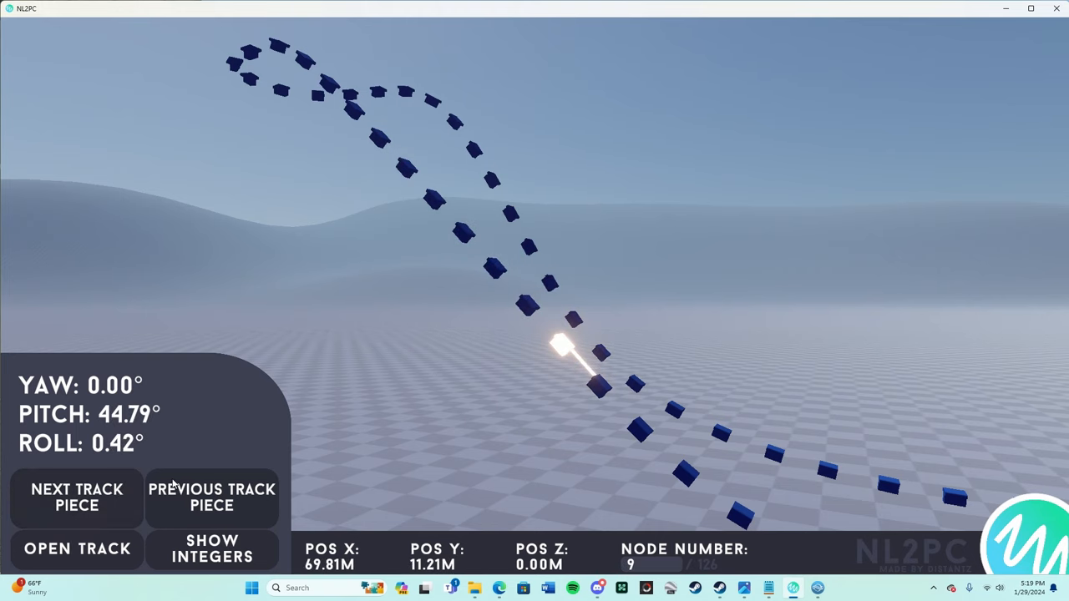
{"action": "left_click", "coordinate": [211, 497]}
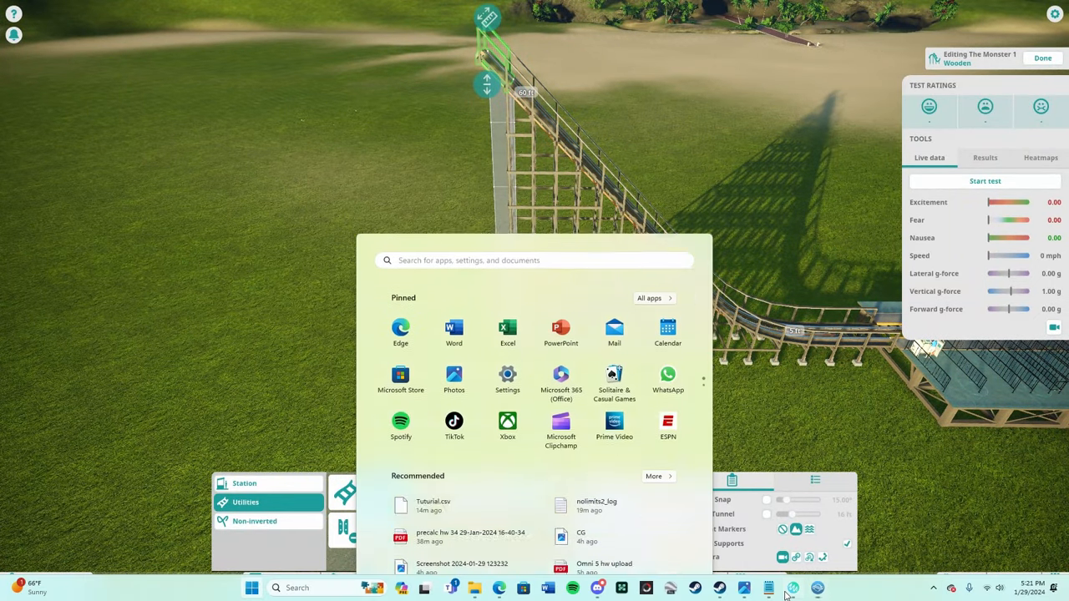
Return to the game and set Graphics Screen Mode to Windowed.
{"action": "left_click", "coordinate": [791, 587]}
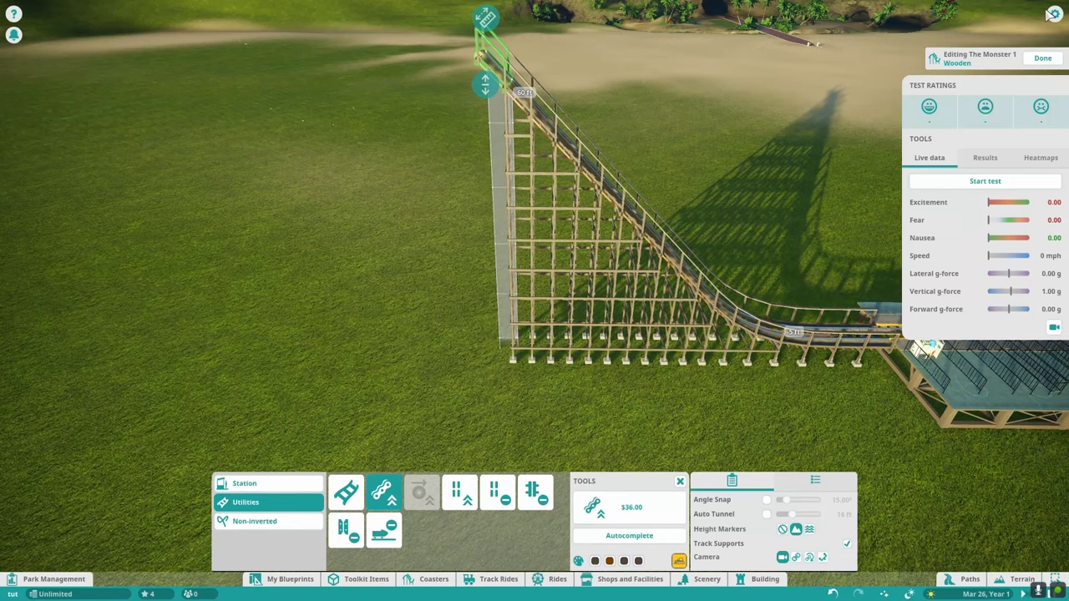
{"action": "key", "text": "Escape"}
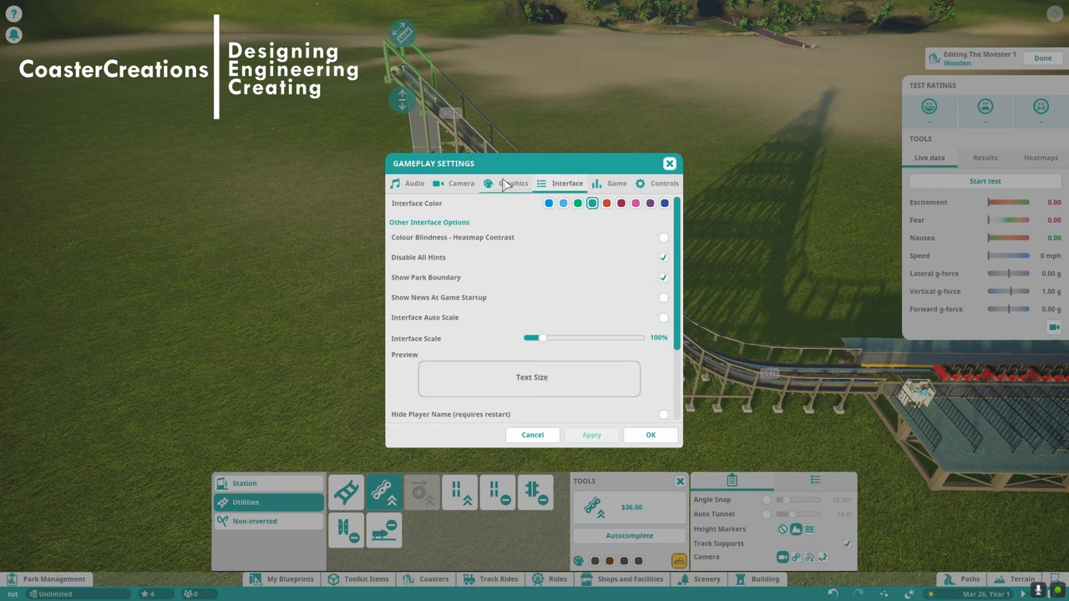
{"action": "left_click", "coordinate": [514, 183]}
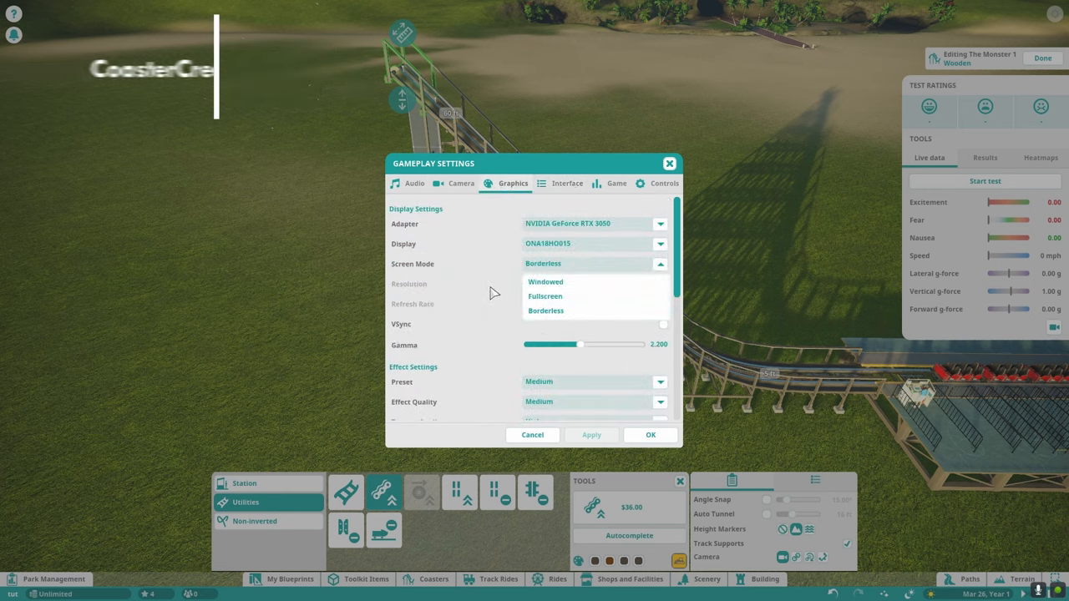
{"action": "left_click", "coordinate": [545, 310]}
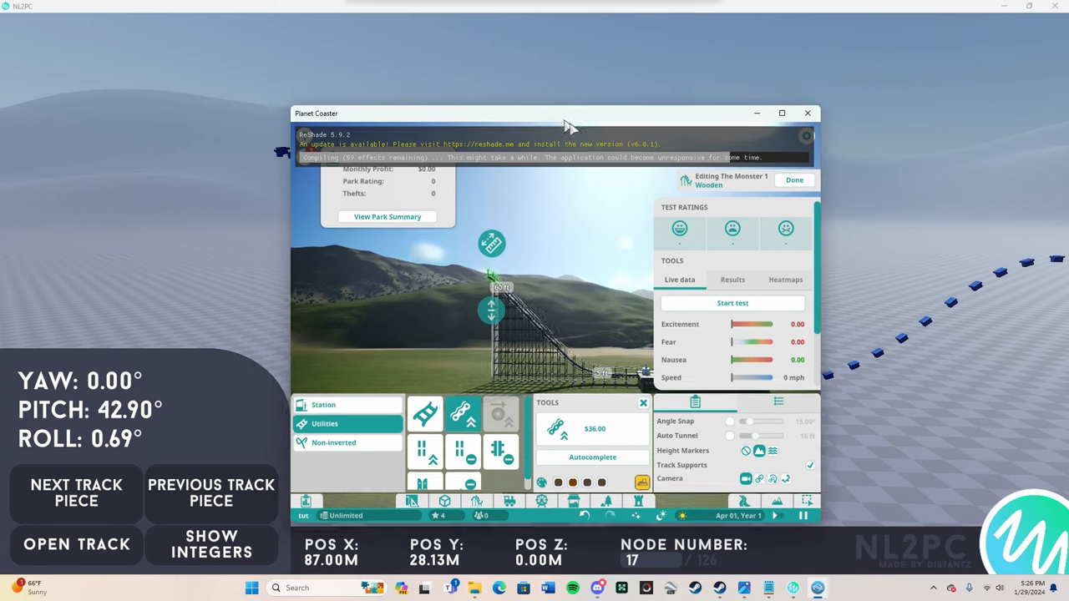
Move the game window lower right and bring NL2PC to the front.
{"action": "left_click_drag", "start_coordinate": [568, 113], "coordinate": [631, 182]}
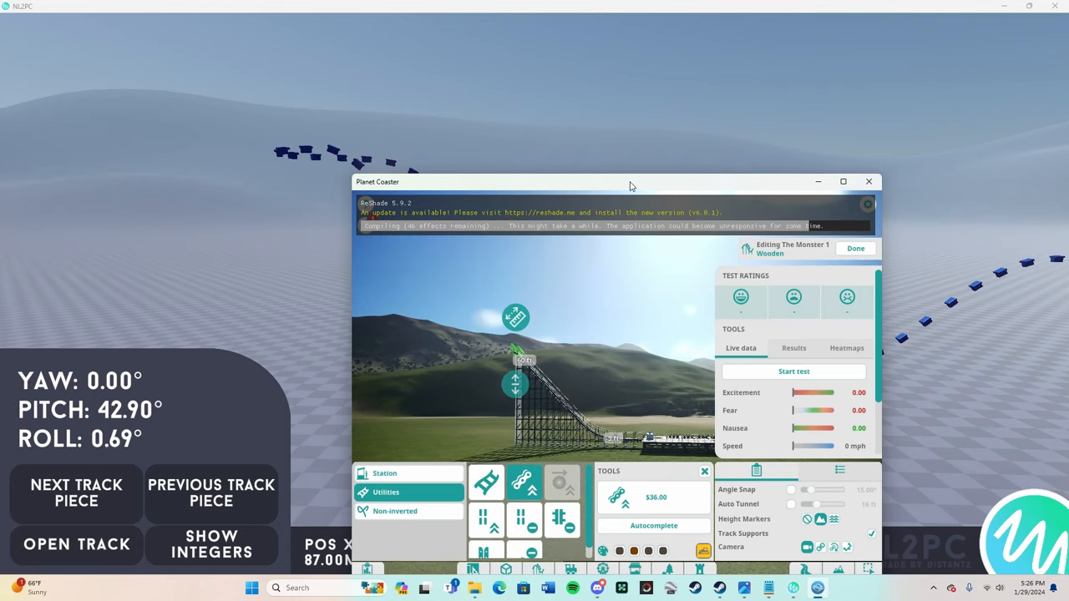
{"action": "left_click", "coordinate": [869, 181]}
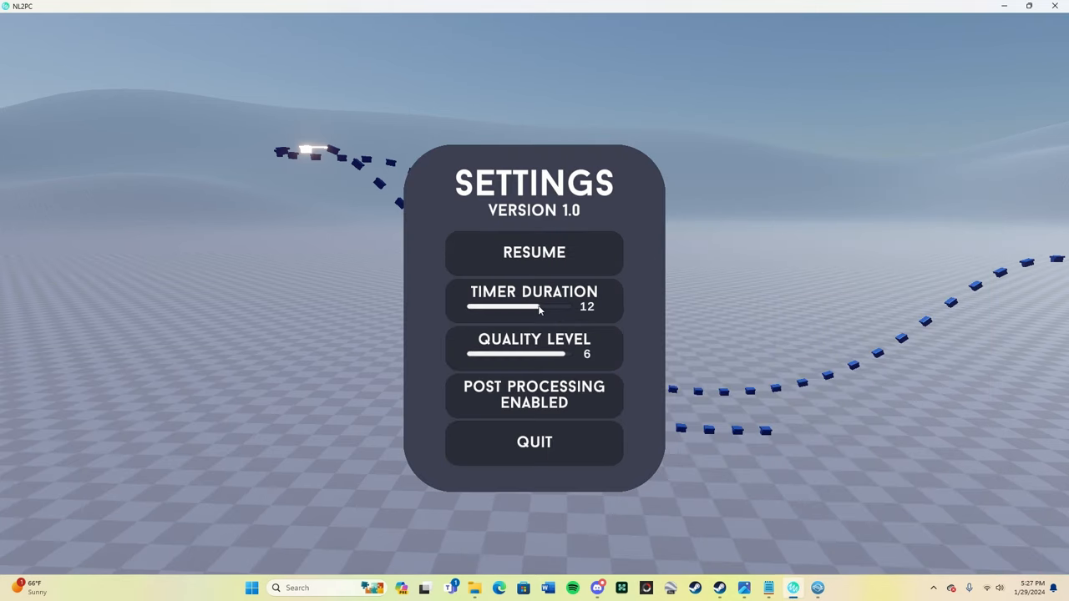
Set NL2PC's Timer Duration slider to 15 and close the settings menu.
{"action": "left_click_drag", "start_coordinate": [539, 306], "coordinate": [468, 306]}
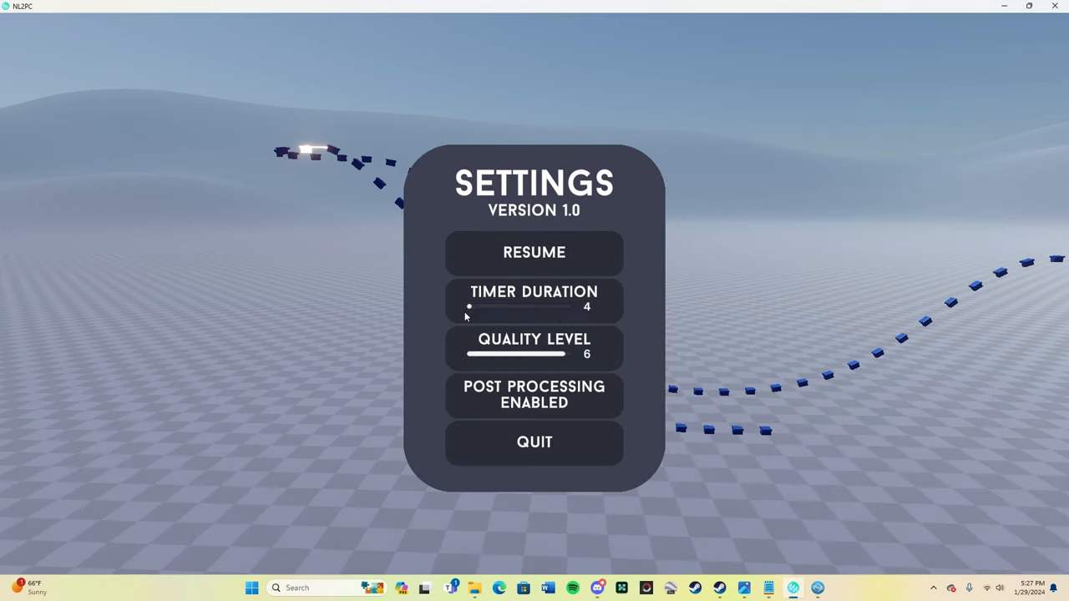
{"action": "left_click_drag", "start_coordinate": [468, 306], "coordinate": [560, 307]}
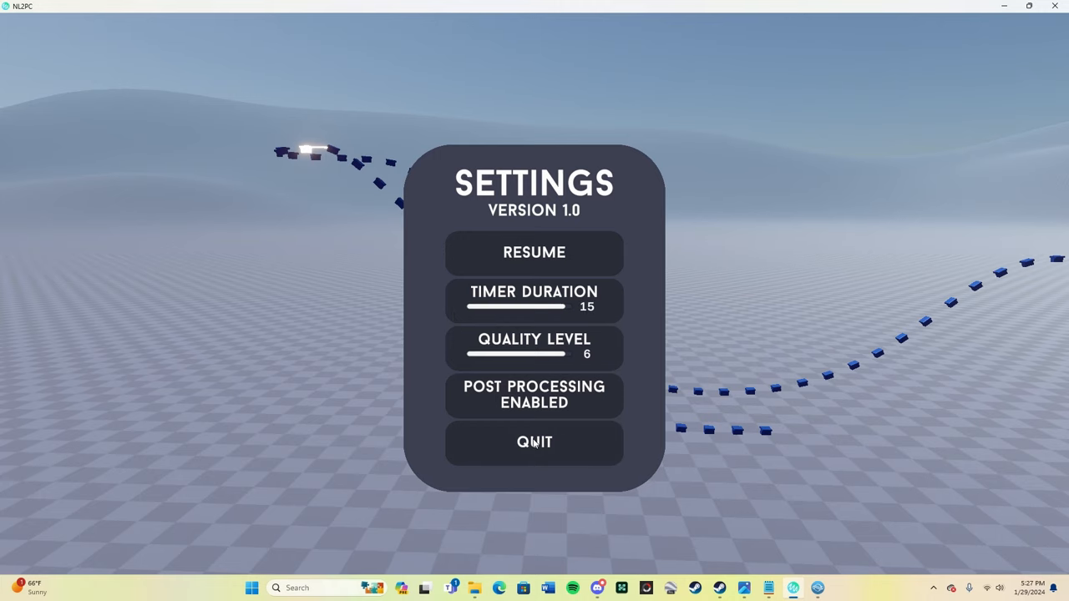
{"action": "left_click", "coordinate": [534, 252]}
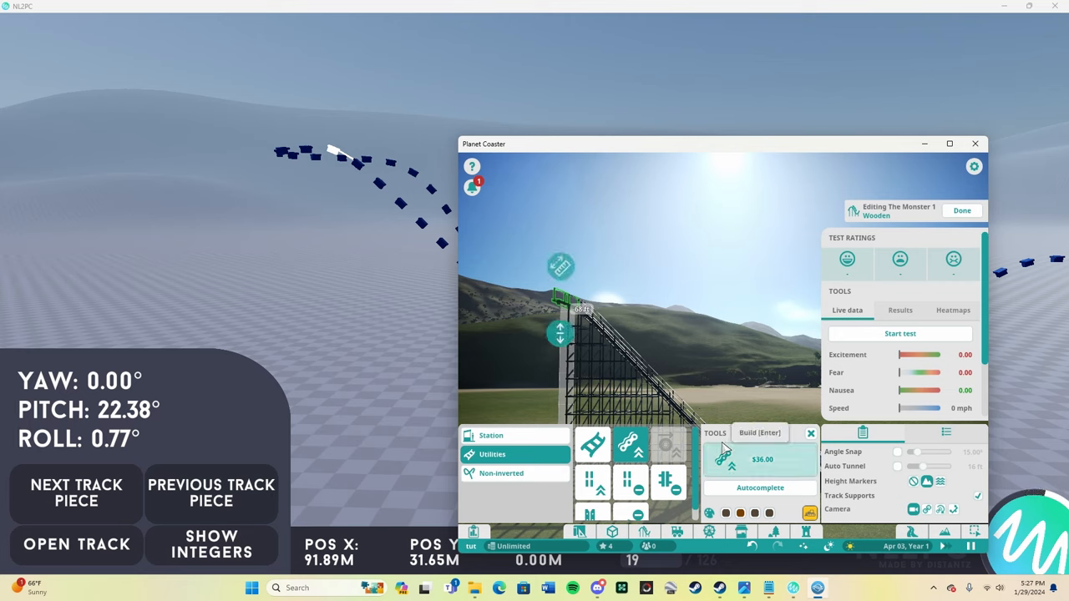
Place the next wooden track piece, bringing the crest to about 73 ft.
{"action": "left_click", "coordinate": [758, 460]}
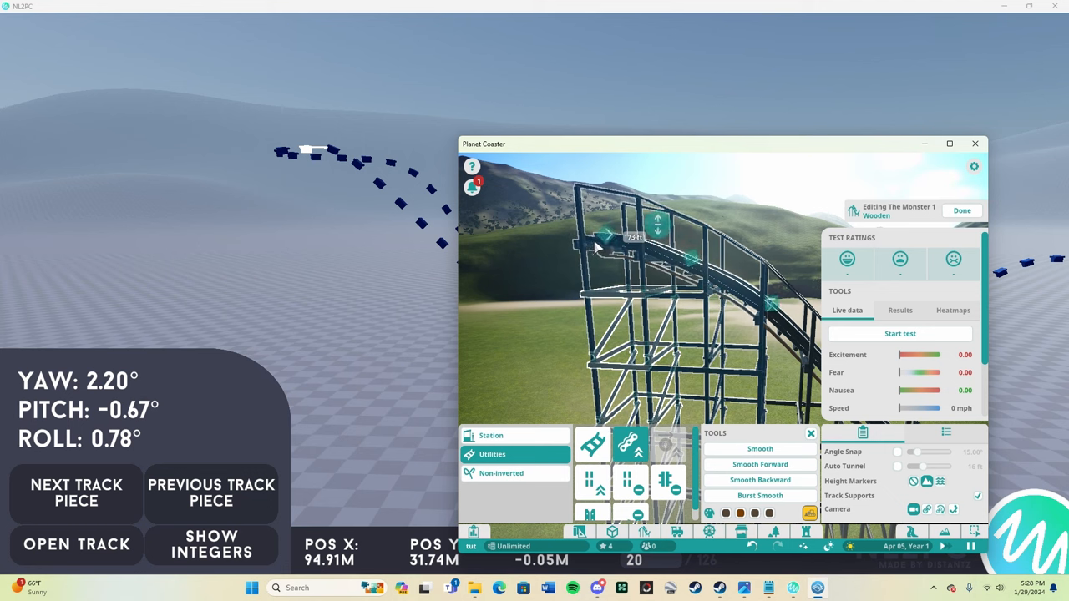
{"action": "mouse_move", "coordinate": [596, 249]}
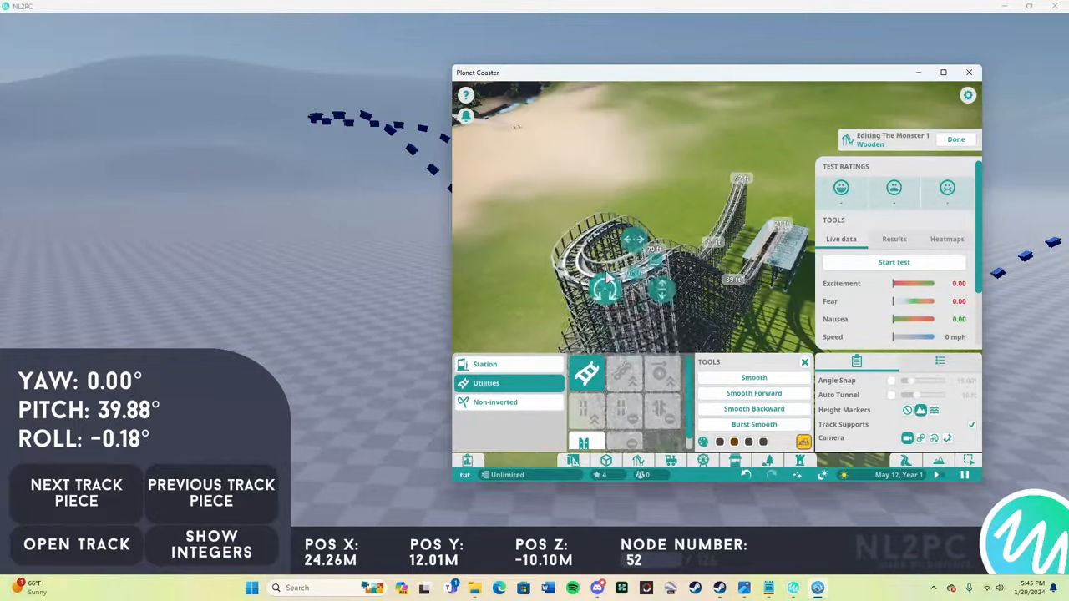
Place the next track piece and a banked piece, then smooth the chosen section.
{"action": "left_click", "coordinate": [894, 262]}
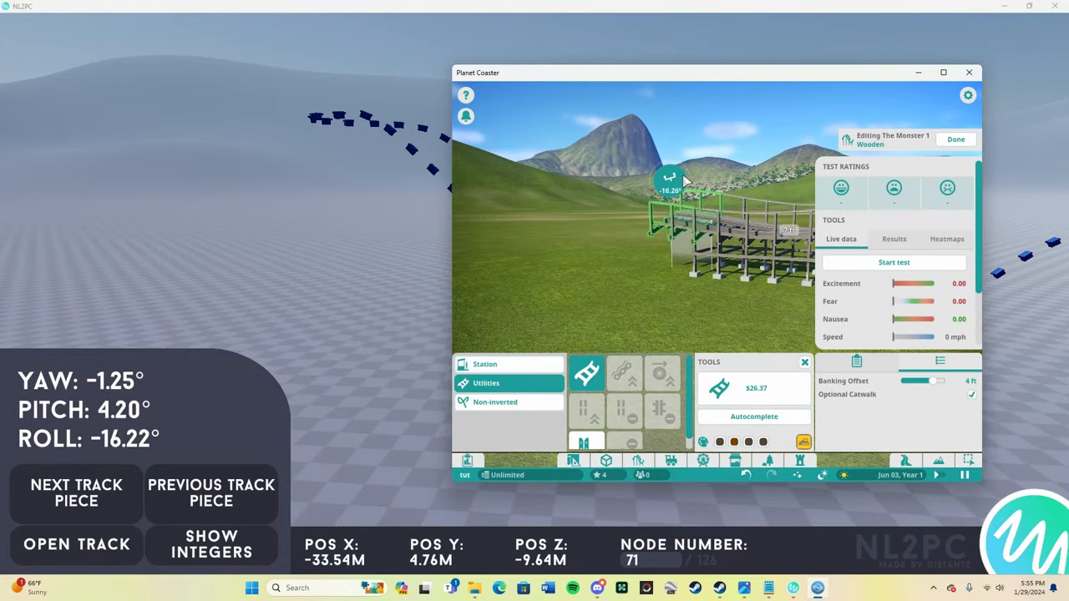
{"action": "left_click", "coordinate": [76, 493]}
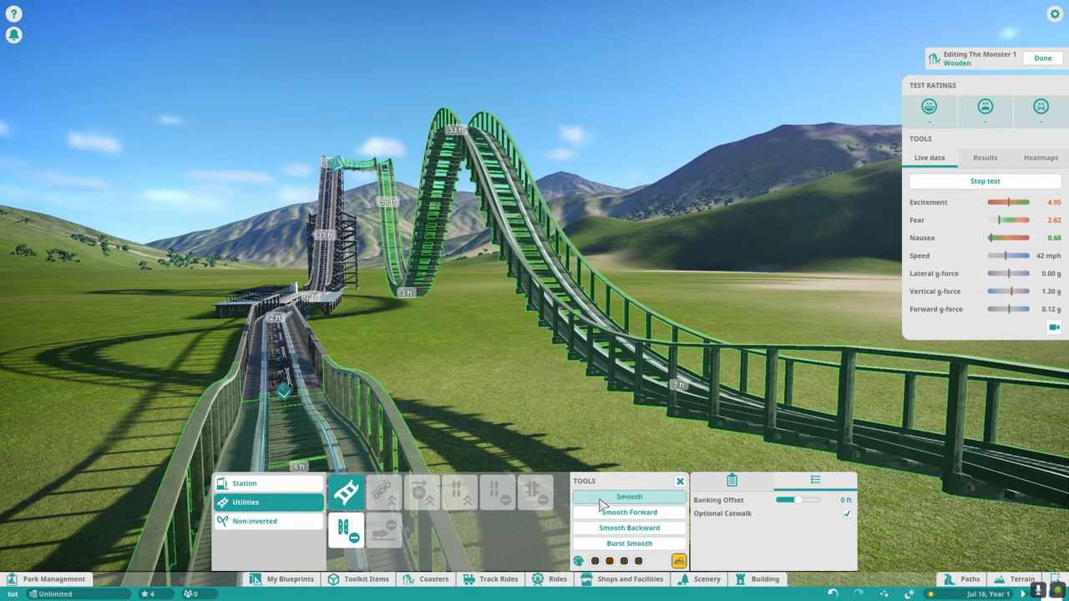
{"action": "left_click", "coordinate": [629, 497]}
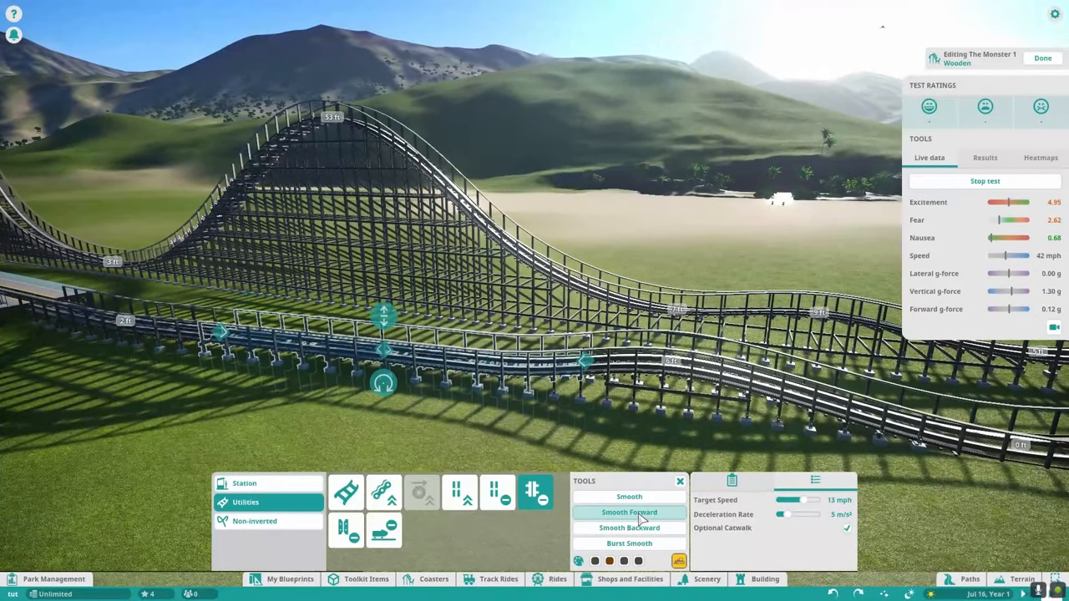
Smooth the track forward from the selected piece of the wooden coaster.
{"action": "left_click", "coordinate": [629, 527]}
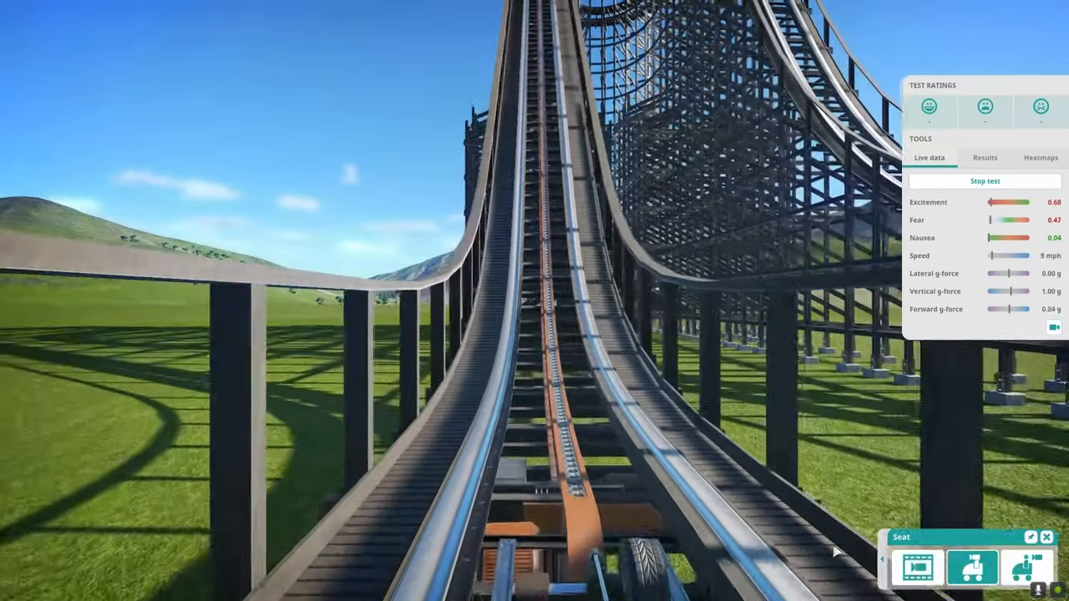
Cycle rider camera views, then show The Monster 1's ride details with prestige 352.
{"action": "left_click", "coordinate": [1028, 568]}
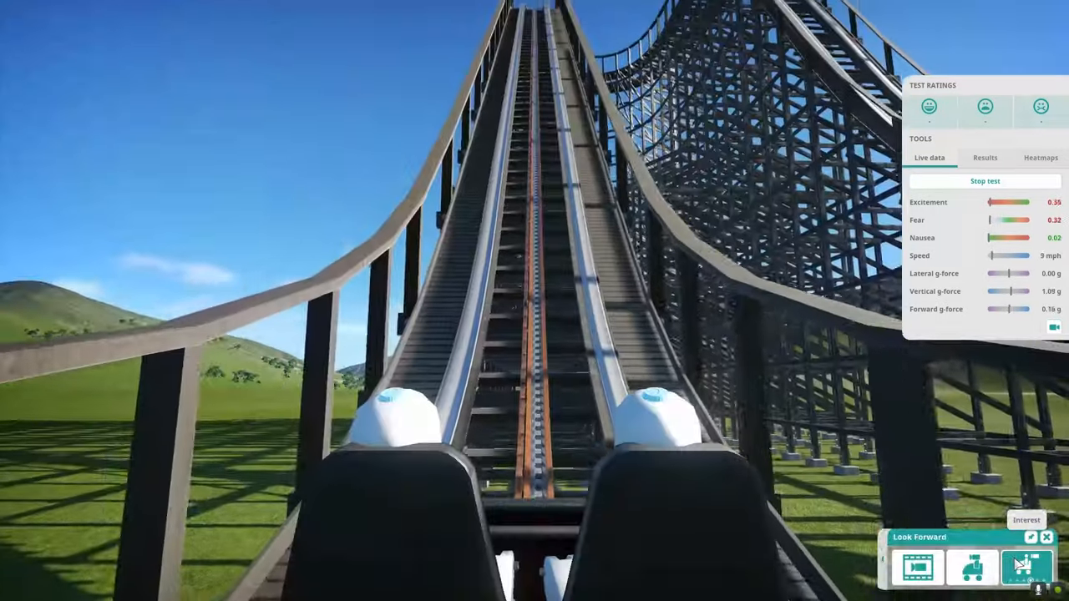
{"action": "left_click", "coordinate": [1028, 568]}
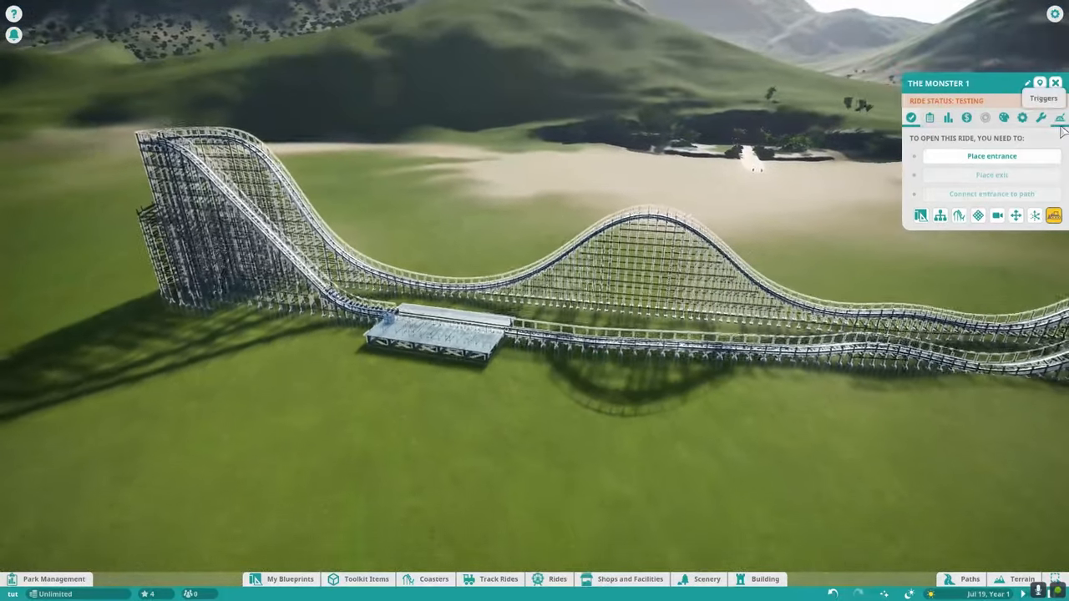
{"action": "left_click", "coordinate": [911, 117]}
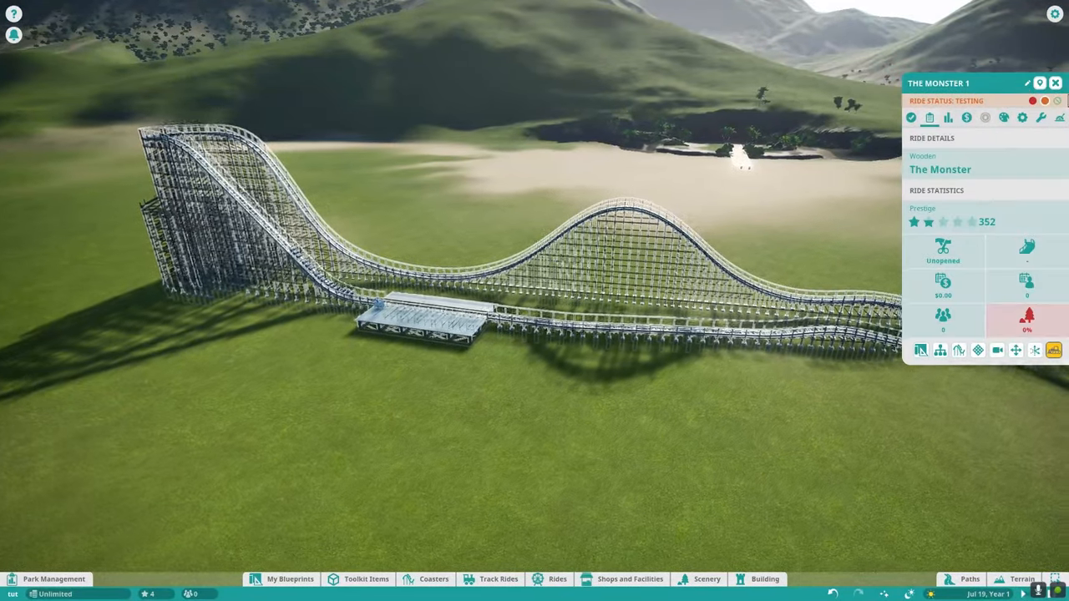